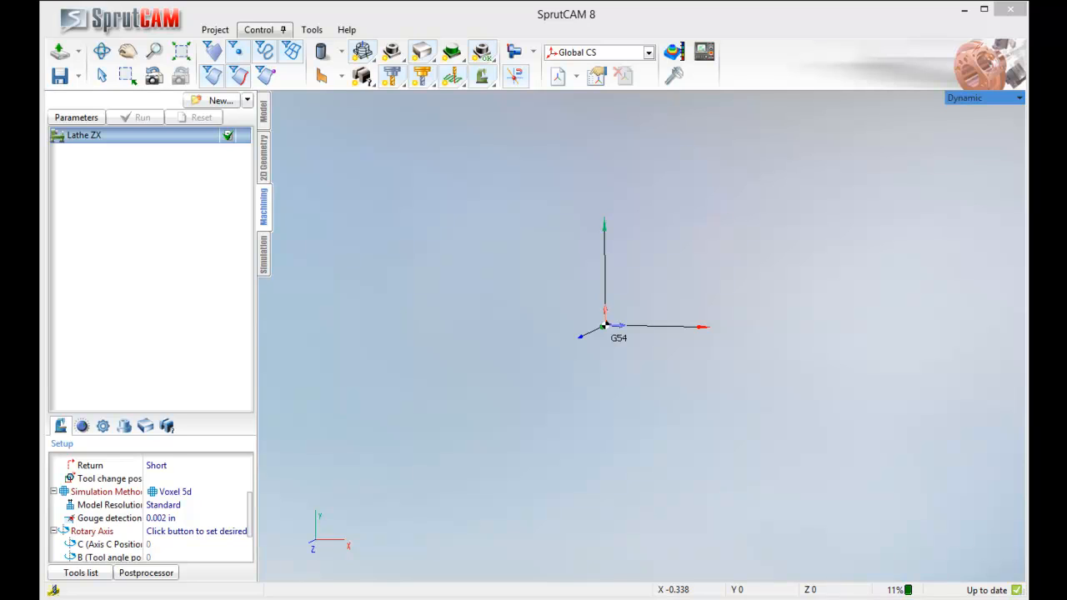
- Confirm Lathe ZX as the project's machine in the machine parameters
{"action": "left_click", "coordinate": [443, 438]}
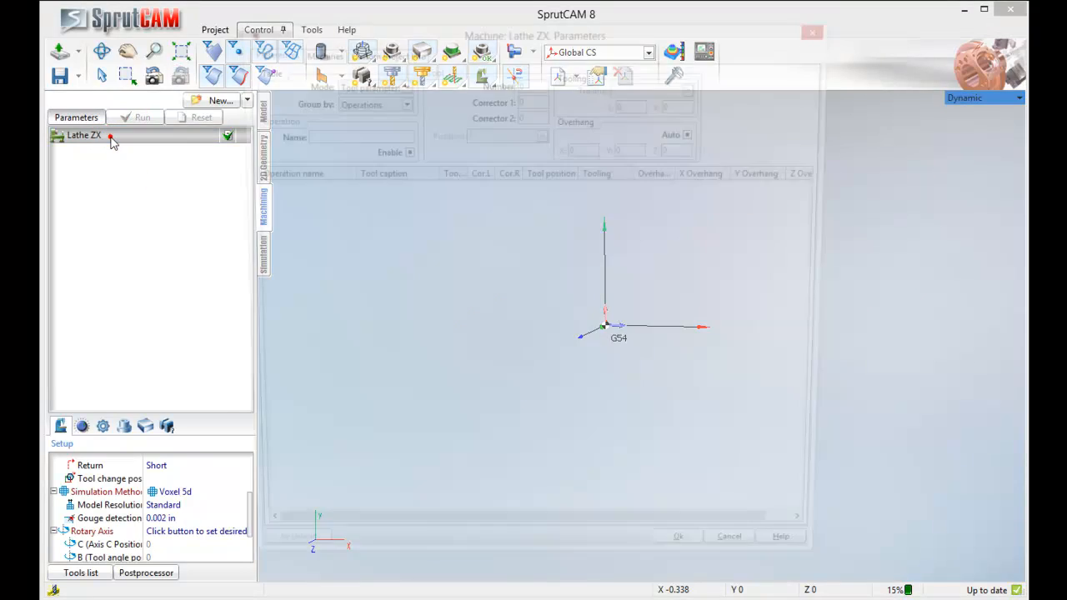
{"action": "left_click", "coordinate": [317, 52]}
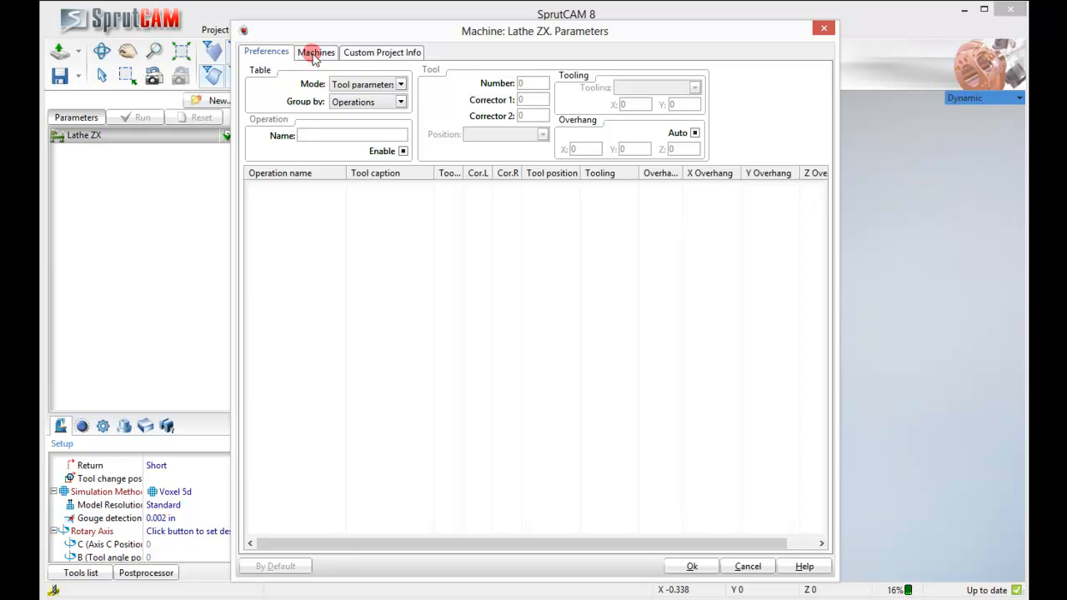
{"action": "left_click", "coordinate": [317, 52]}
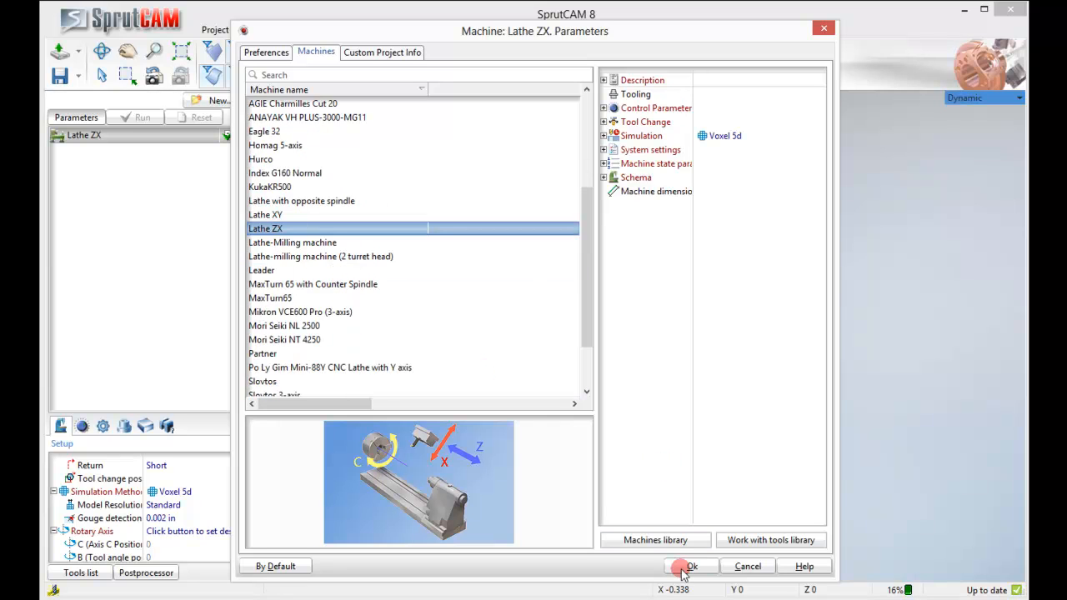
{"action": "left_click", "coordinate": [691, 567]}
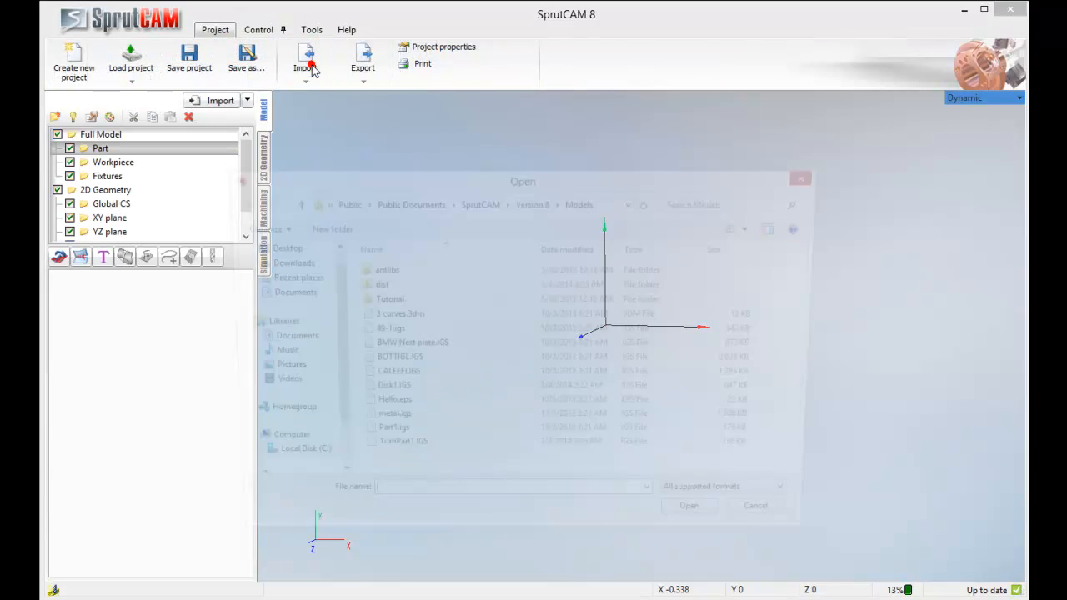
- Import TurnPart1.IGS as the part, accept the sewing results and orbit to view it
{"action": "left_click", "coordinate": [391, 454]}
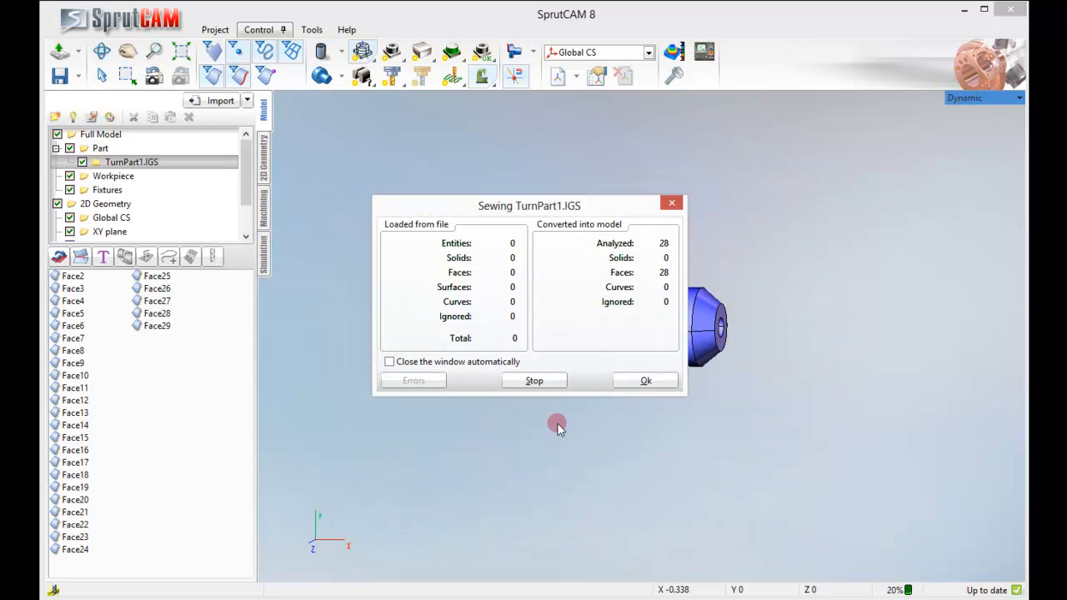
{"action": "left_click", "coordinate": [643, 380]}
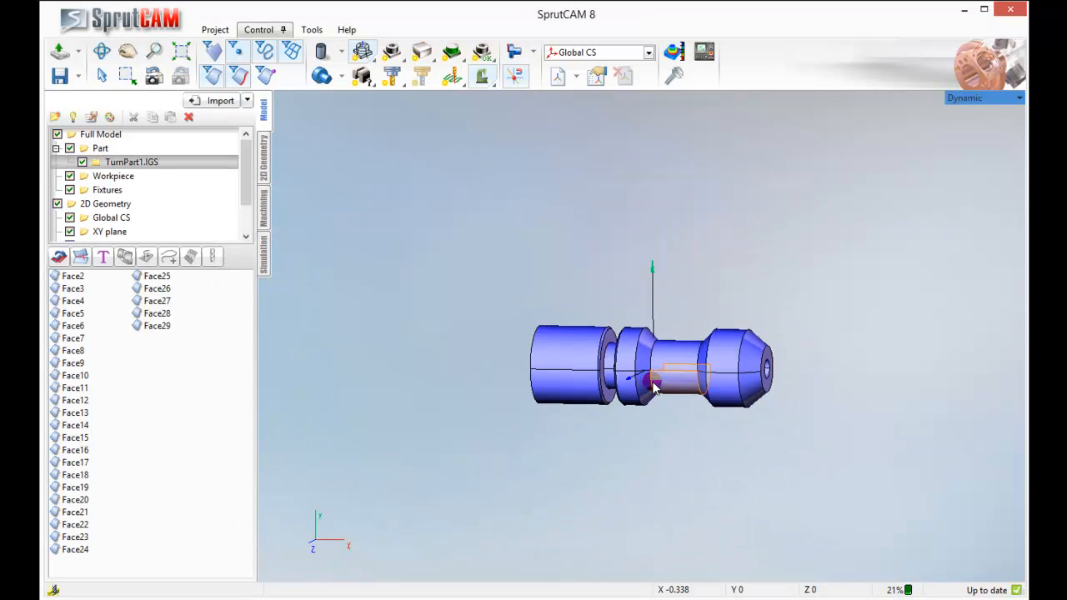
{"action": "left_click_drag", "start_coordinate": [653, 384], "coordinate": [490, 208]}
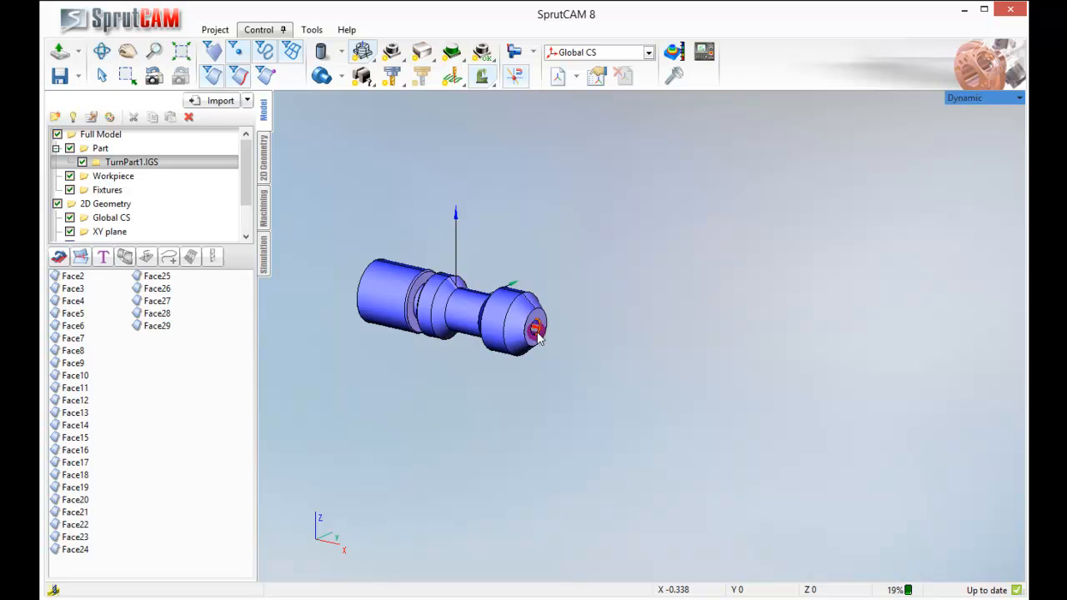
- Locate the zero of TurnPart1.IGS at X Max, Y Middle and Z Middle
{"action": "left_click", "coordinate": [100, 147]}
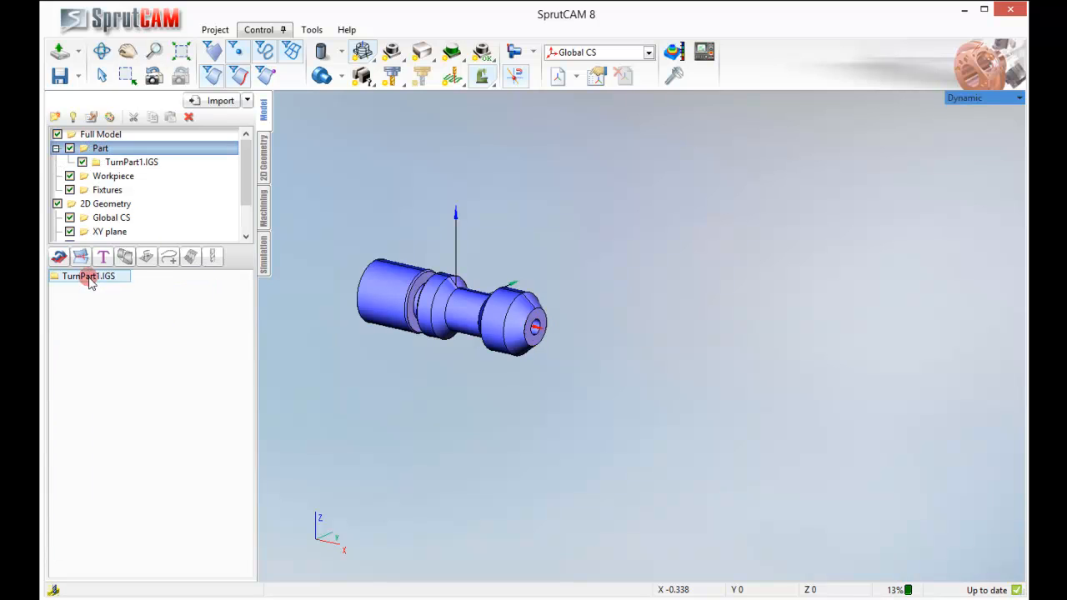
{"action": "left_click", "coordinate": [86, 277]}
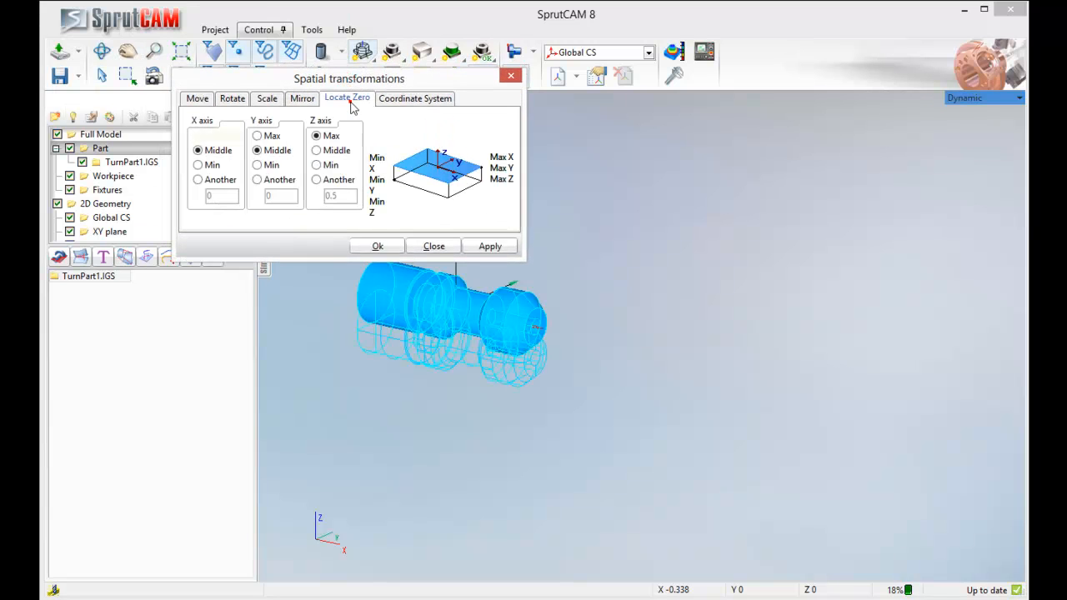
{"action": "left_click", "coordinate": [316, 135]}
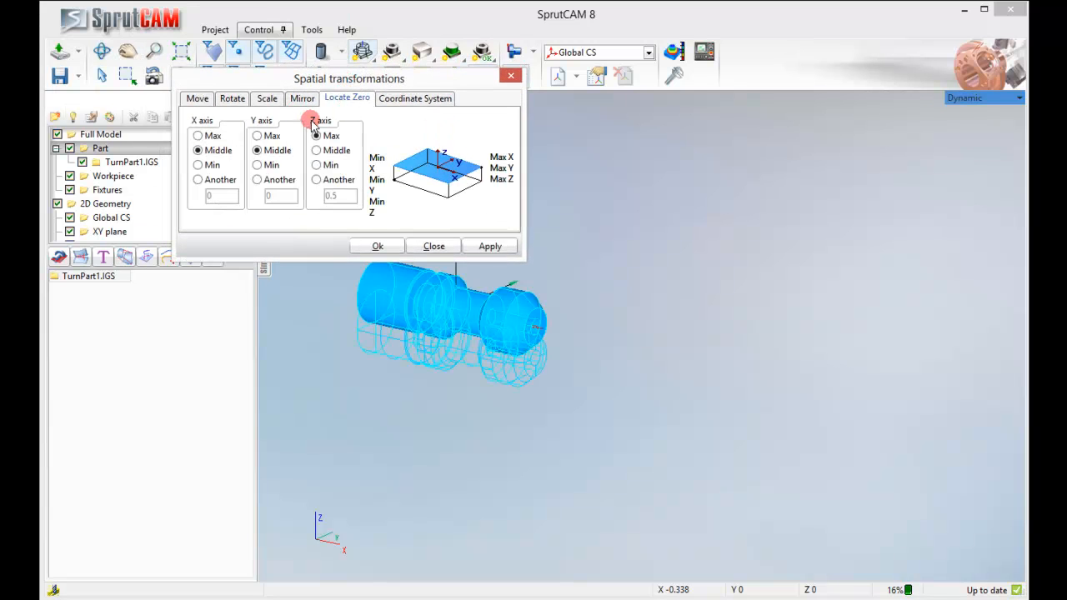
{"action": "left_click", "coordinate": [316, 150]}
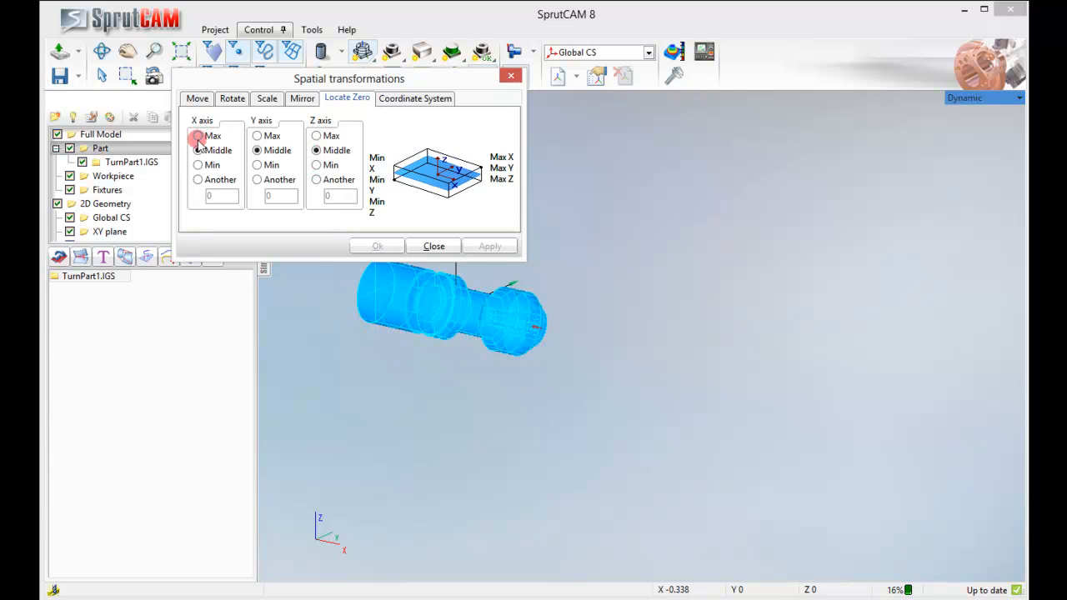
{"action": "left_click", "coordinate": [197, 135]}
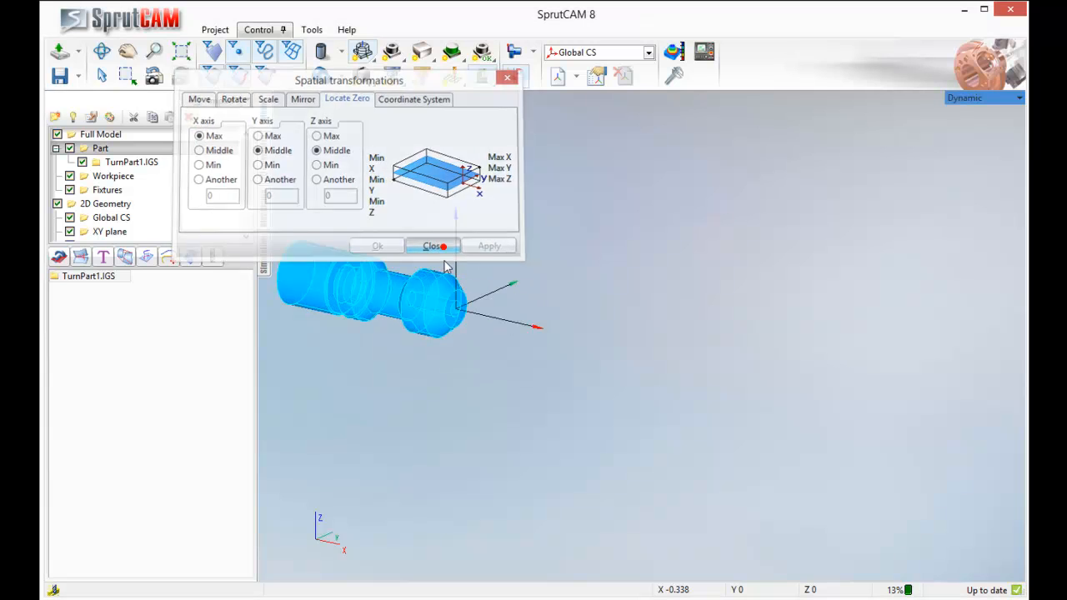
{"action": "left_click", "coordinate": [430, 246]}
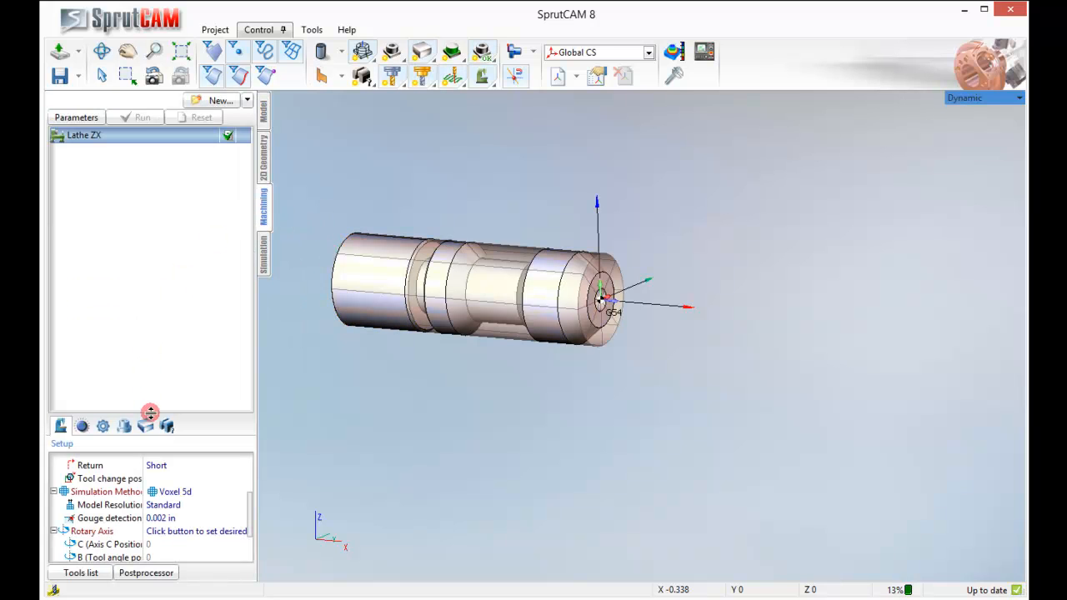
- Add a primitive cylinder workpiece around the part with its axis along X
{"action": "left_click", "coordinate": [145, 427]}
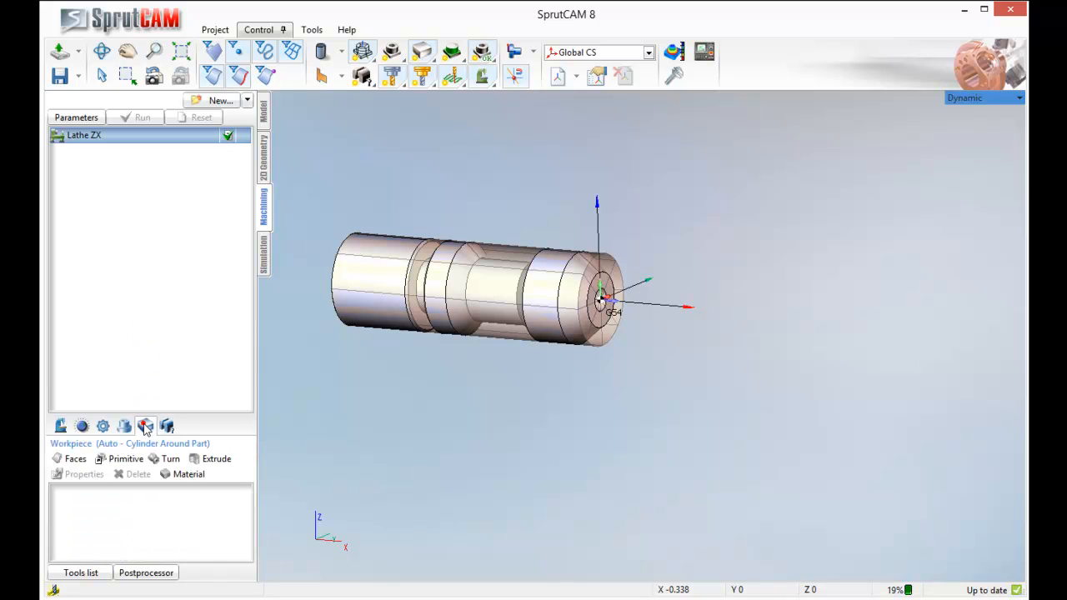
{"action": "left_click", "coordinate": [125, 459]}
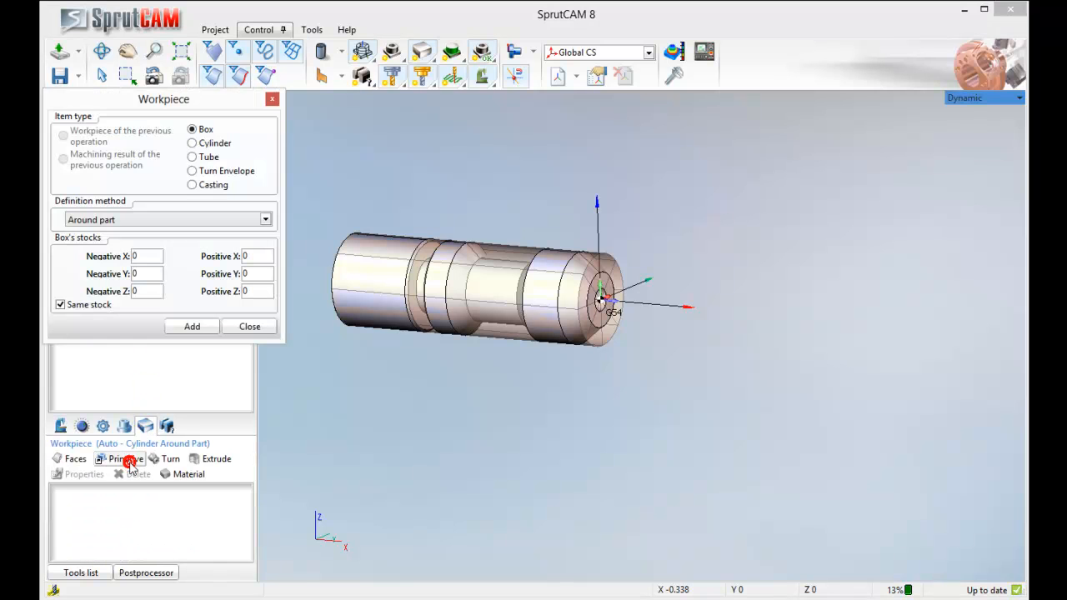
{"action": "left_click", "coordinate": [193, 143]}
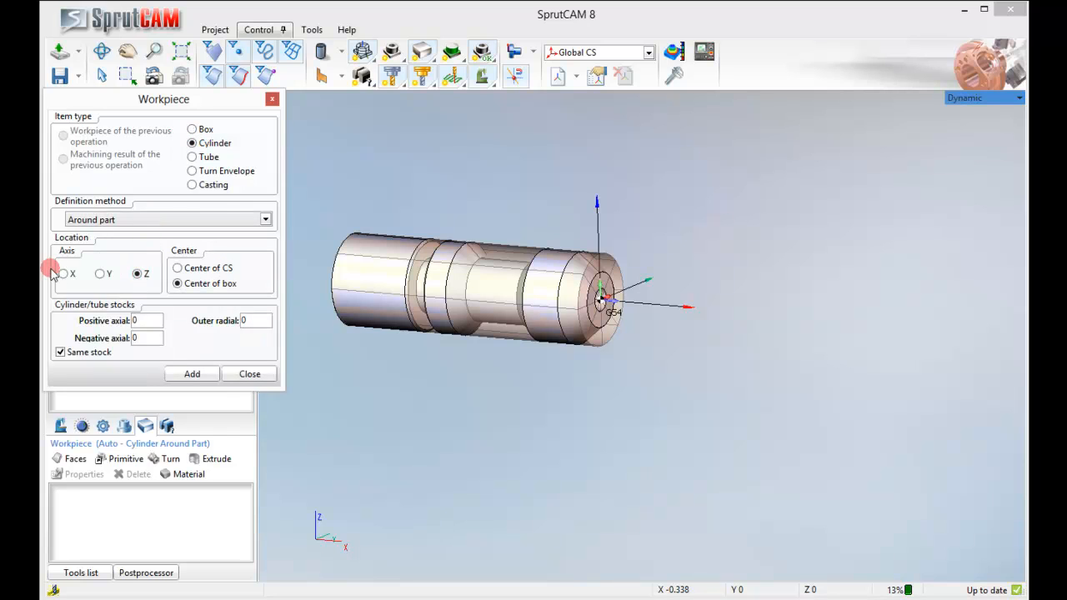
{"action": "left_click", "coordinate": [192, 374]}
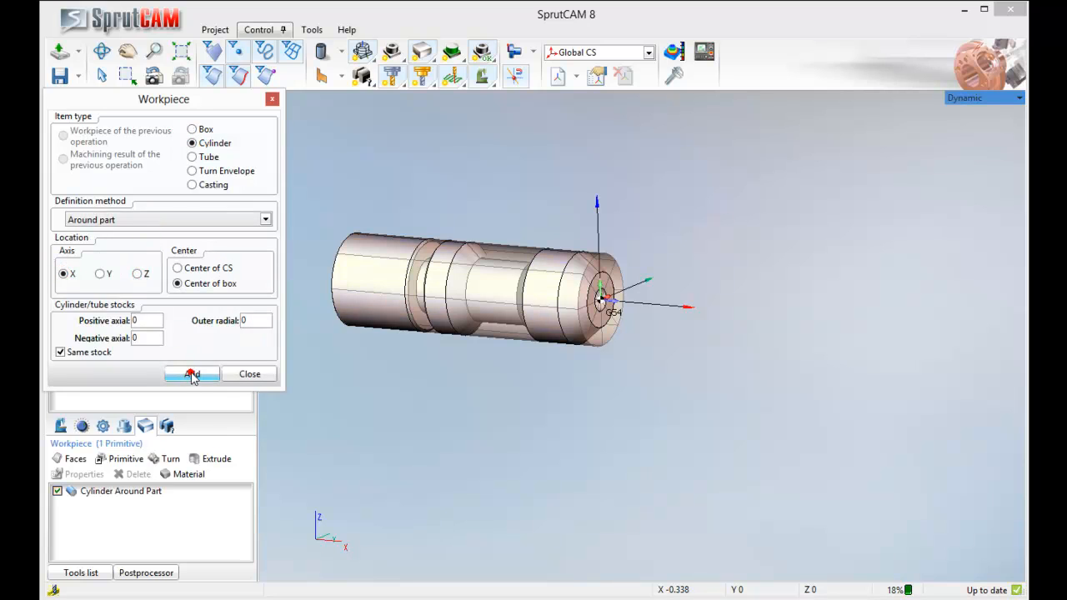
{"action": "left_click", "coordinate": [191, 373]}
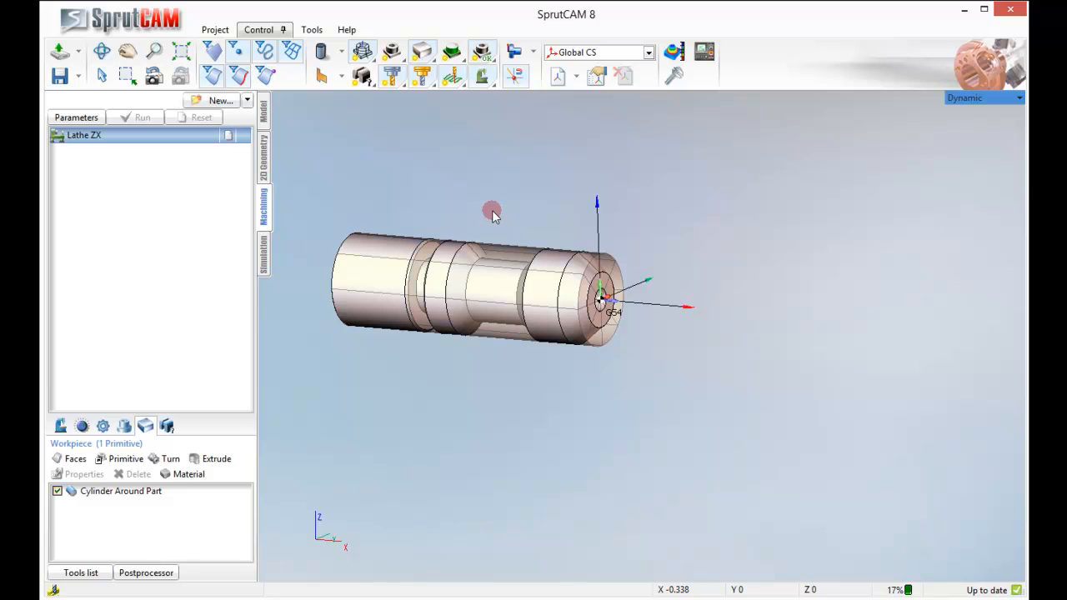
- Create a new Lathe Roughing operation under the Lathe ZX machine
{"action": "left_click", "coordinate": [247, 100]}
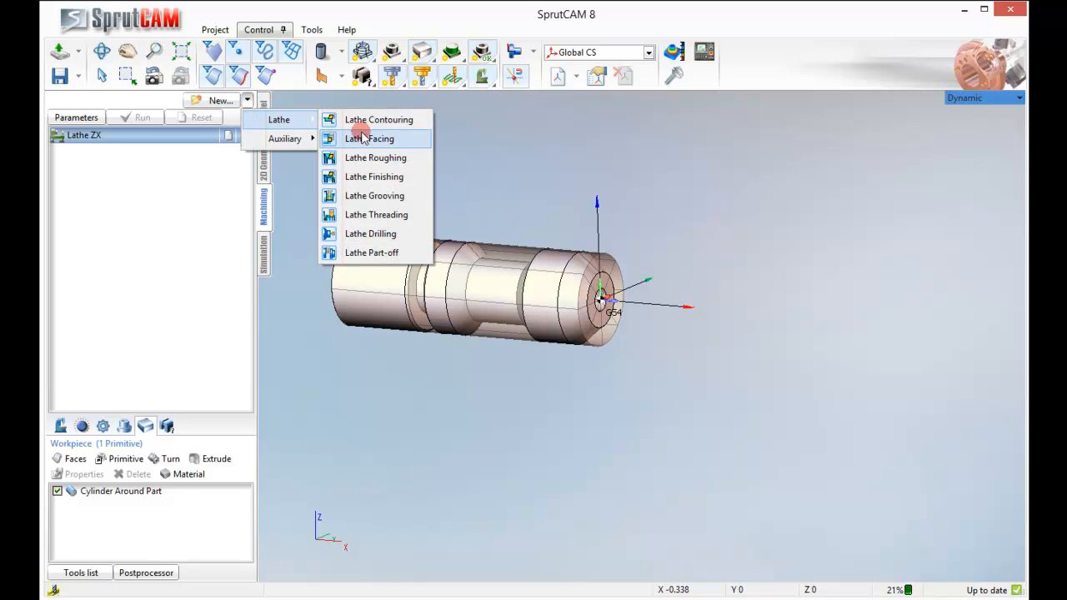
{"action": "left_click", "coordinate": [380, 157]}
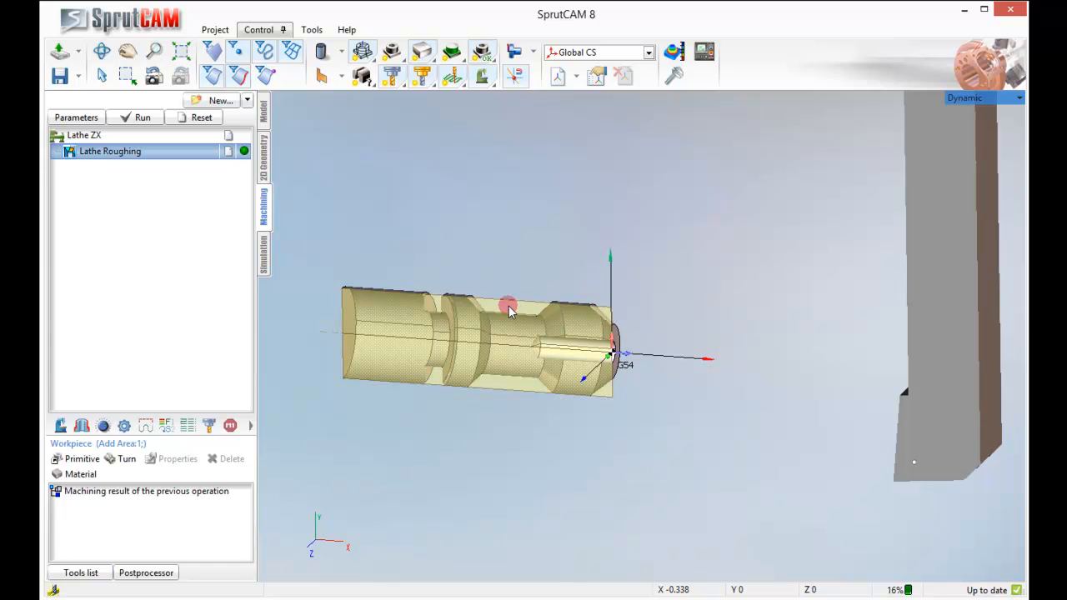
{"action": "mouse_move", "coordinate": [947, 417]}
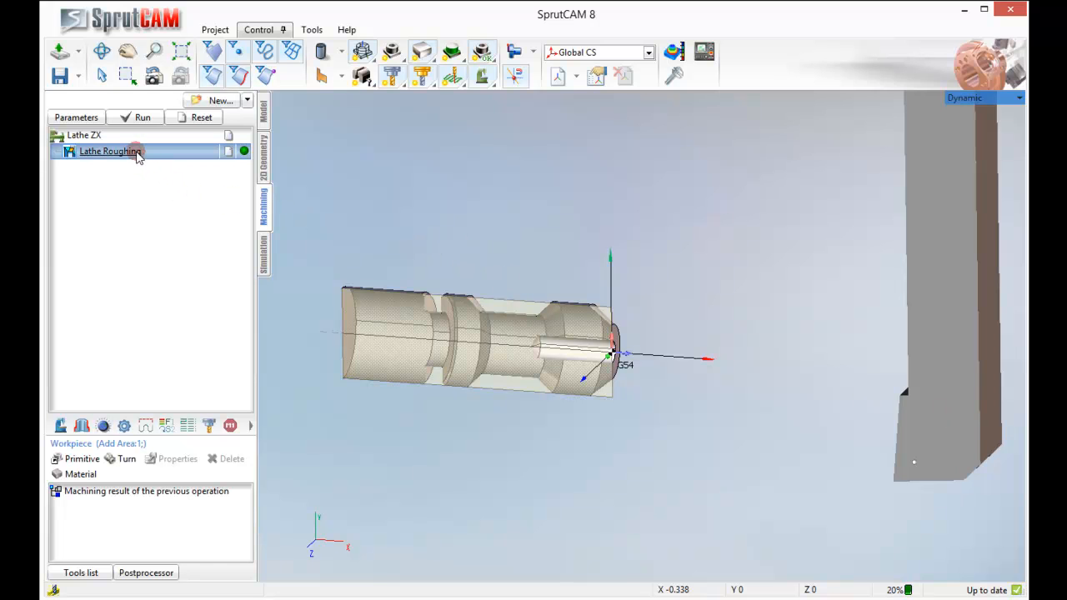
- Assign a saved custom tool to the Lathe Roughing operation
{"action": "double_click", "coordinate": [110, 150]}
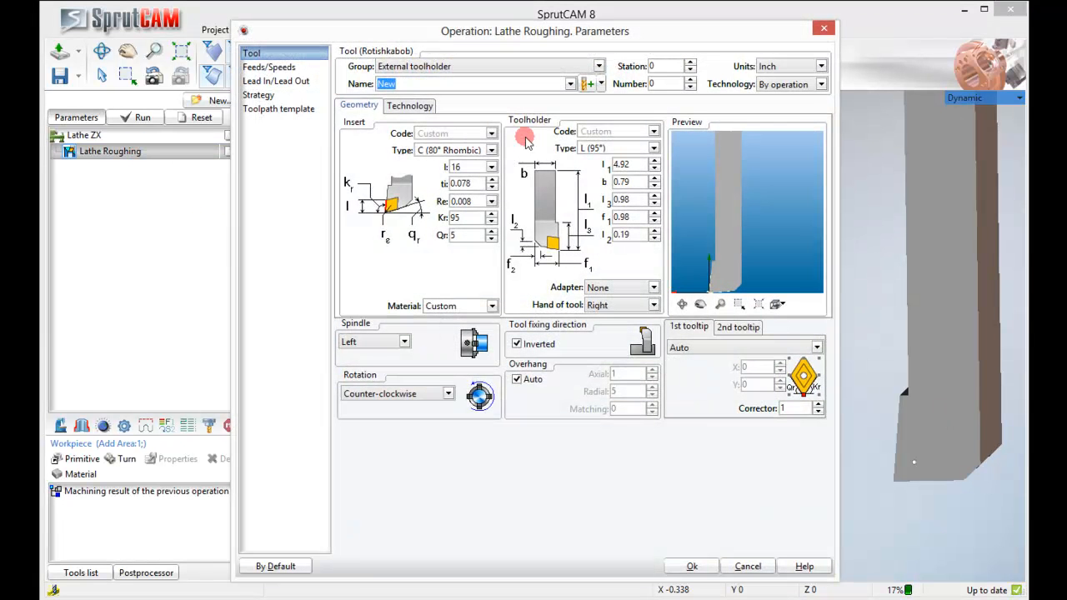
{"action": "left_click", "coordinate": [570, 83]}
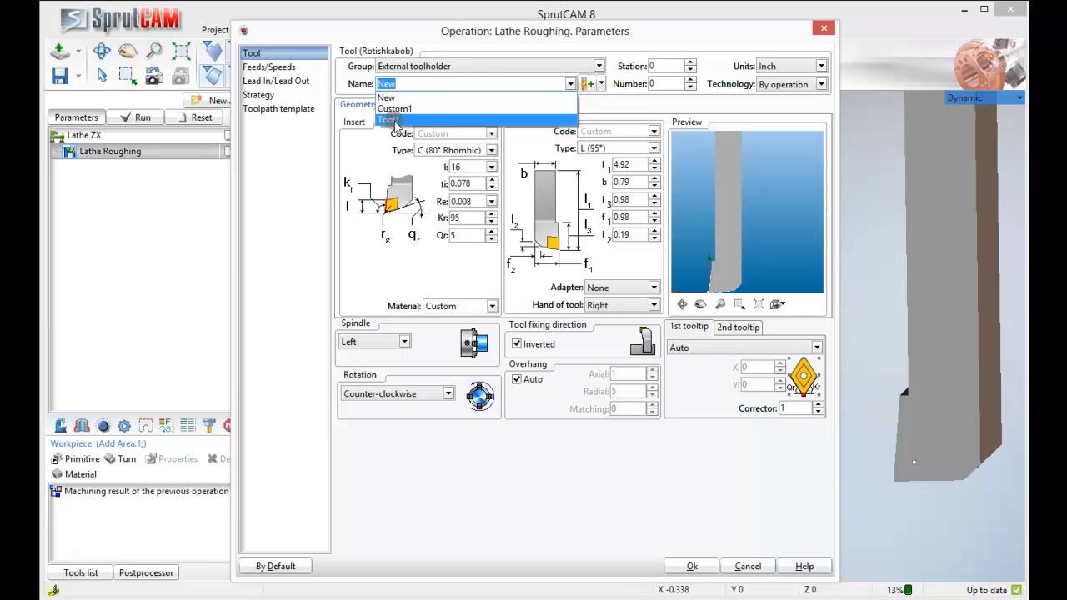
{"action": "left_click", "coordinate": [381, 120]}
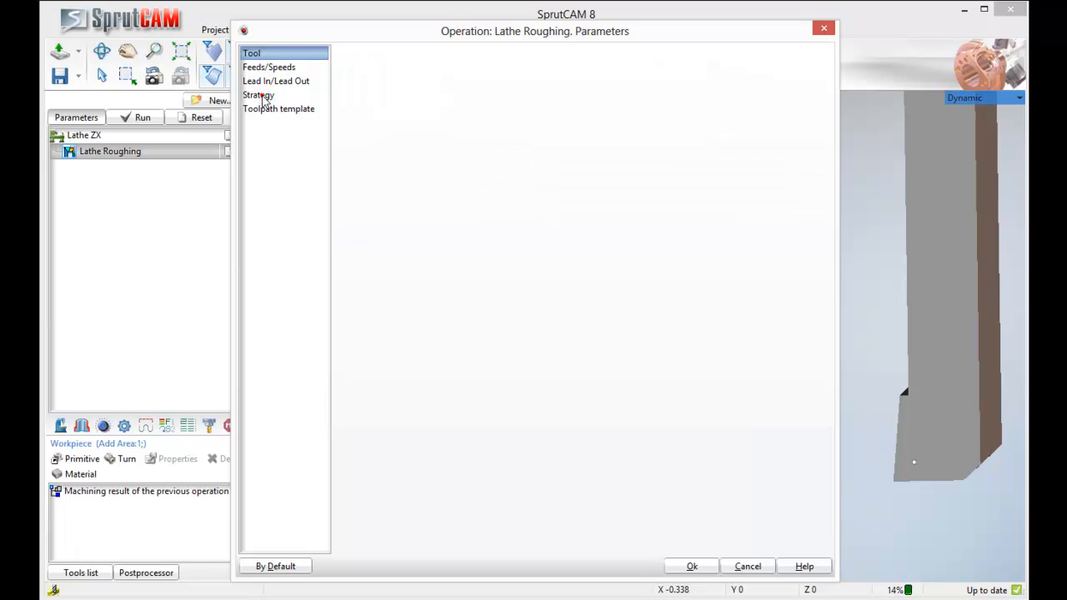
- Set roughing strategy to all plunge types, step 0.025 and 0.015 stock on Z and X, and apply
{"action": "left_click", "coordinate": [259, 94]}
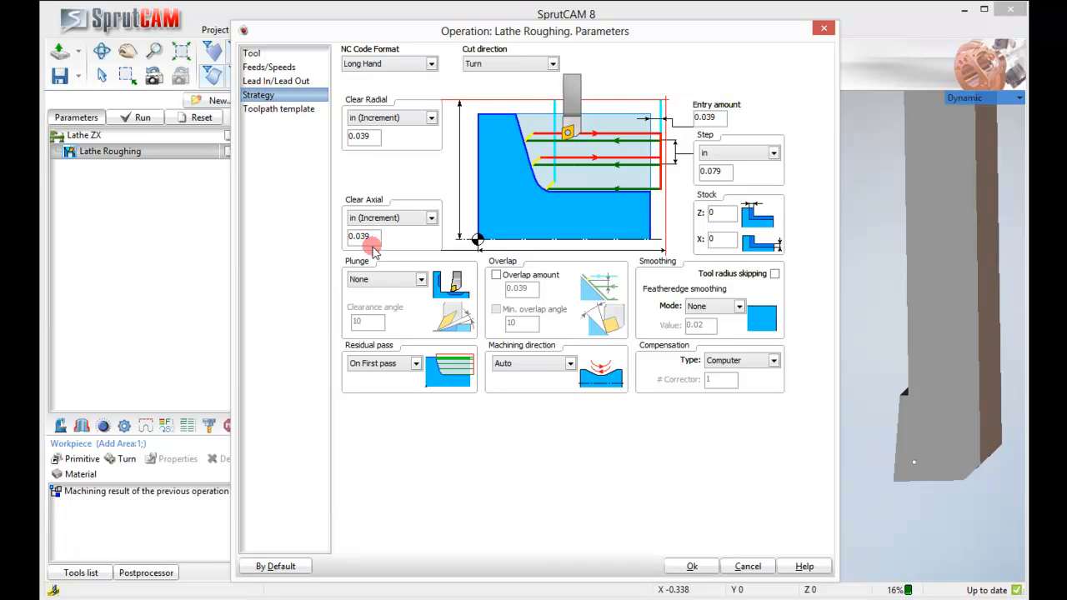
{"action": "left_click", "coordinate": [417, 278]}
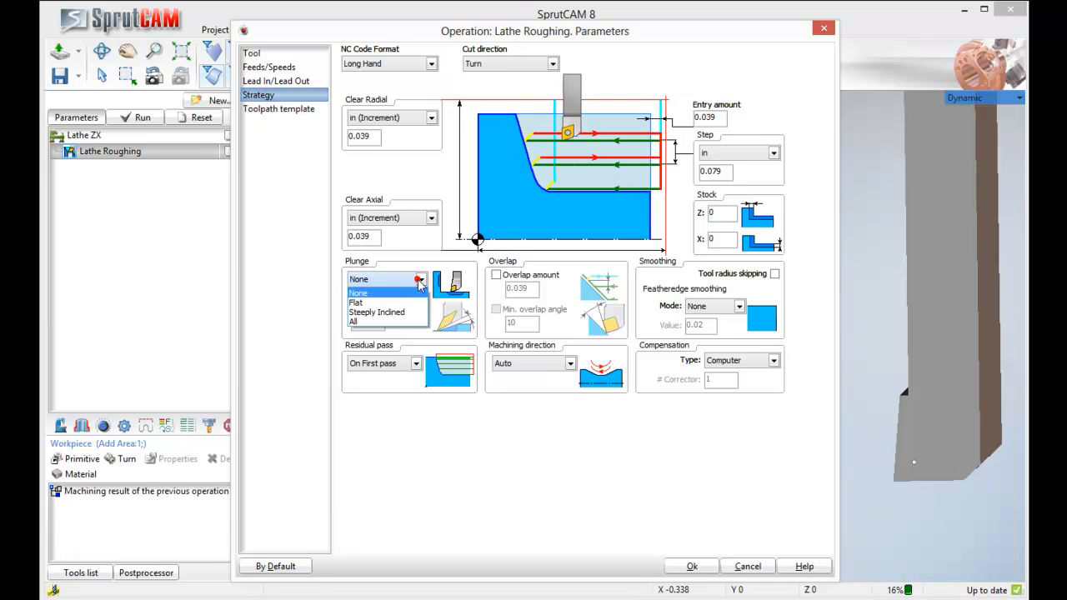
{"action": "left_click", "coordinate": [353, 320]}
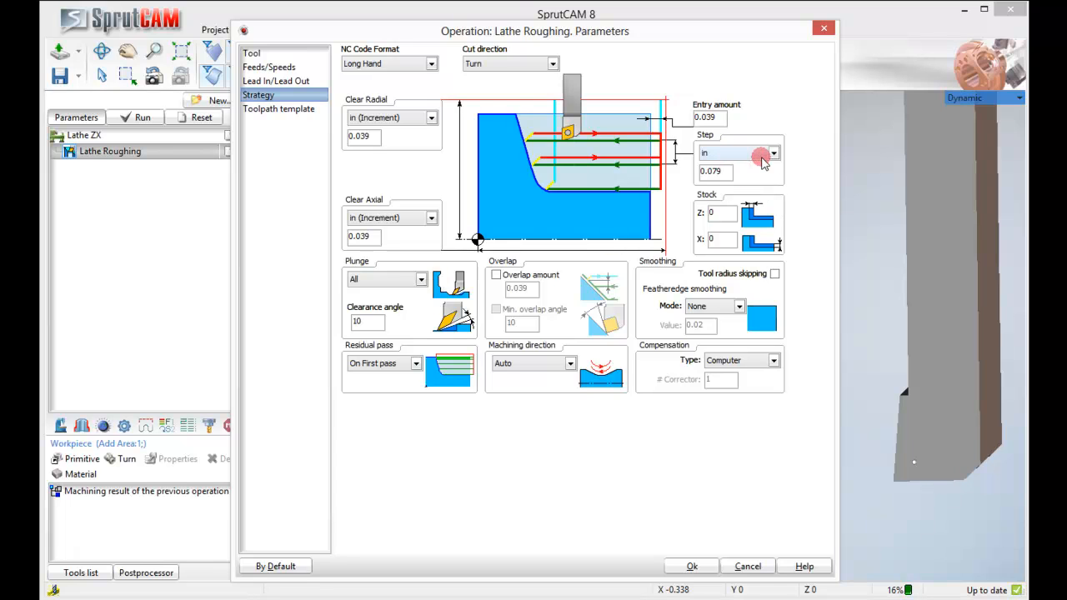
{"action": "left_click", "coordinate": [772, 154]}
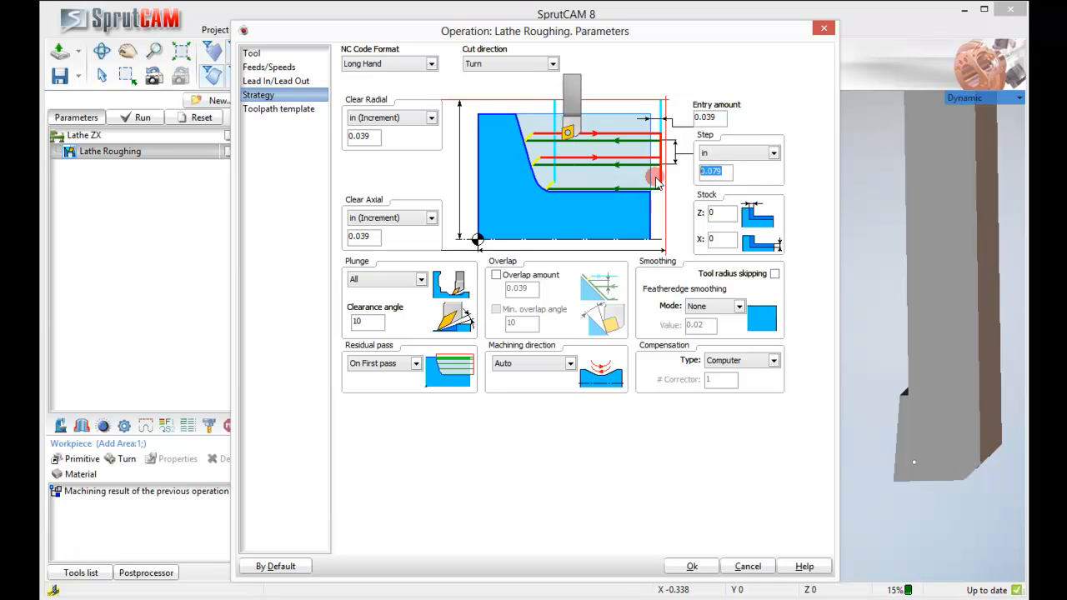
{"action": "type", "text": ".025"}
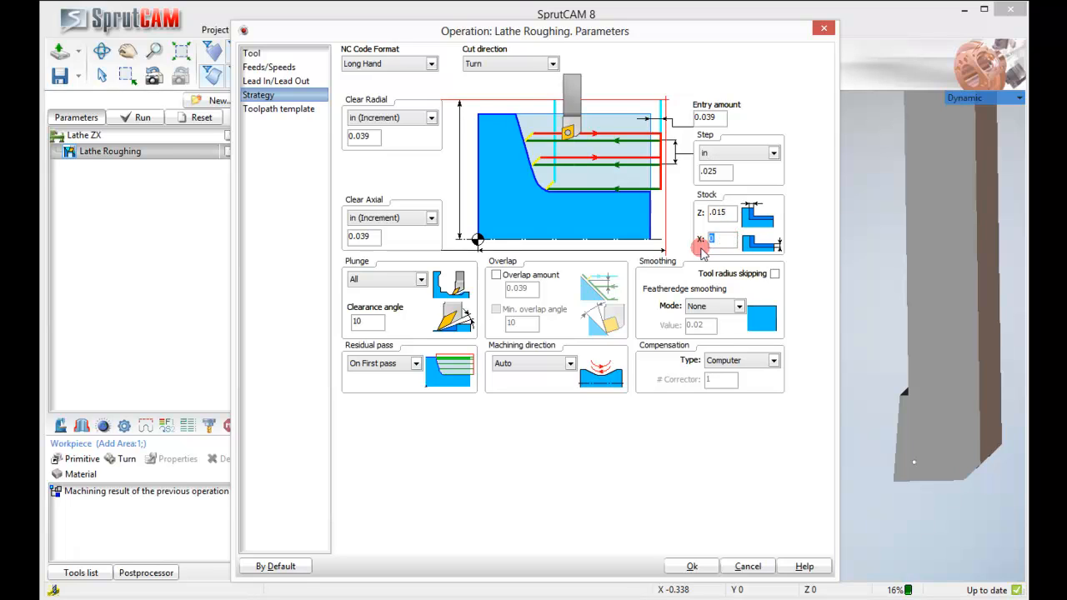
{"action": "type", "text": ".015"}
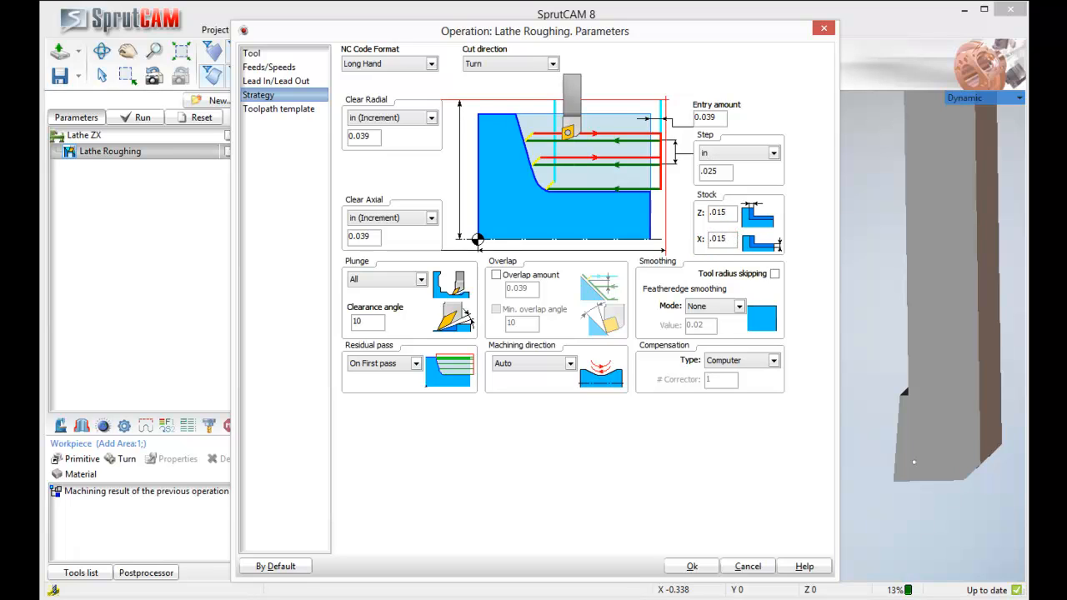
{"action": "left_click", "coordinate": [694, 567]}
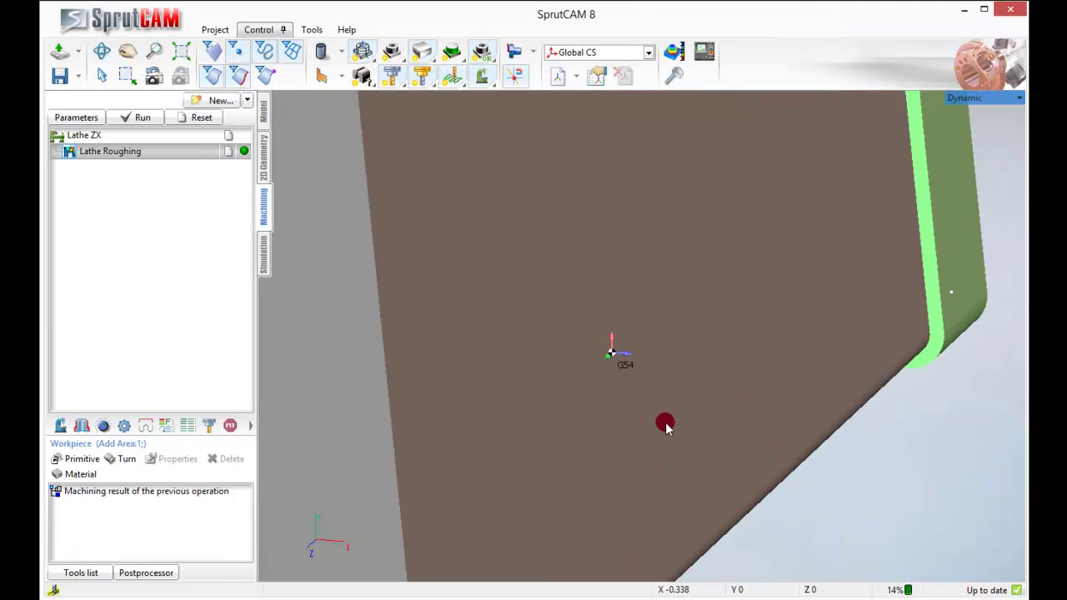
- Zoom out to the whole part and switch to the Simulation view for roughing
{"action": "left_click_drag", "start_coordinate": [666, 426], "coordinate": [700, 409]}
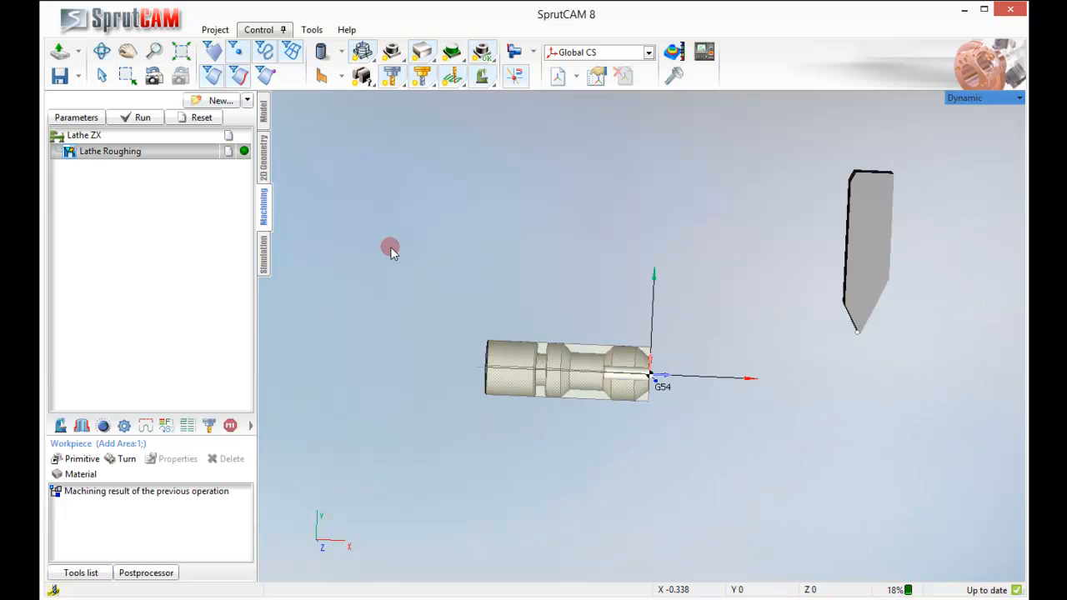
{"action": "left_click", "coordinate": [143, 117]}
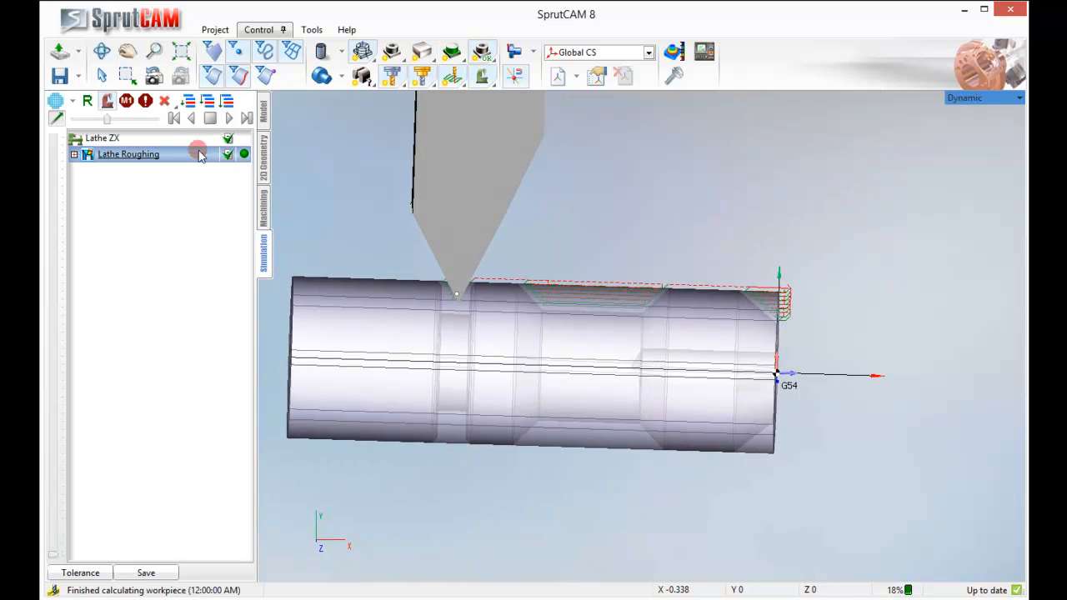
- Run the roughing simulation through the operation, then return to the new-operations list
{"action": "left_click", "coordinate": [230, 118]}
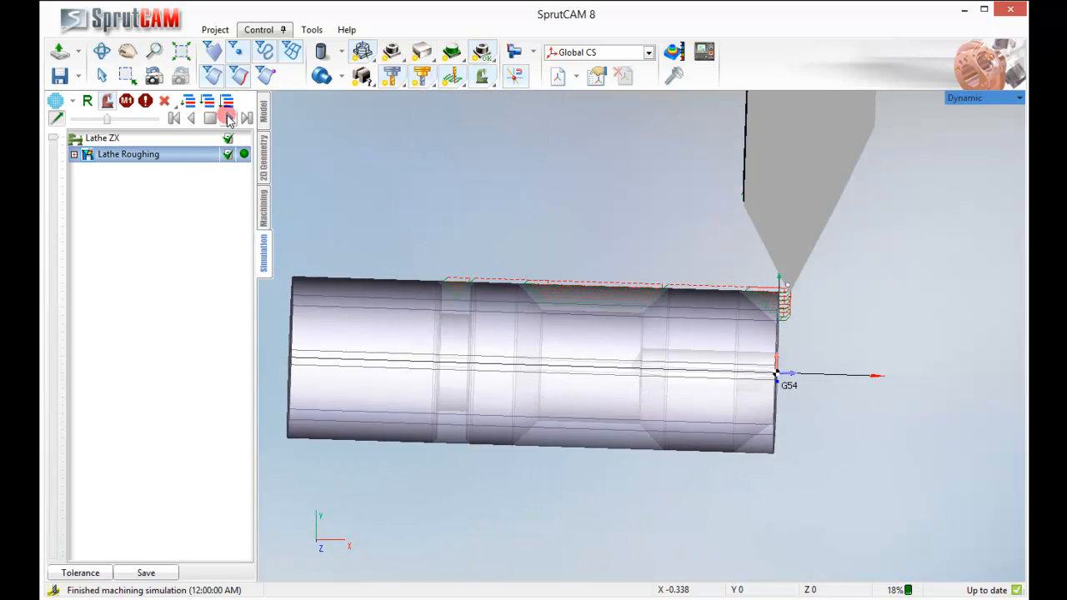
{"action": "left_click", "coordinate": [227, 117]}
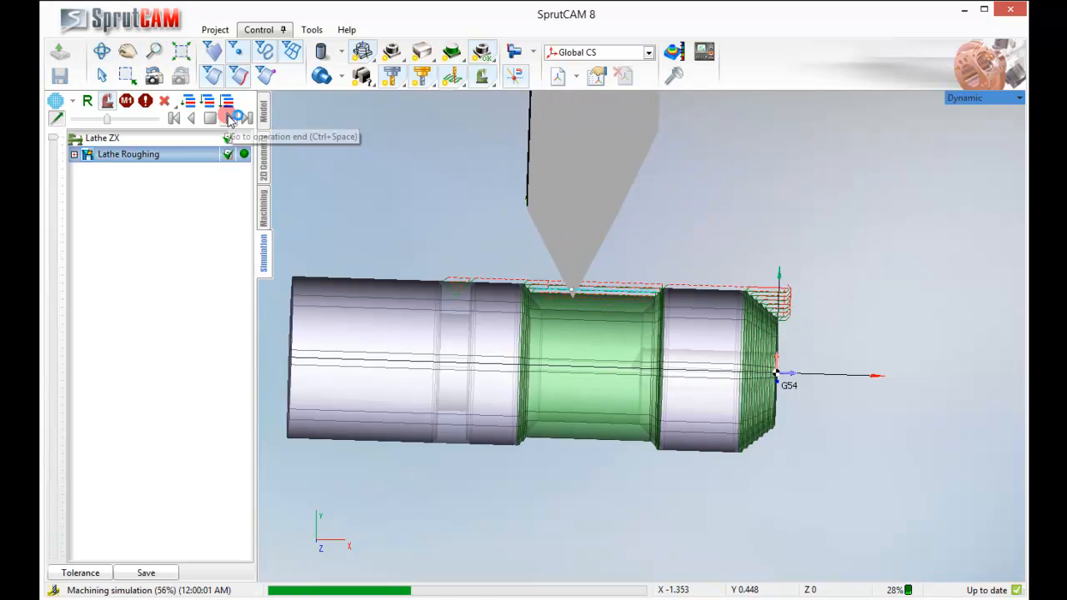
{"action": "left_click", "coordinate": [237, 117]}
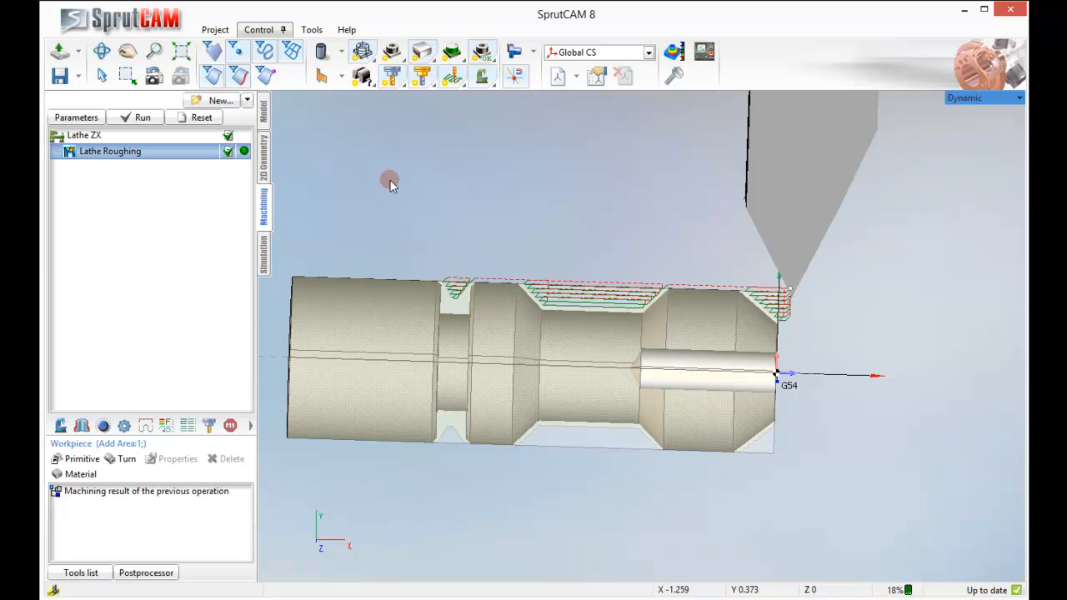
{"action": "left_click", "coordinate": [247, 101]}
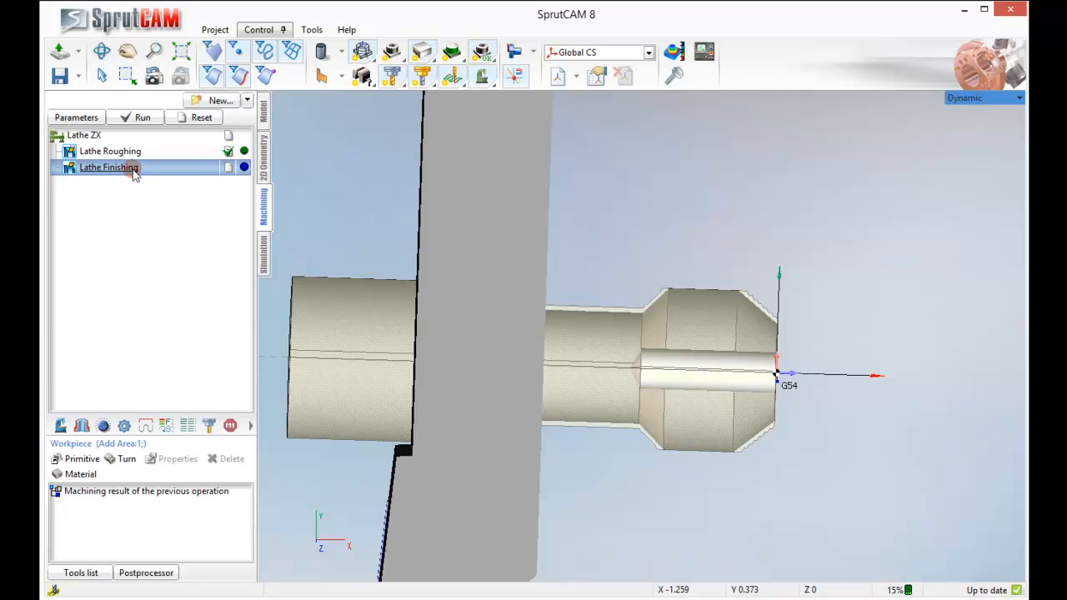
- Give the Lathe Finishing operation the saved Tool1 as tool number 1
{"action": "double_click", "coordinate": [108, 166]}
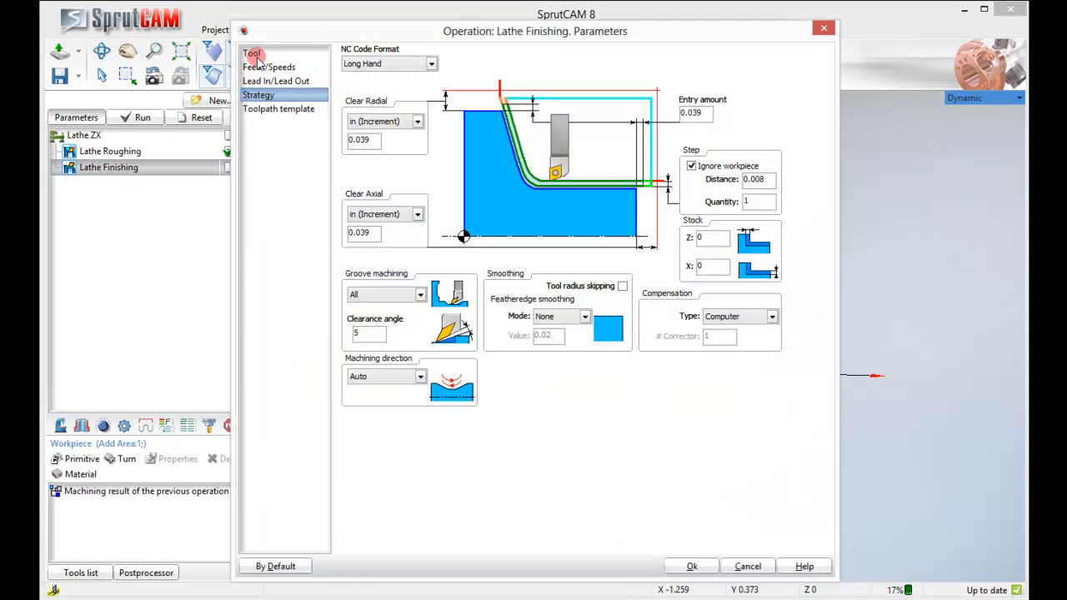
{"action": "left_click", "coordinate": [253, 53]}
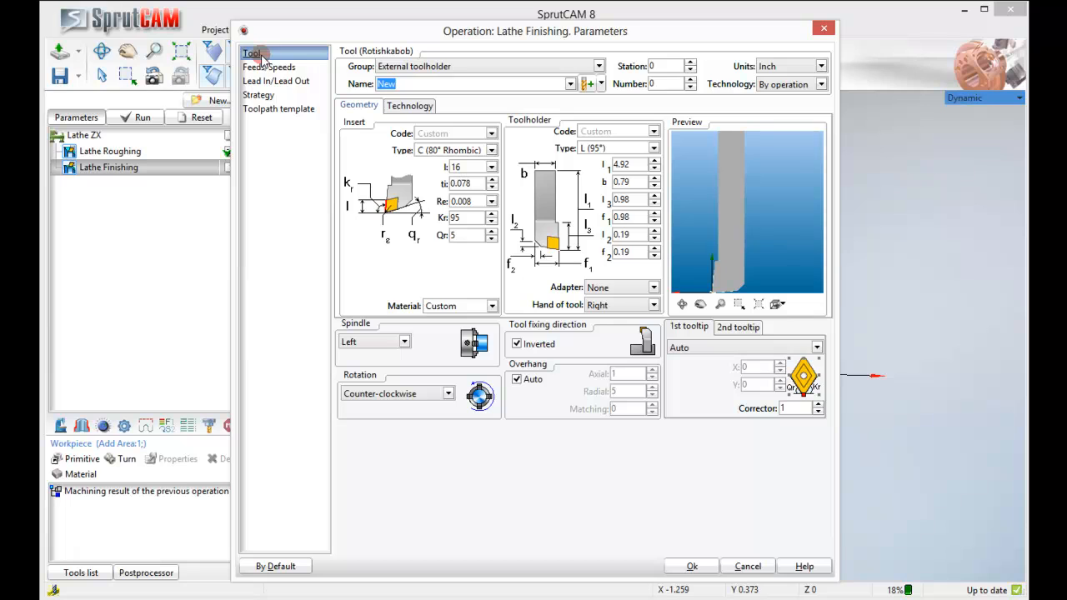
{"action": "left_click", "coordinate": [570, 83]}
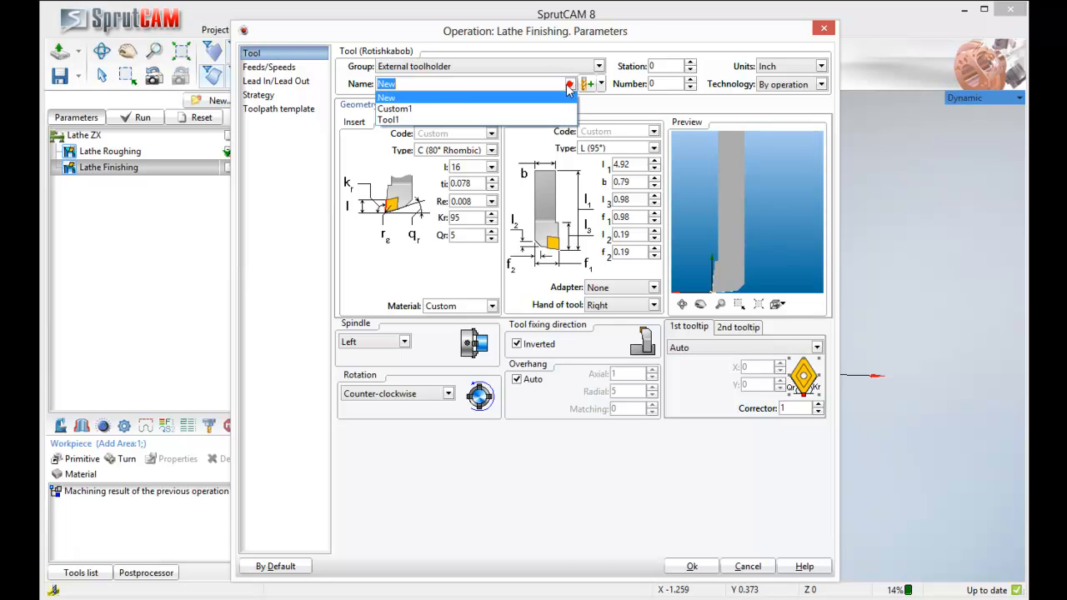
{"action": "left_click", "coordinate": [385, 120]}
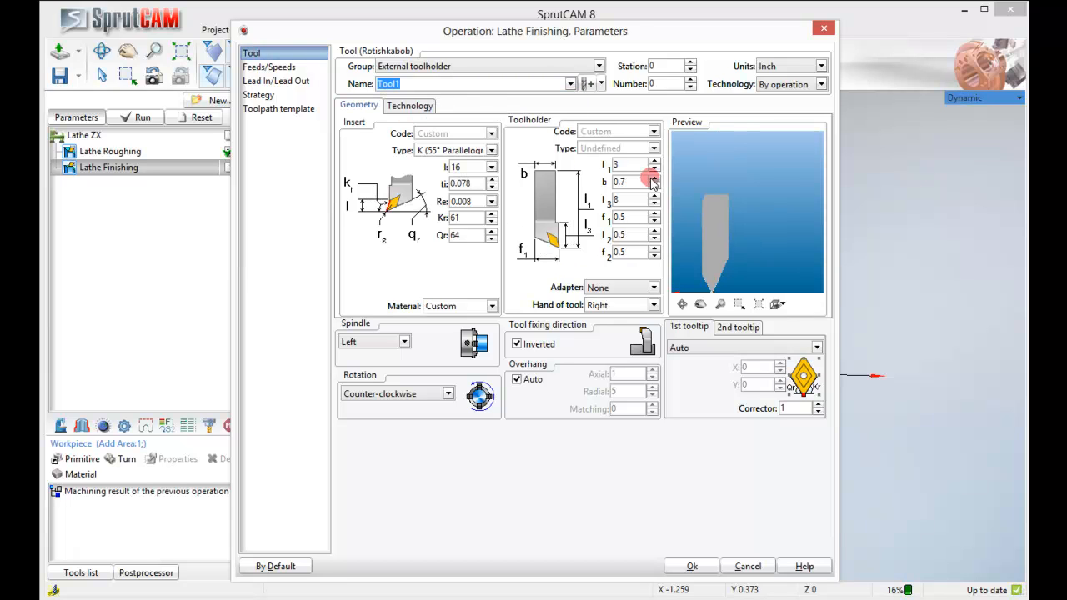
{"action": "left_click", "coordinate": [680, 83]}
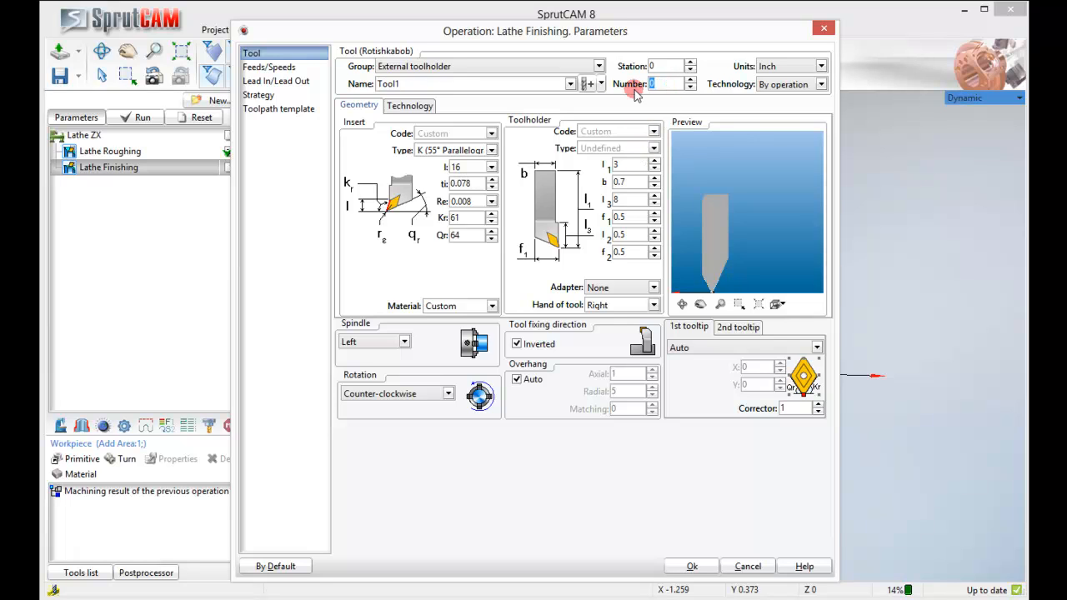
{"action": "left_click", "coordinate": [691, 80]}
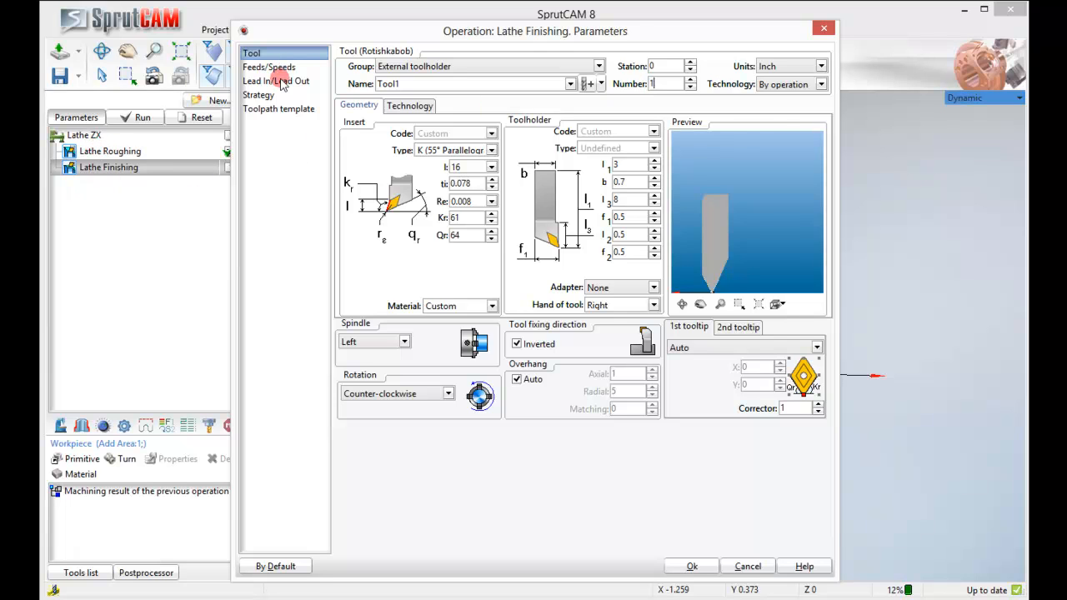
- Set groove machining to All in the finishing strategy and apply the finishing parameters
{"action": "left_click", "coordinate": [260, 94]}
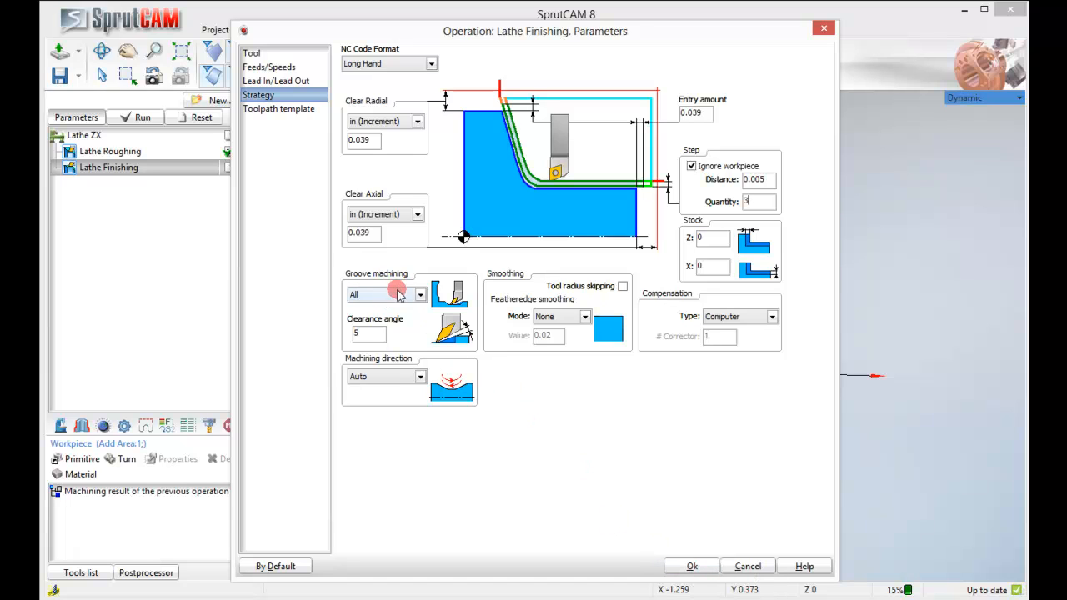
{"action": "left_click", "coordinate": [417, 293]}
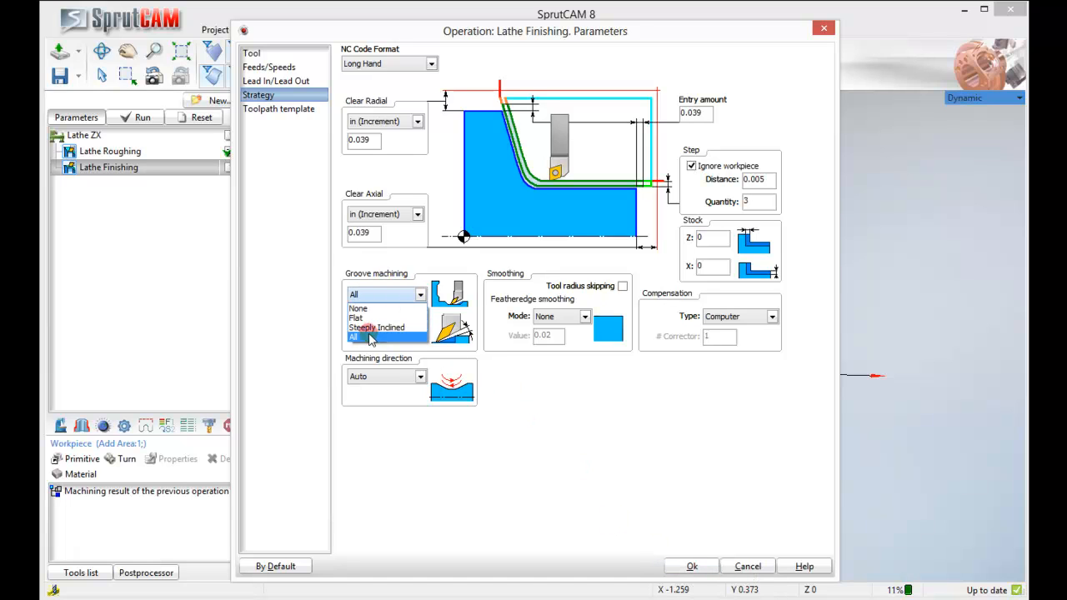
{"action": "left_click", "coordinate": [357, 336]}
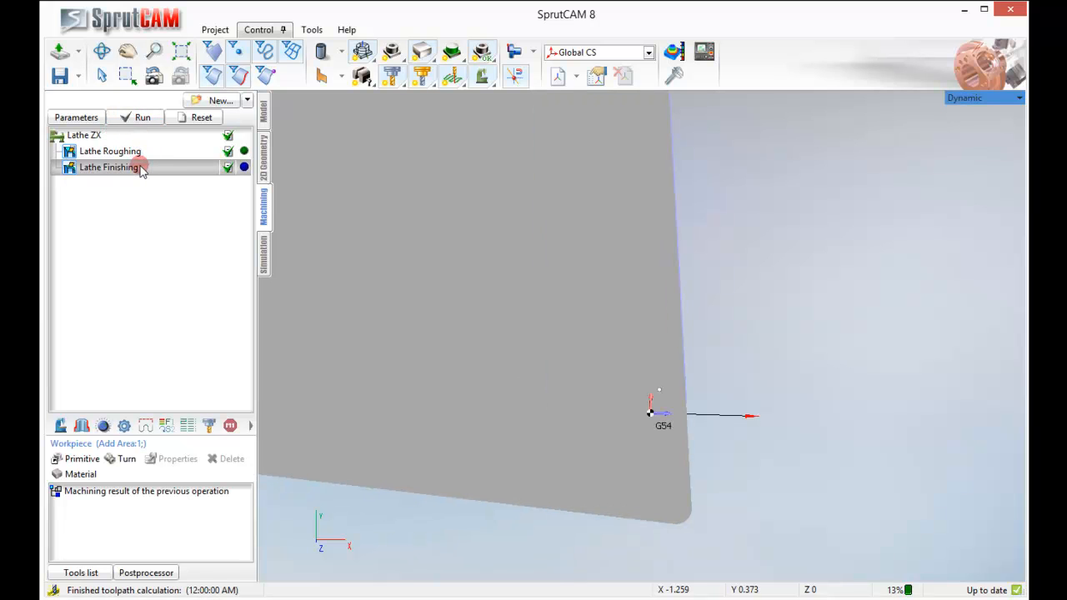
{"action": "double_click", "coordinate": [110, 167]}
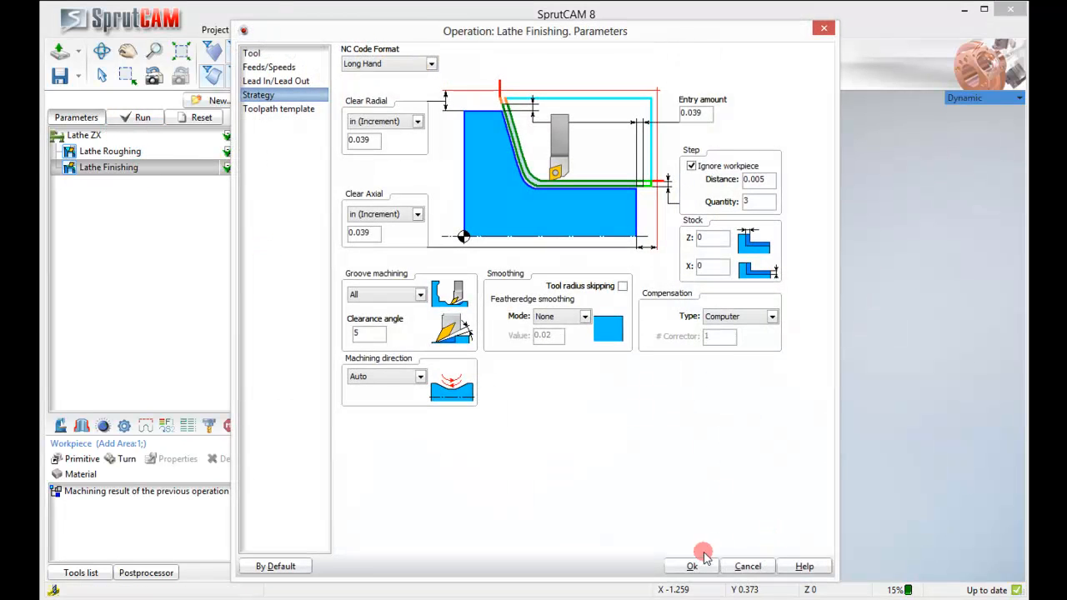
{"action": "left_click", "coordinate": [694, 567]}
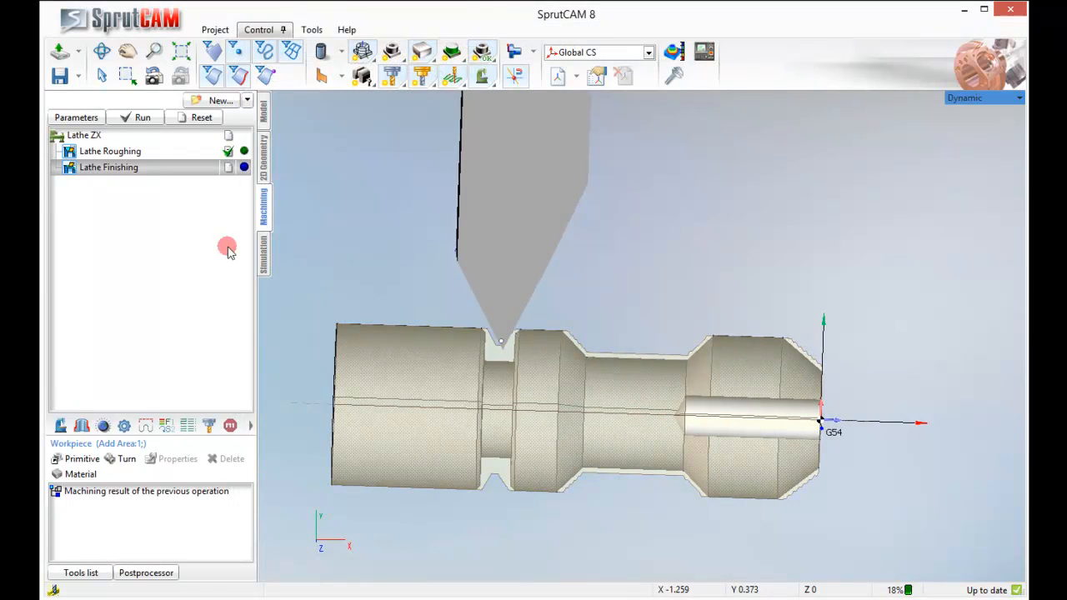
- Run the Lathe Finishing calculation so the toolpath traces the outer profile and grooves
{"action": "left_click", "coordinate": [143, 117]}
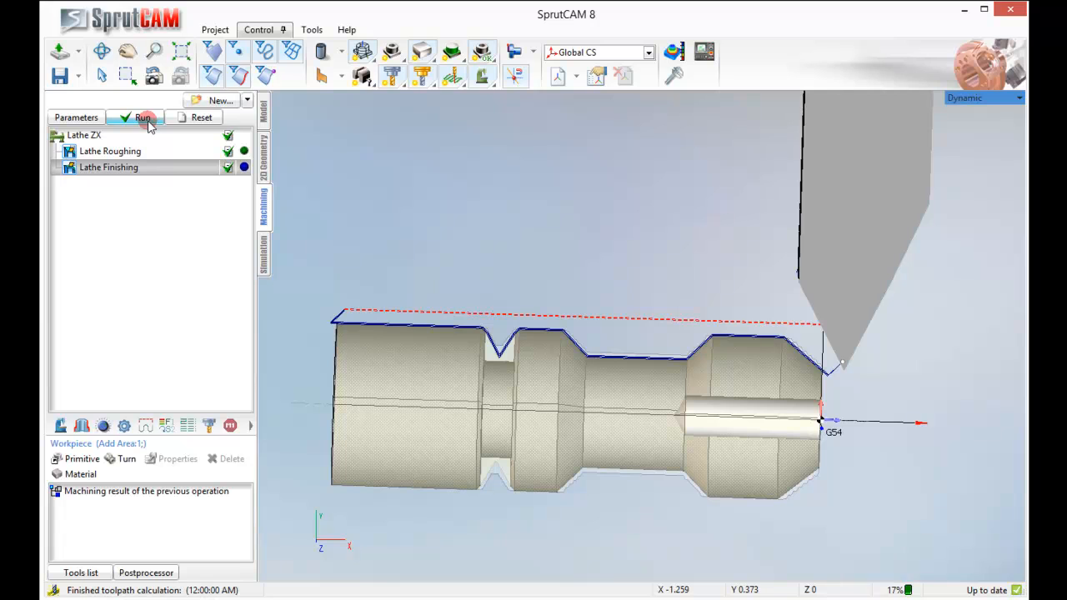
{"action": "left_click", "coordinate": [143, 117]}
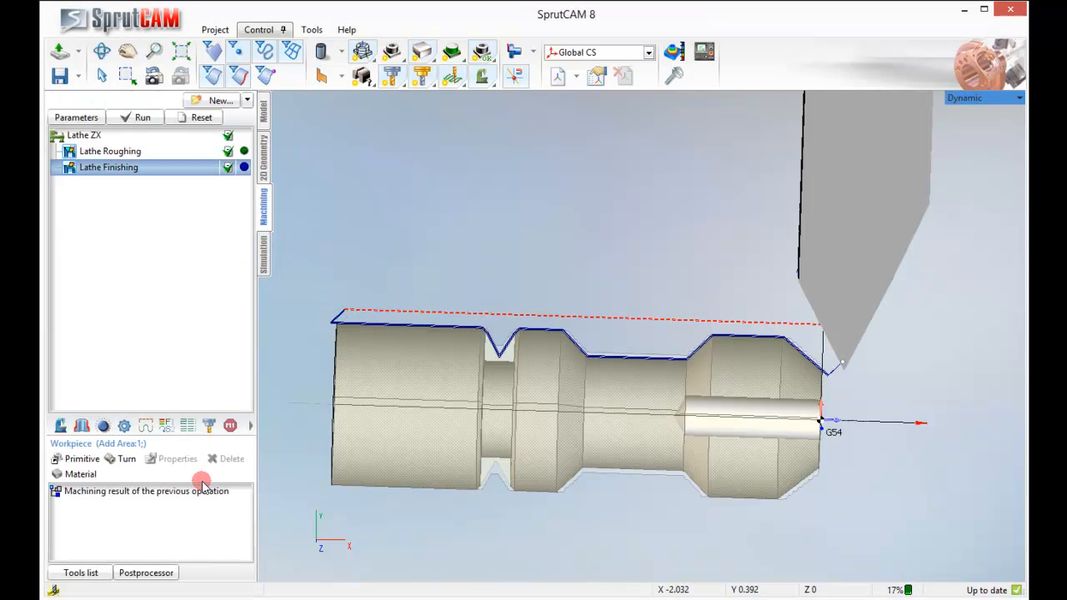
- Limit the finishing job's current part to the profile section between two picked points, starting at the groove
{"action": "left_click", "coordinate": [150, 492]}
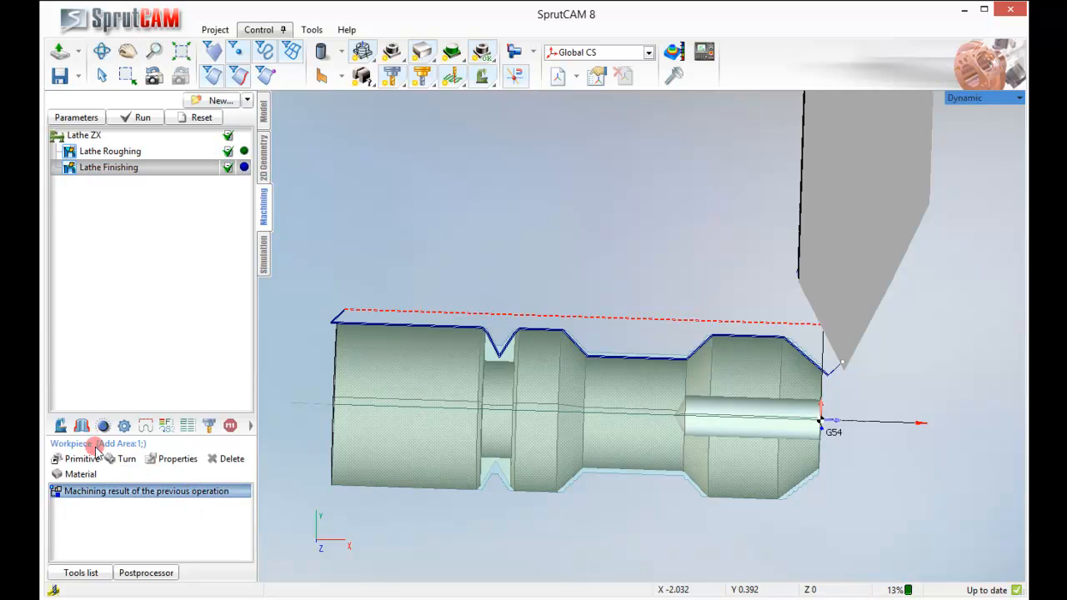
{"action": "left_click", "coordinate": [81, 426]}
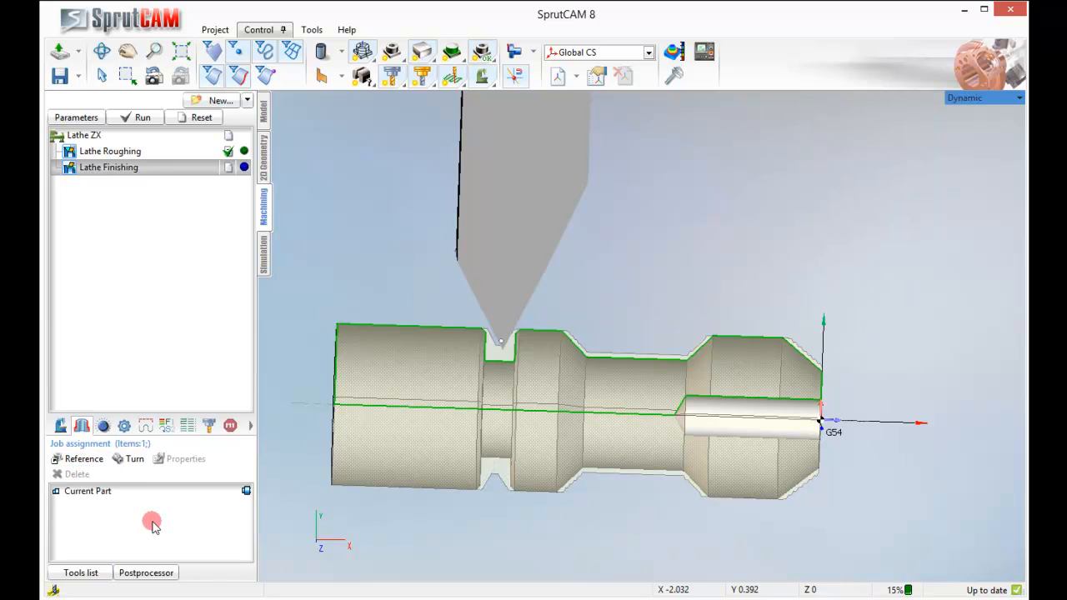
{"action": "left_click", "coordinate": [244, 492]}
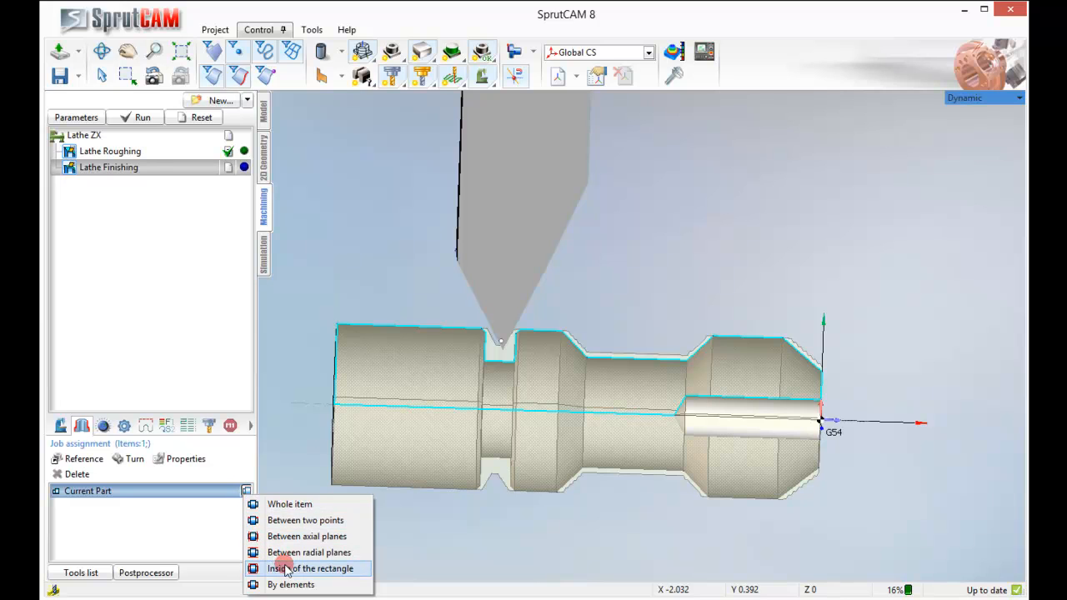
{"action": "mouse_move", "coordinate": [307, 520]}
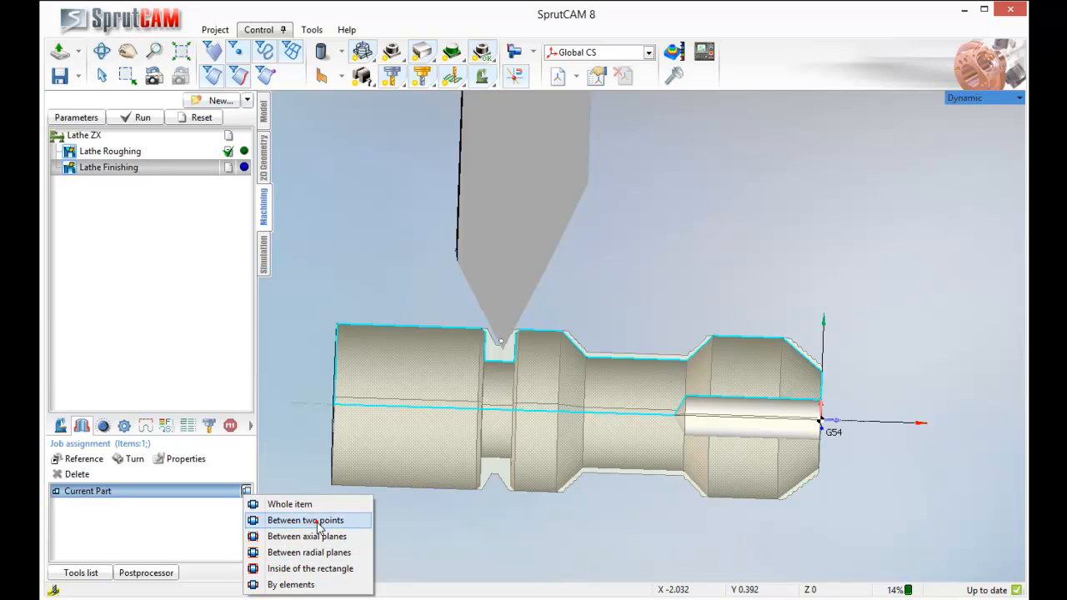
{"action": "left_click", "coordinate": [305, 520]}
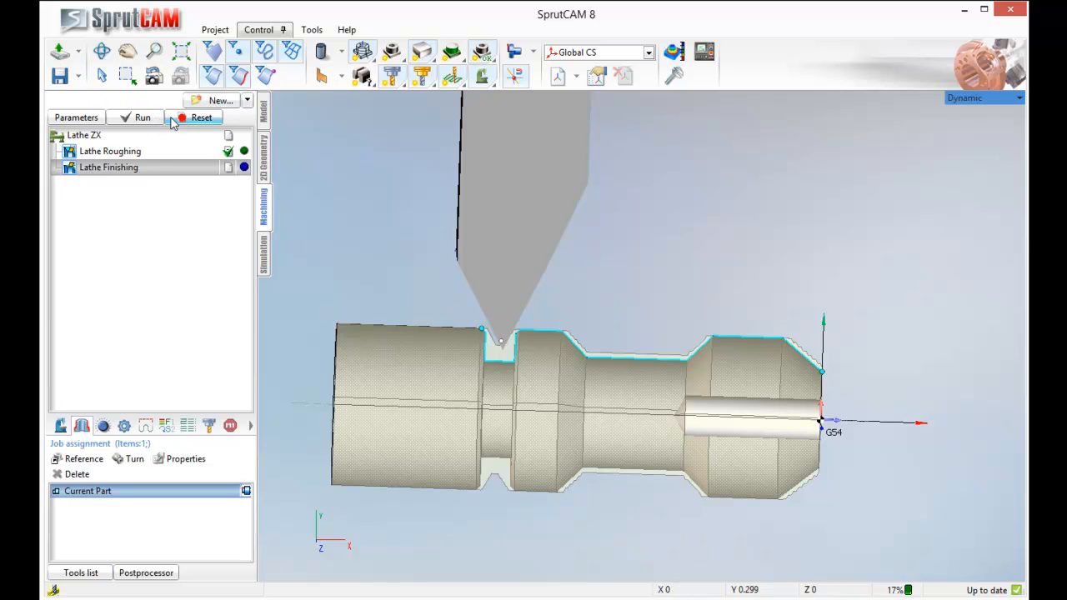
- Recalculate the Lathe Finishing toolpath over the shortened profile and simulate it
{"action": "left_click", "coordinate": [143, 116]}
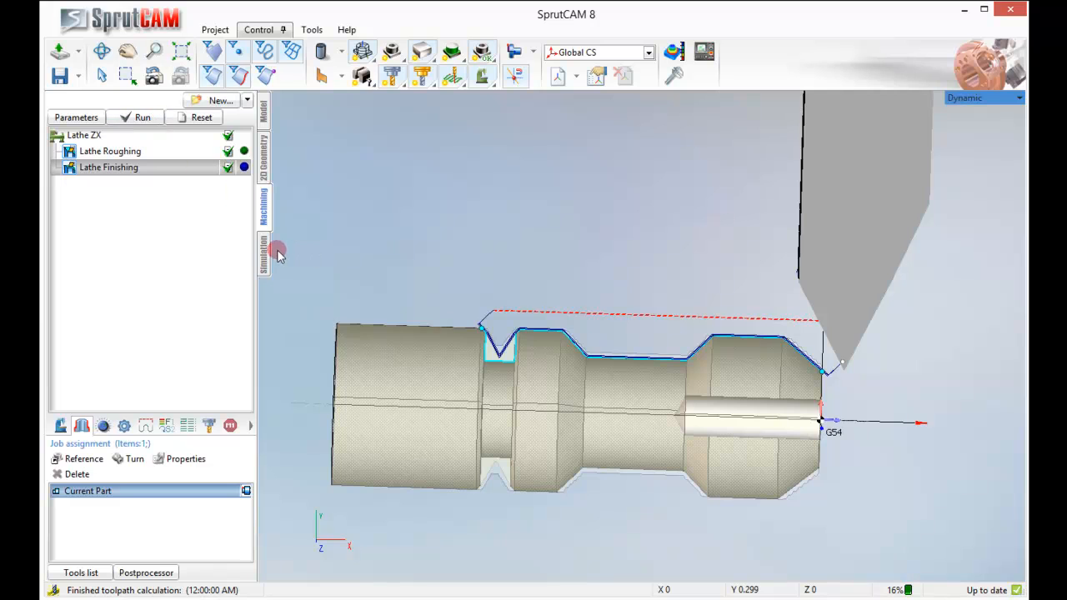
{"action": "left_click", "coordinate": [264, 250]}
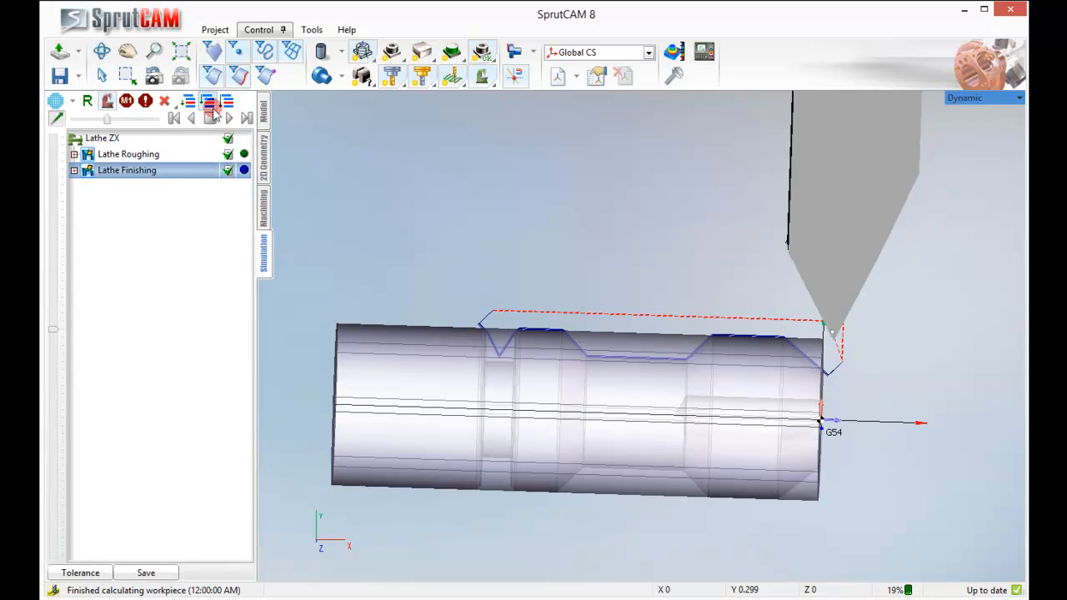
{"action": "left_click", "coordinate": [227, 121]}
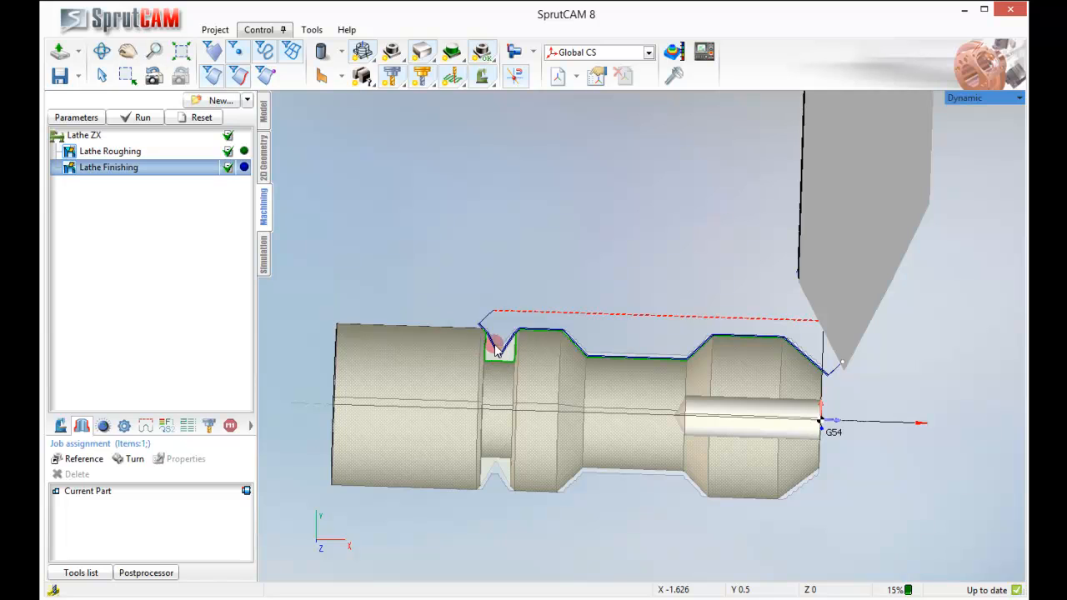
- Add a Lathe Grooving operation with the groove between the two large diameters as its machining area
{"action": "left_click", "coordinate": [247, 100]}
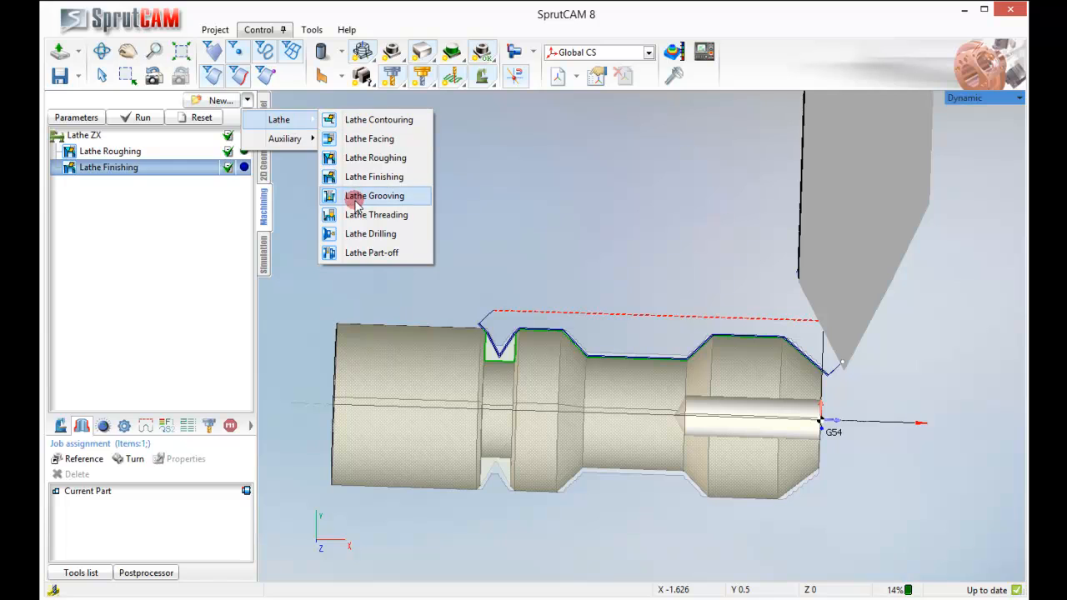
{"action": "left_click", "coordinate": [375, 195]}
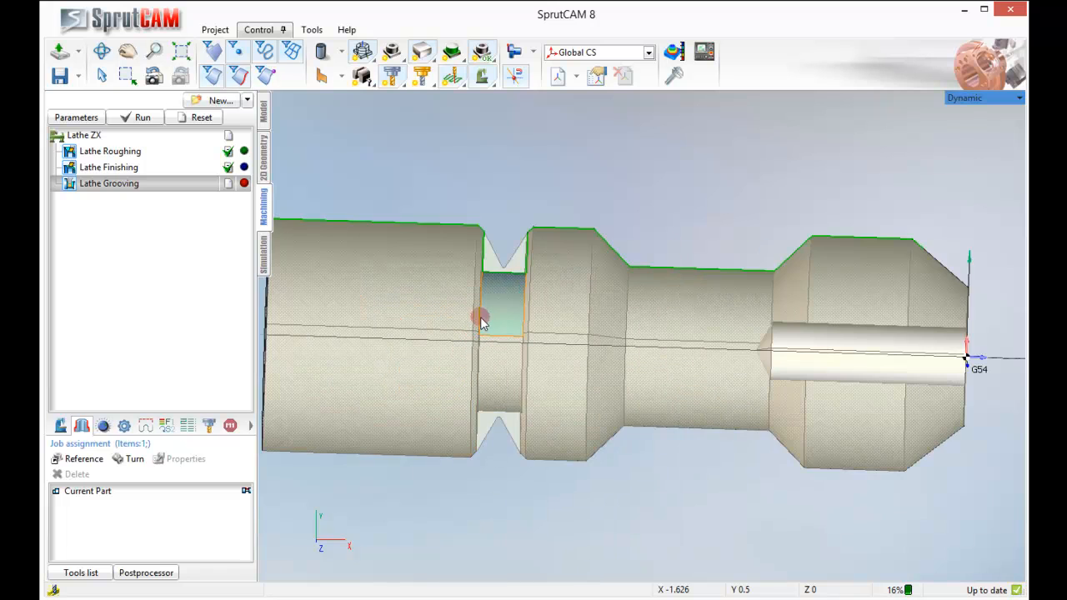
{"action": "left_click", "coordinate": [245, 491]}
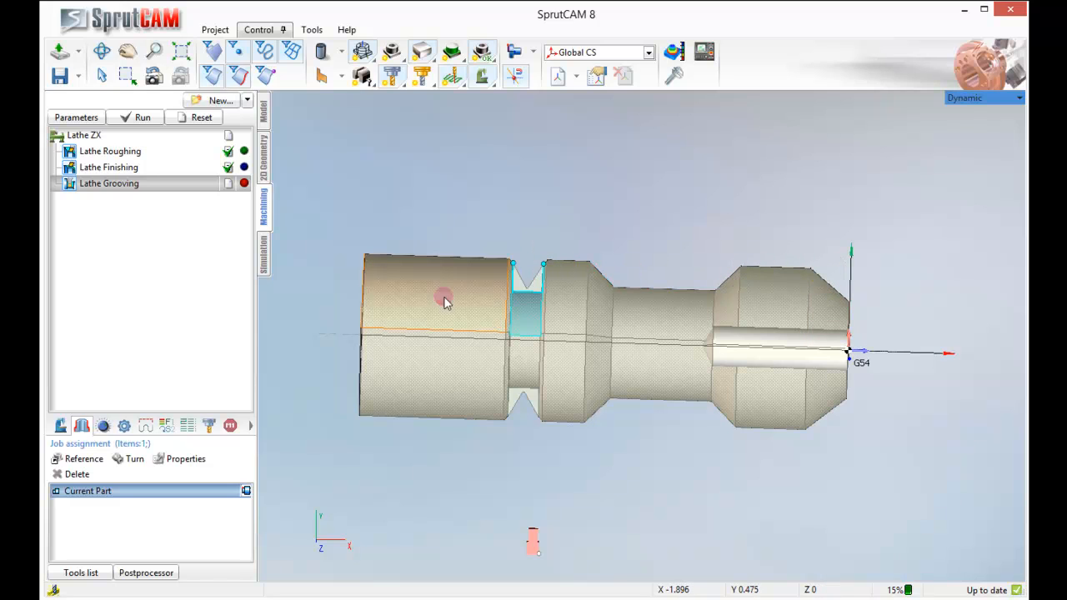
{"action": "left_click", "coordinate": [109, 183]}
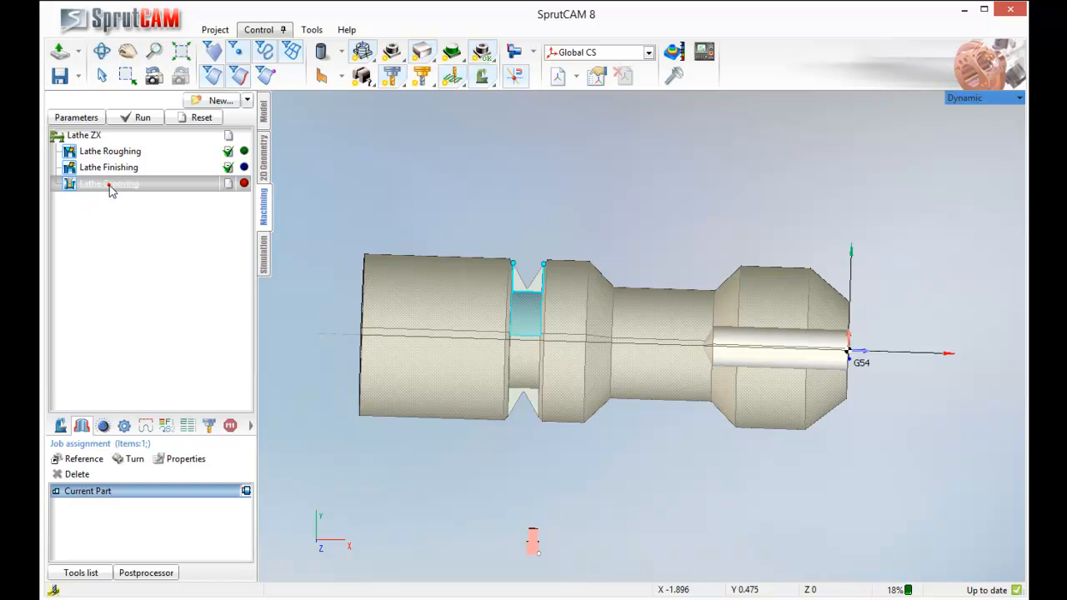
- Assign the saved tool2 to Lathe Grooving and review its rough-and-finish strategy settings
{"action": "double_click", "coordinate": [109, 184]}
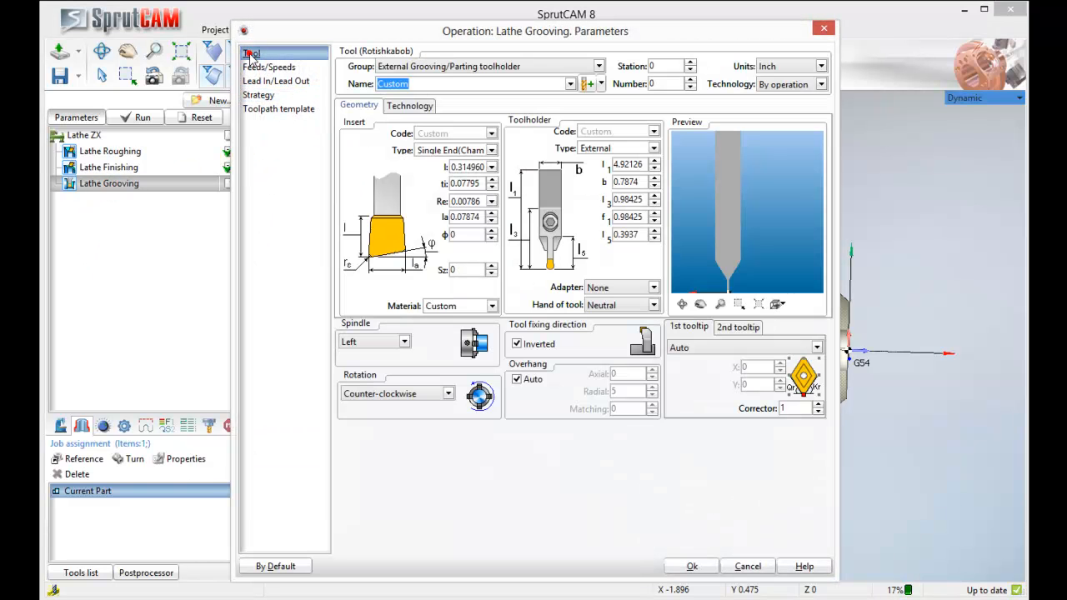
{"action": "left_click", "coordinate": [567, 83]}
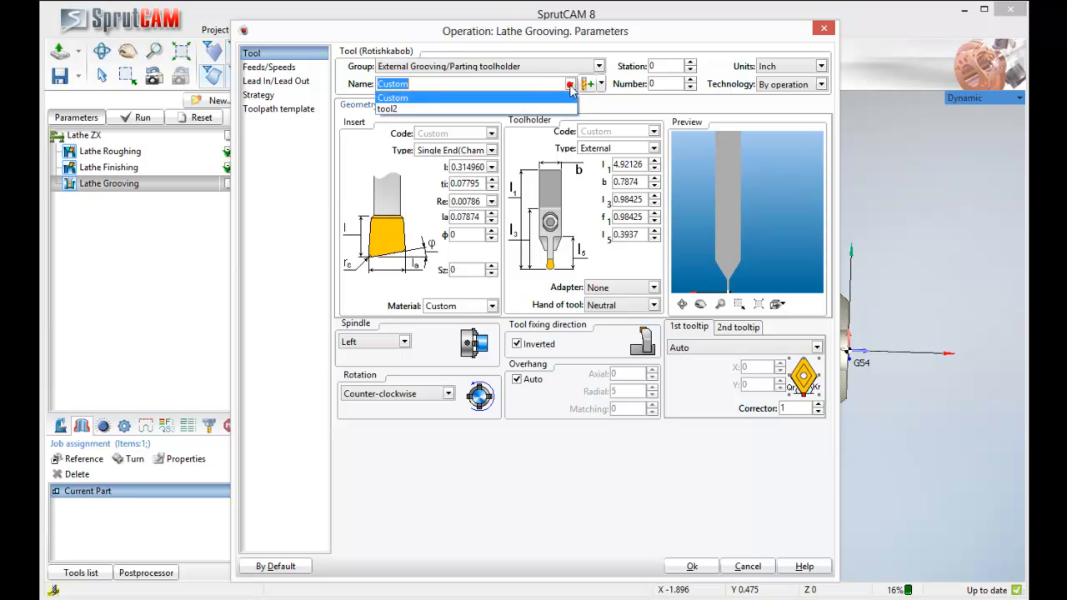
{"action": "left_click", "coordinate": [411, 110]}
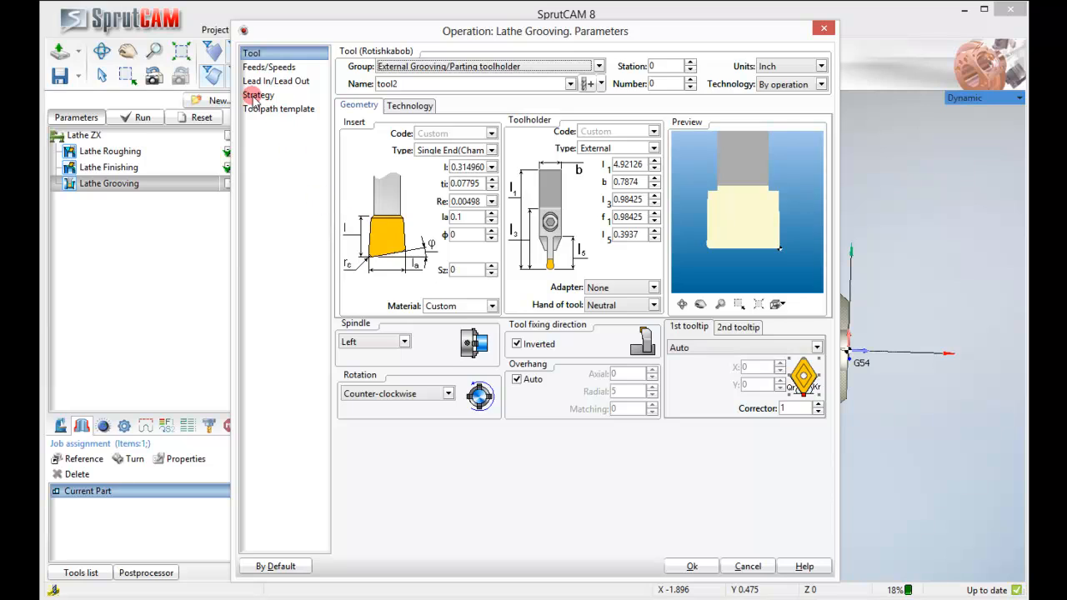
{"action": "left_click", "coordinate": [259, 93]}
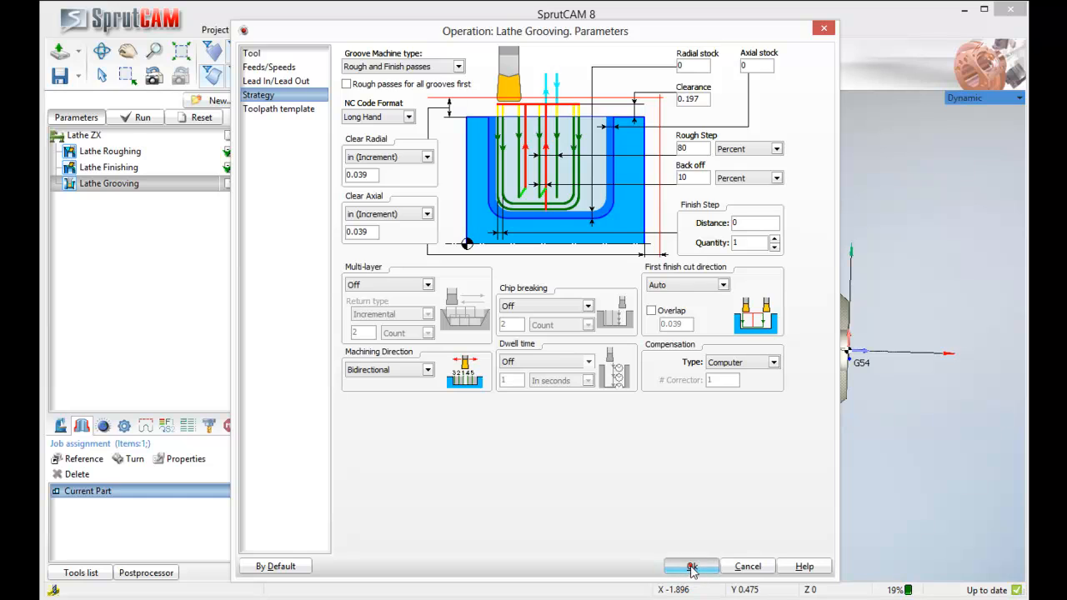
- Accept the grooving parameters, reopening them once and confirming again
{"action": "left_click", "coordinate": [692, 567]}
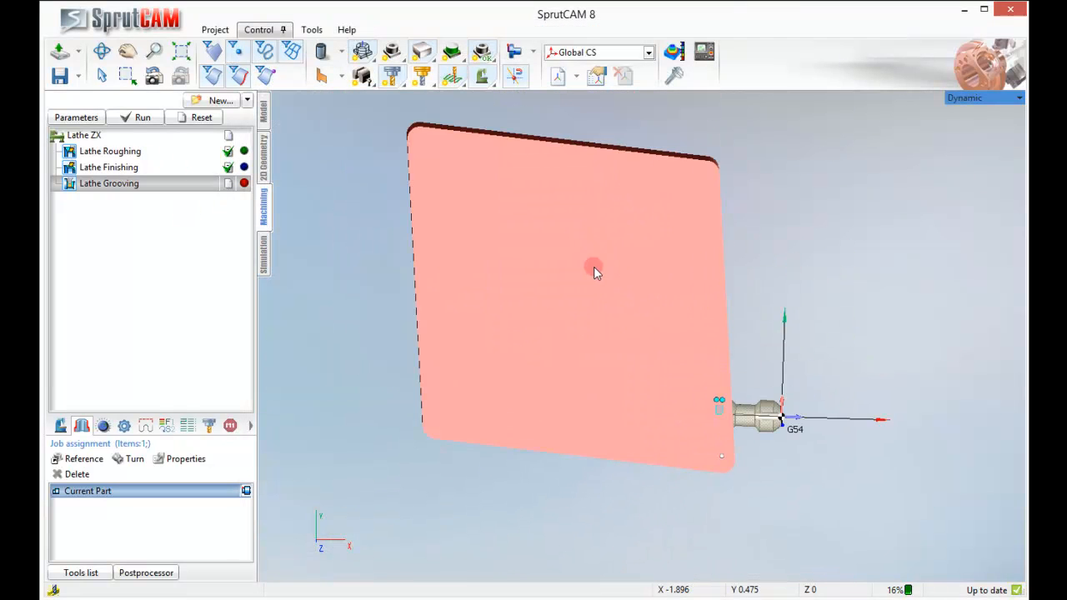
{"action": "double_click", "coordinate": [110, 182]}
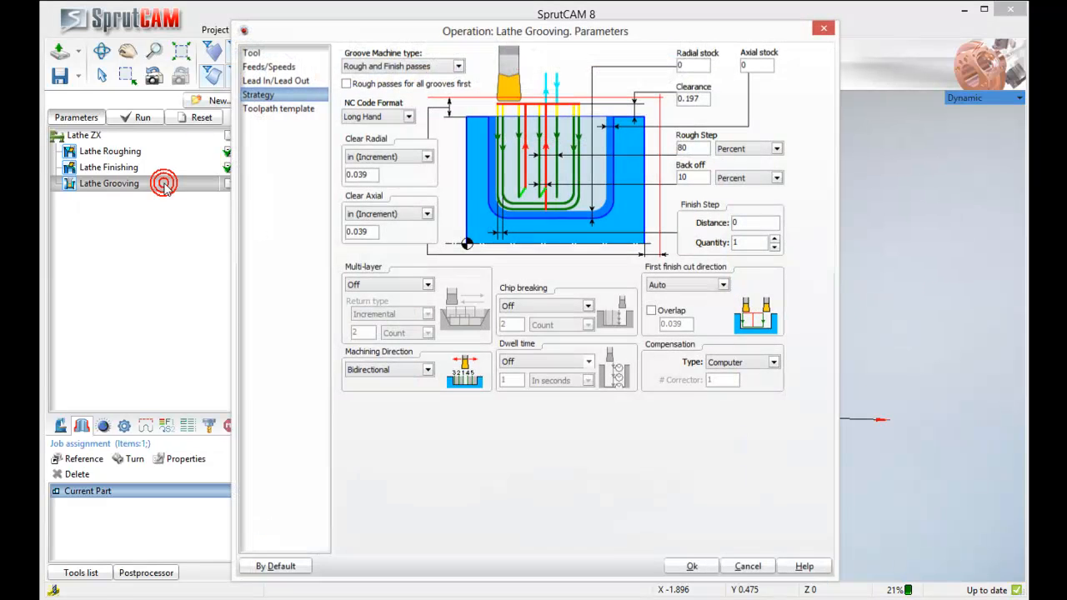
{"action": "left_click", "coordinate": [693, 567]}
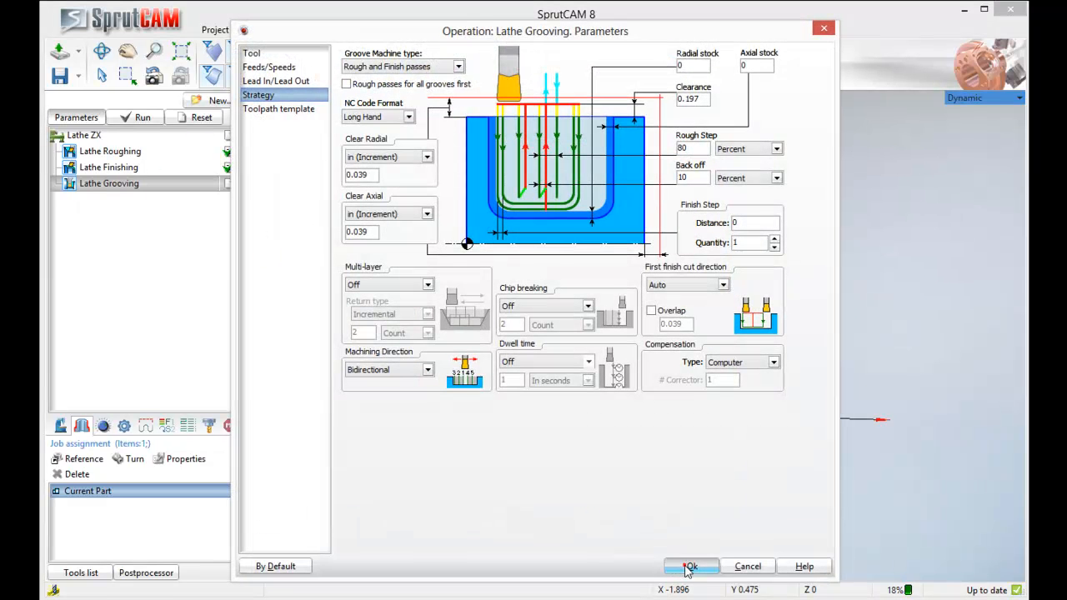
{"action": "left_click", "coordinate": [693, 567]}
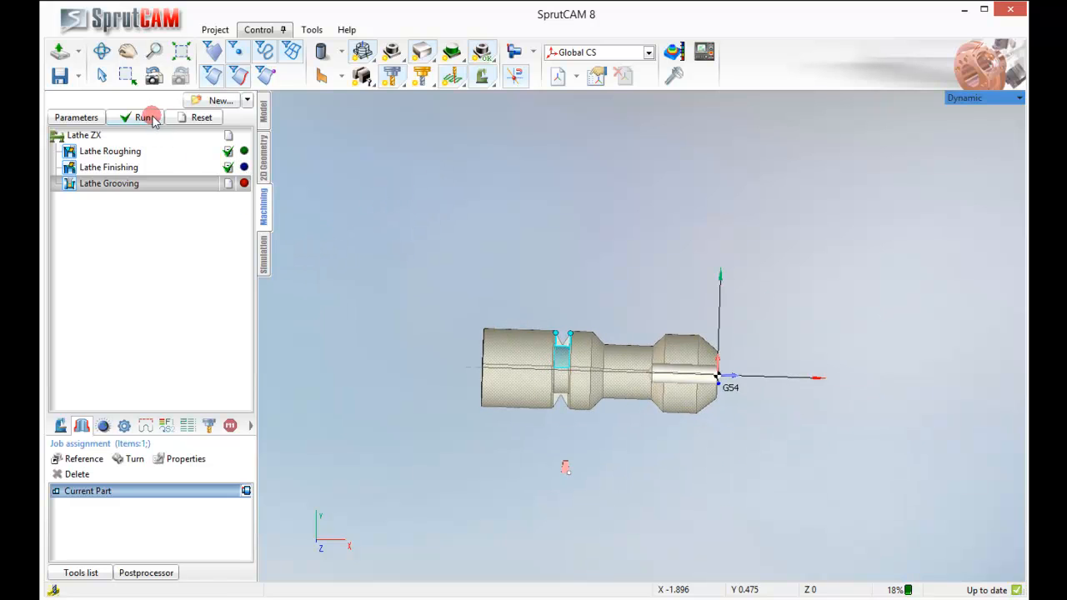
- Calculate the grooving toolpath and simulate it with the default rough step
{"action": "left_click", "coordinate": [141, 117]}
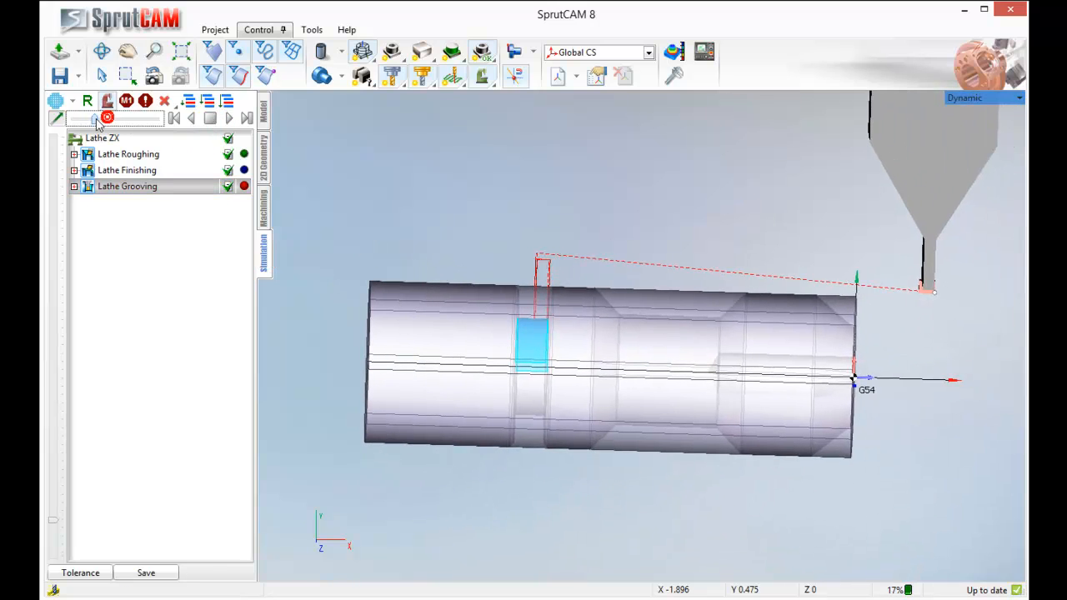
{"action": "left_click", "coordinate": [228, 116]}
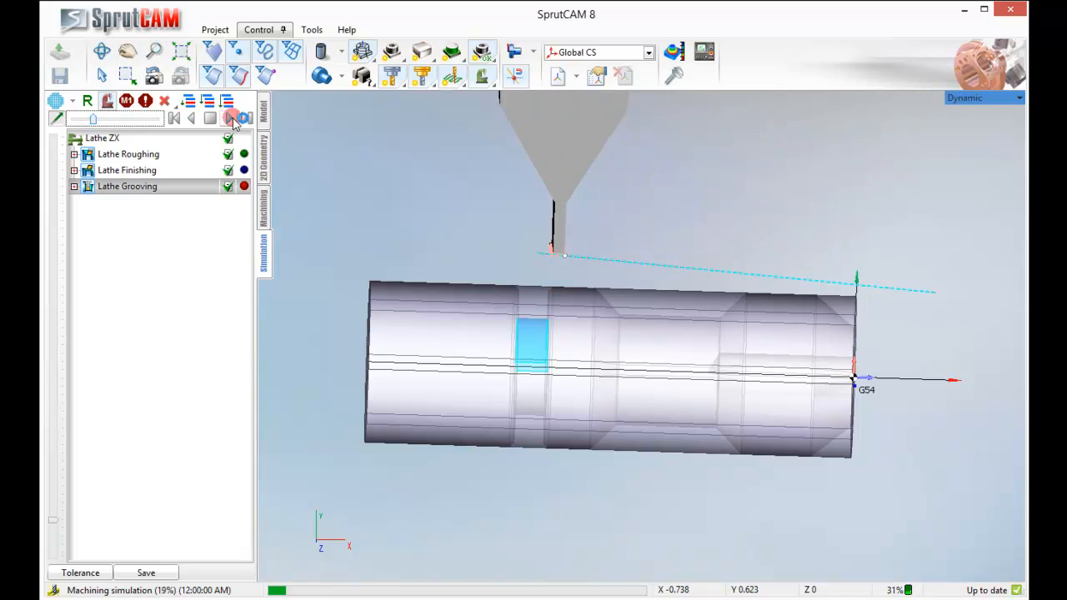
{"action": "left_click", "coordinate": [238, 117]}
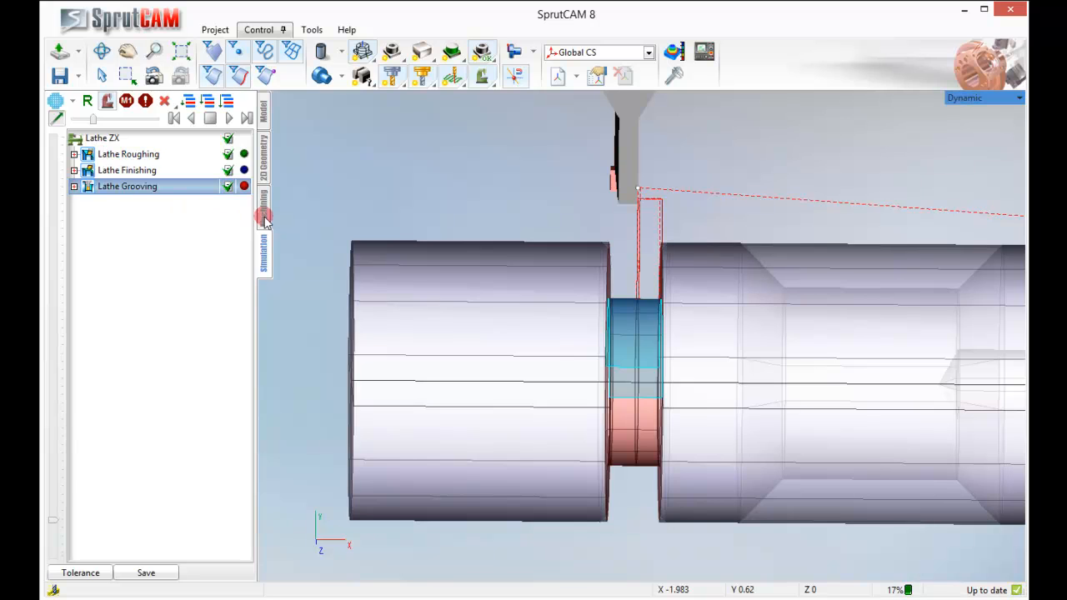
- Set the grooving Rough Step to 40%, recalculate and simulate the groove cut to operation end
{"action": "double_click", "coordinate": [125, 187]}
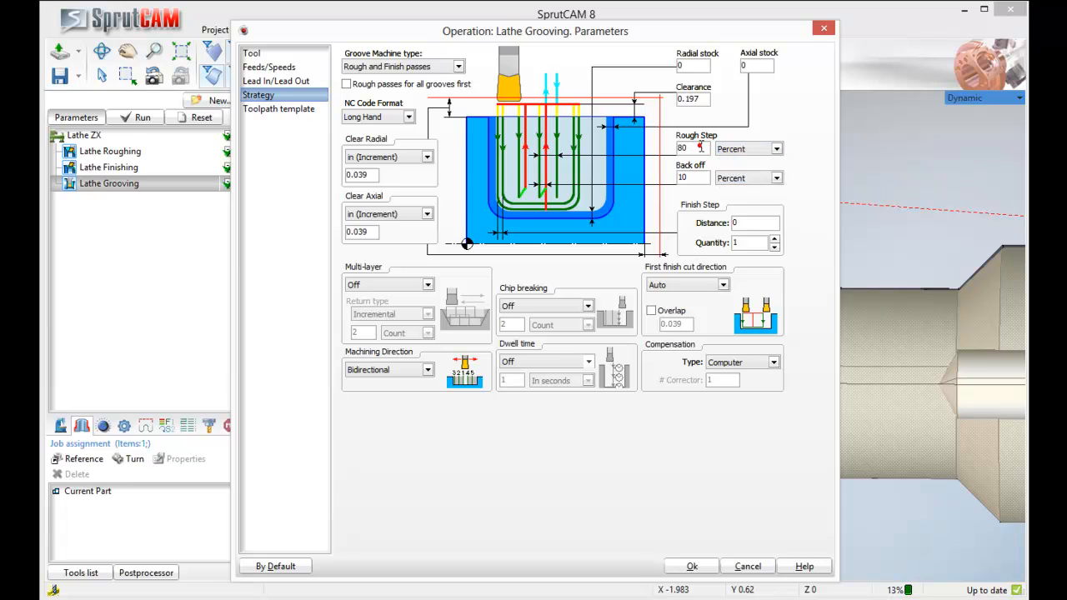
{"action": "type", "text": "40"}
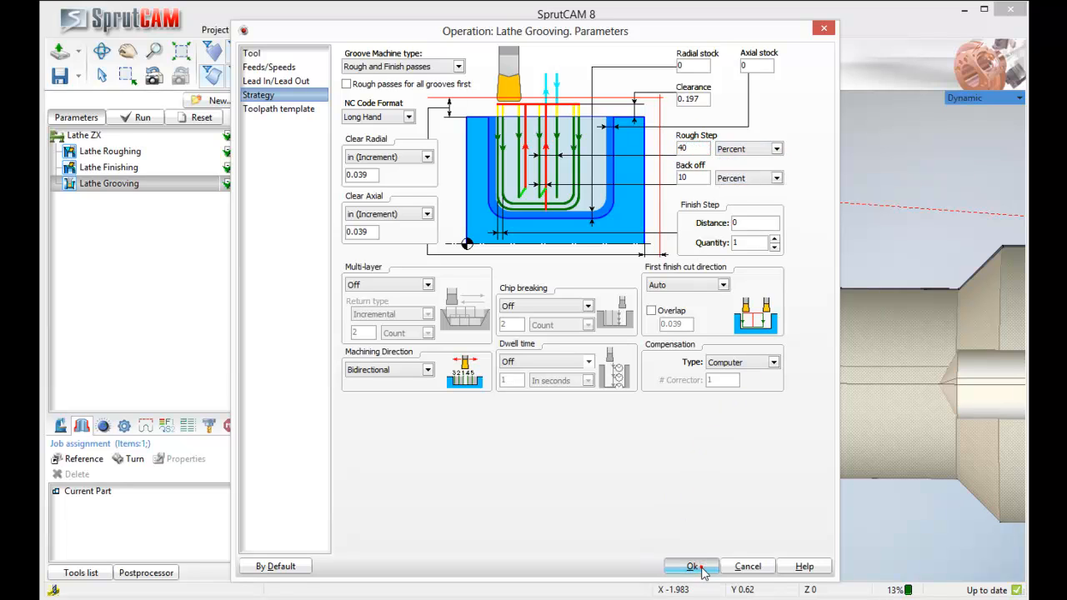
{"action": "left_click", "coordinate": [690, 567]}
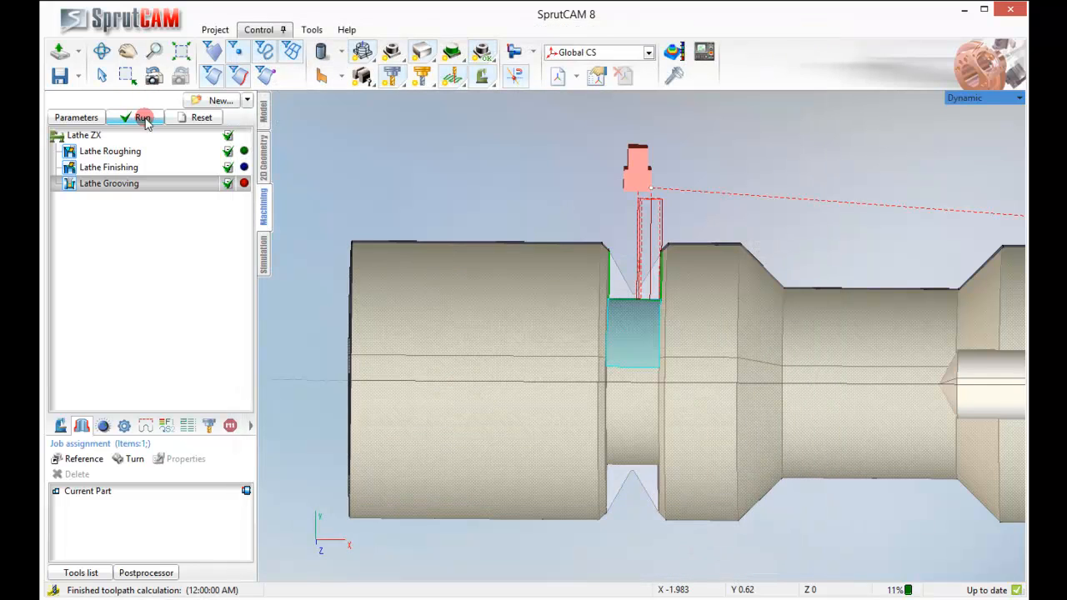
{"action": "left_click", "coordinate": [146, 116]}
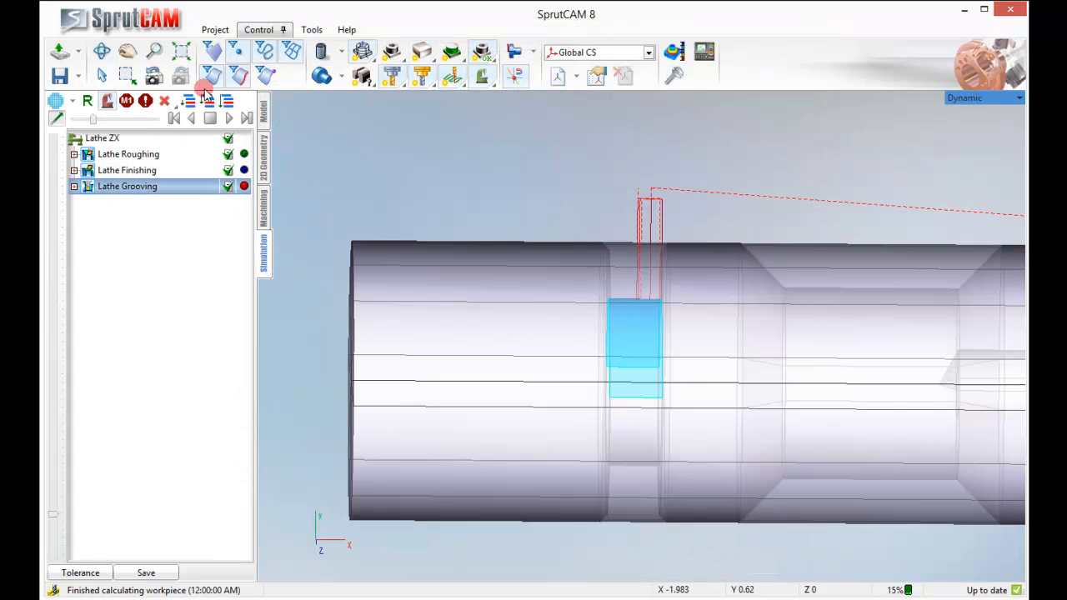
{"action": "left_click", "coordinate": [227, 117]}
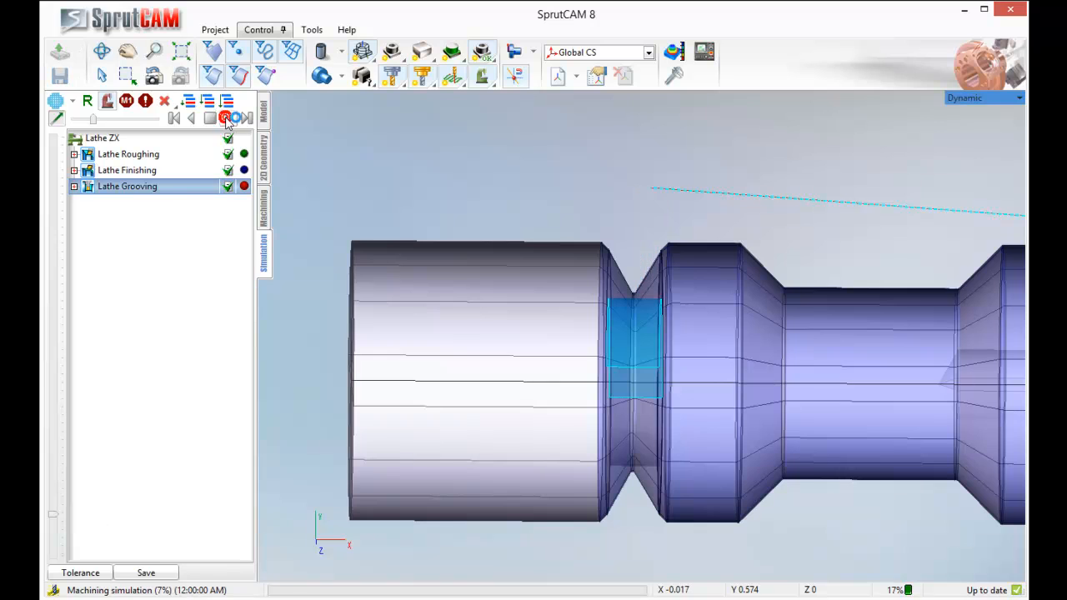
{"action": "left_click", "coordinate": [227, 117]}
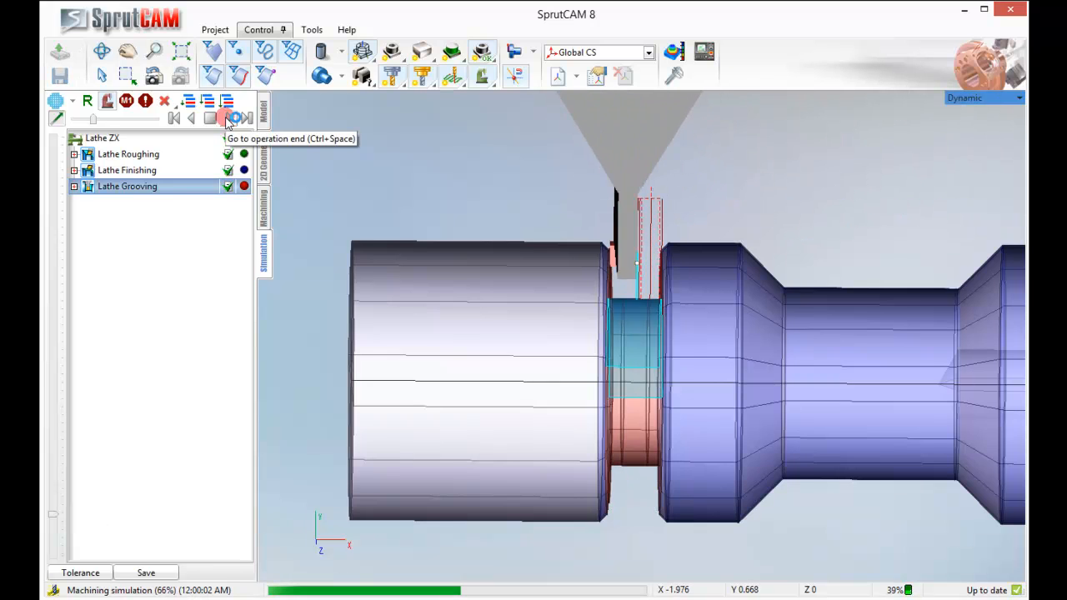
{"action": "left_click", "coordinate": [227, 117]}
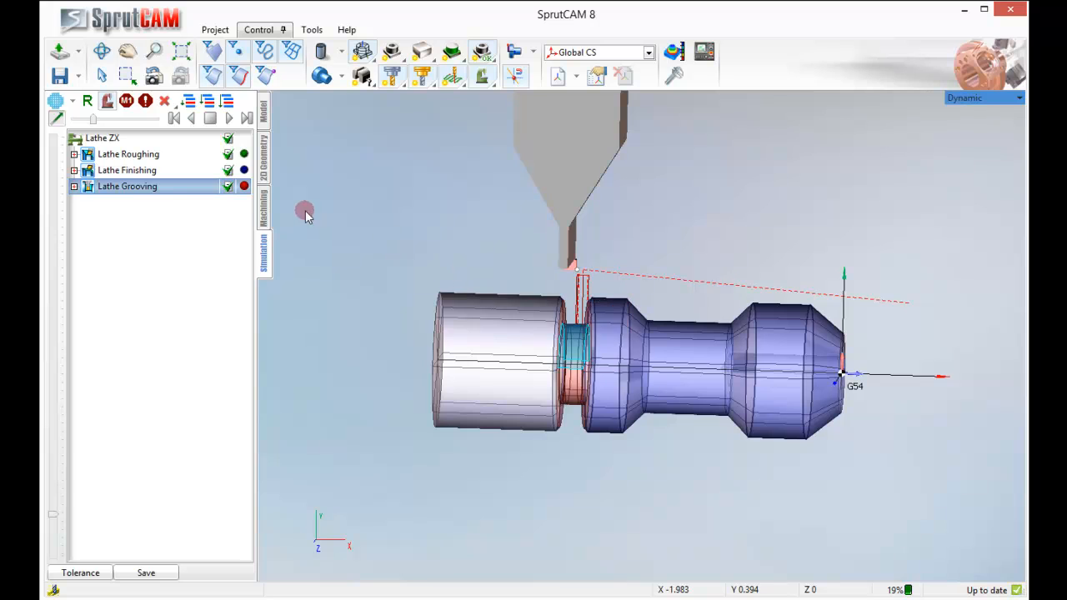
- Add a Lathe Drilling operation as the fourth operation under Lathe ZX
{"action": "double_click", "coordinate": [126, 187]}
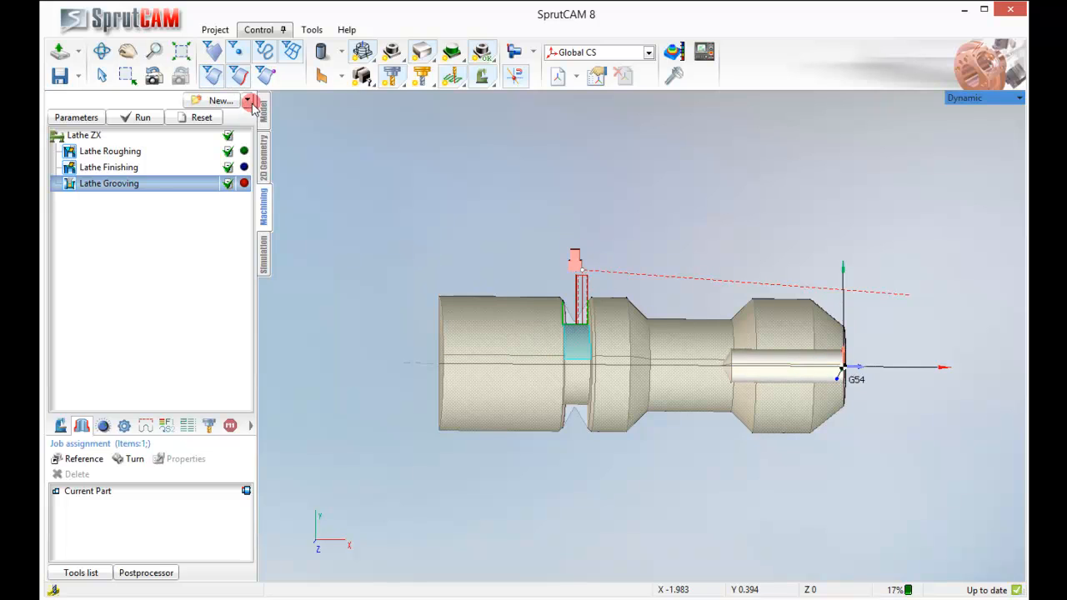
{"action": "left_click", "coordinate": [247, 100]}
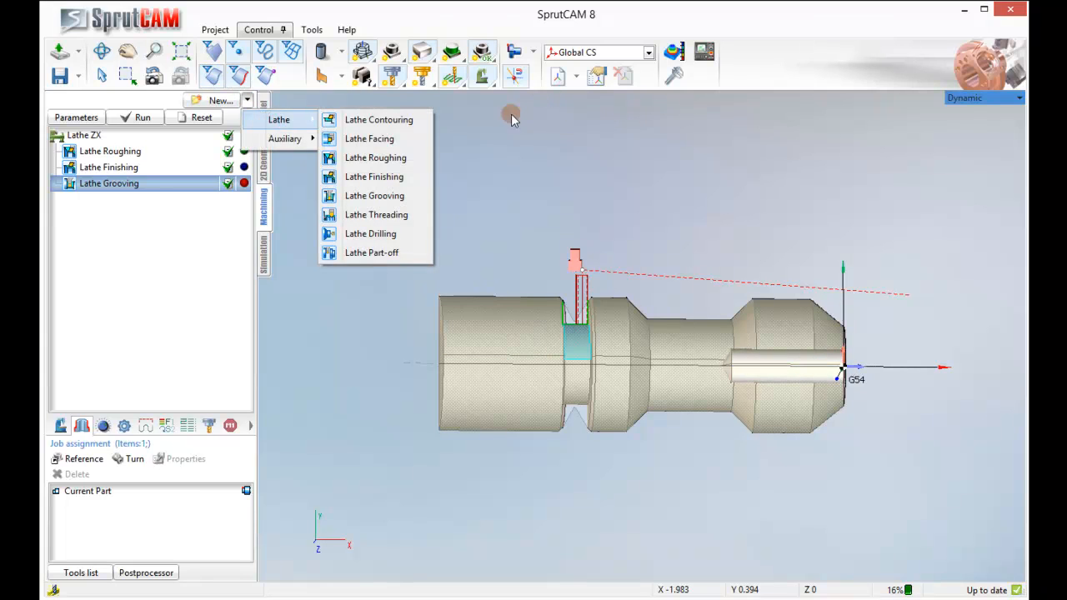
{"action": "left_click", "coordinate": [371, 233]}
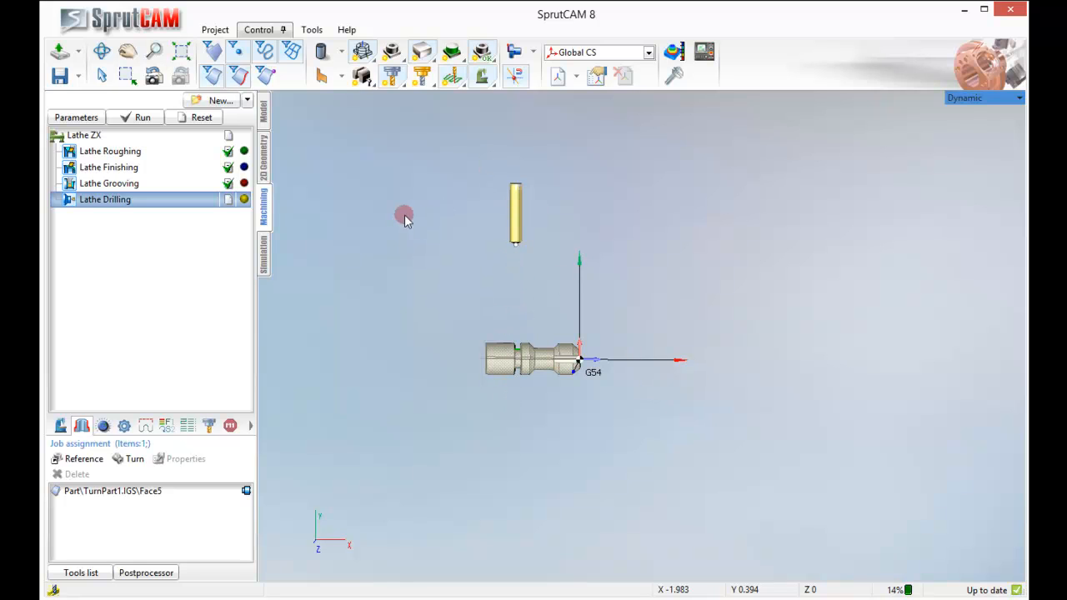
{"action": "mouse_move", "coordinate": [164, 307]}
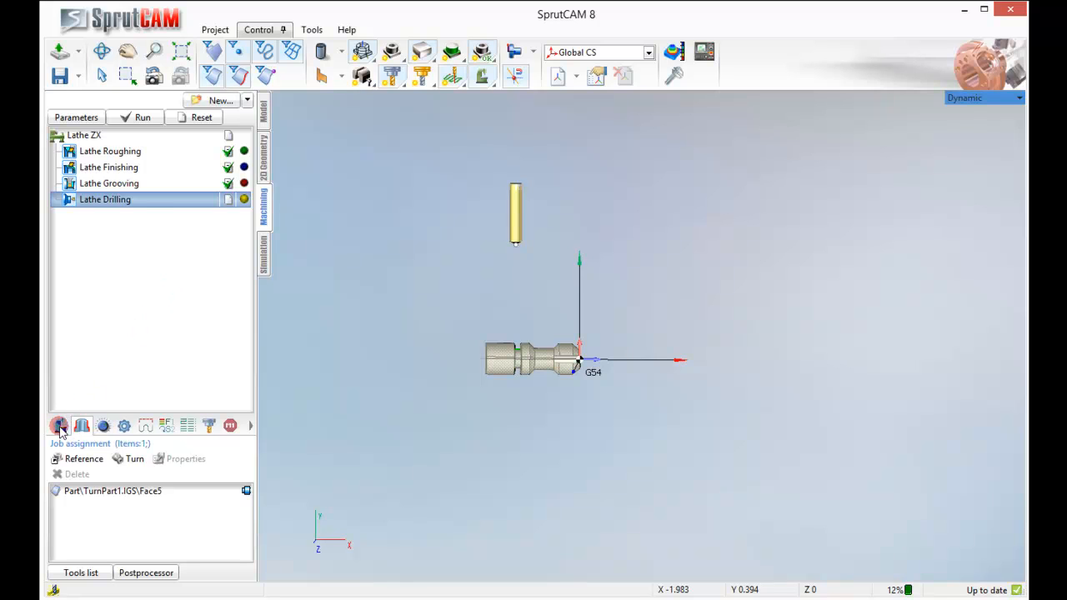
- Enter 270 as the B tool angle so the drill lies along the part axis
{"action": "left_click", "coordinate": [60, 427]}
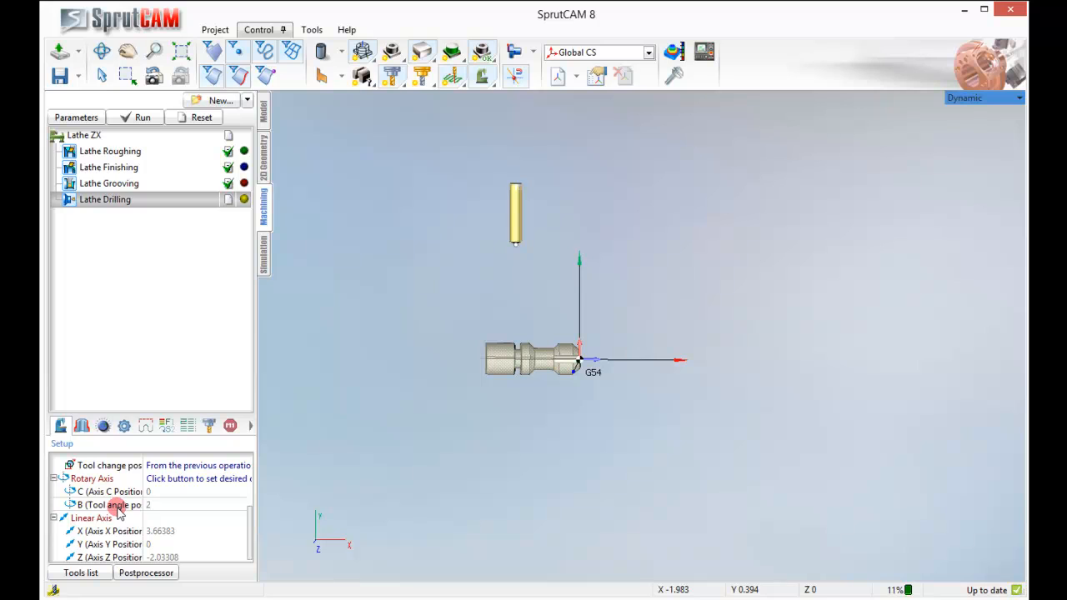
{"action": "type", "text": "270"}
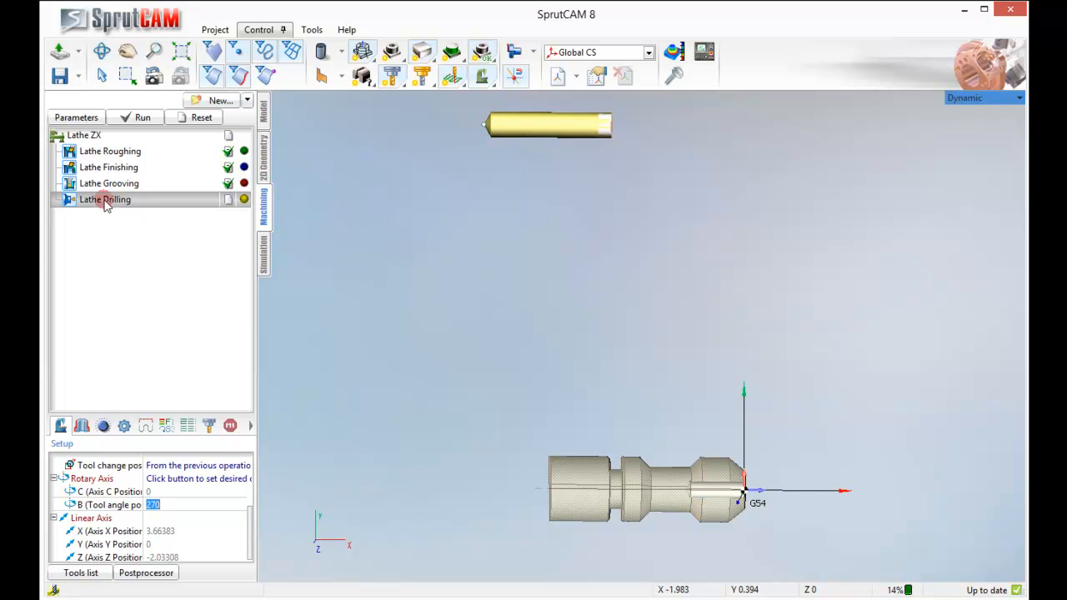
- Choose the saved Drill1 as the Lathe Drilling operation's tool
{"action": "double_click", "coordinate": [105, 200]}
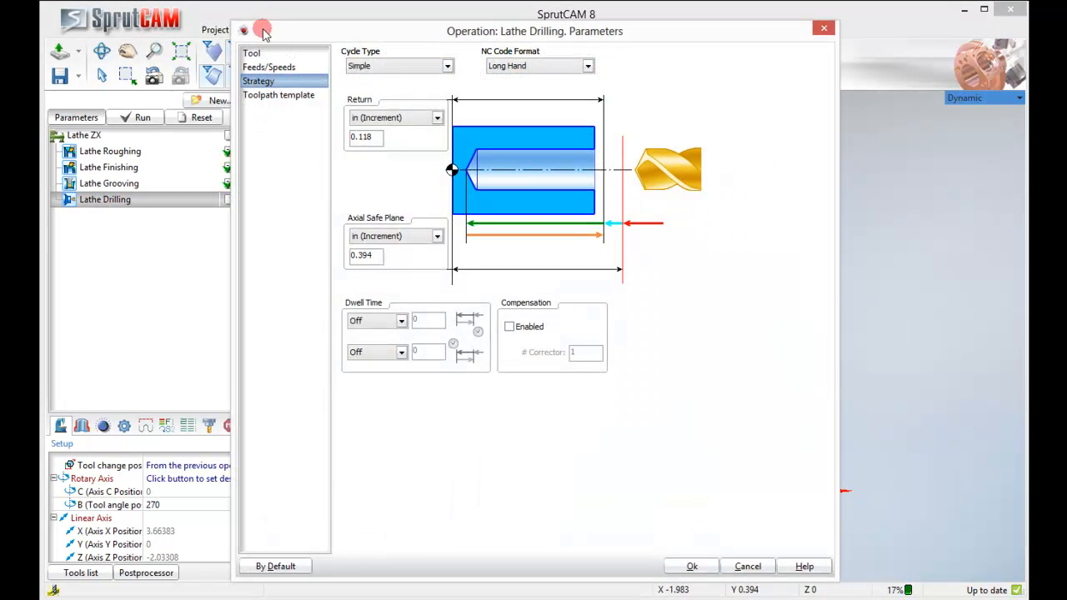
{"action": "left_click", "coordinate": [250, 51]}
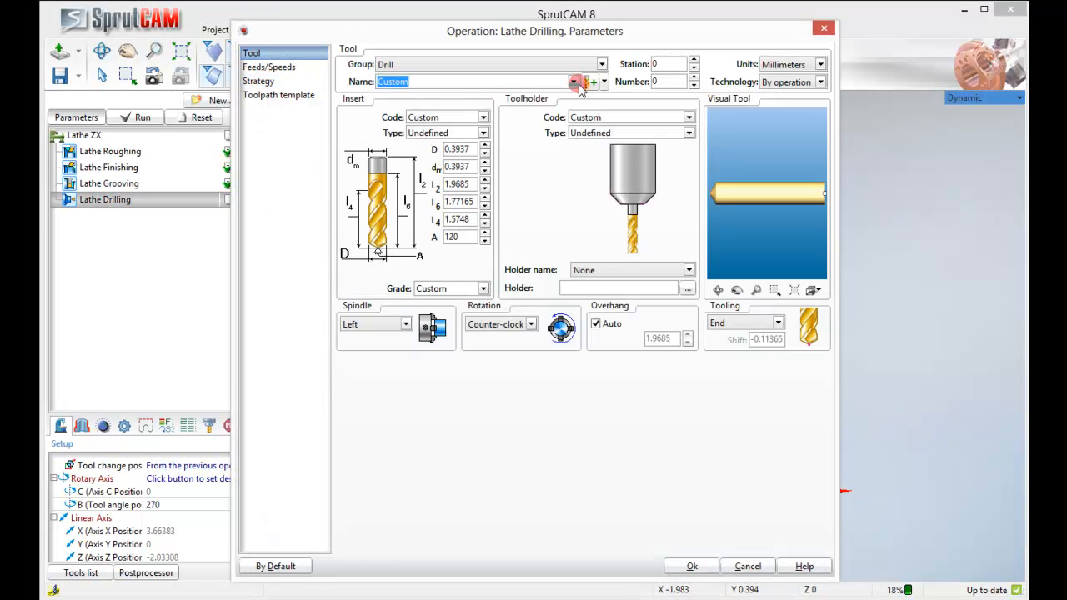
{"action": "left_click", "coordinate": [568, 82]}
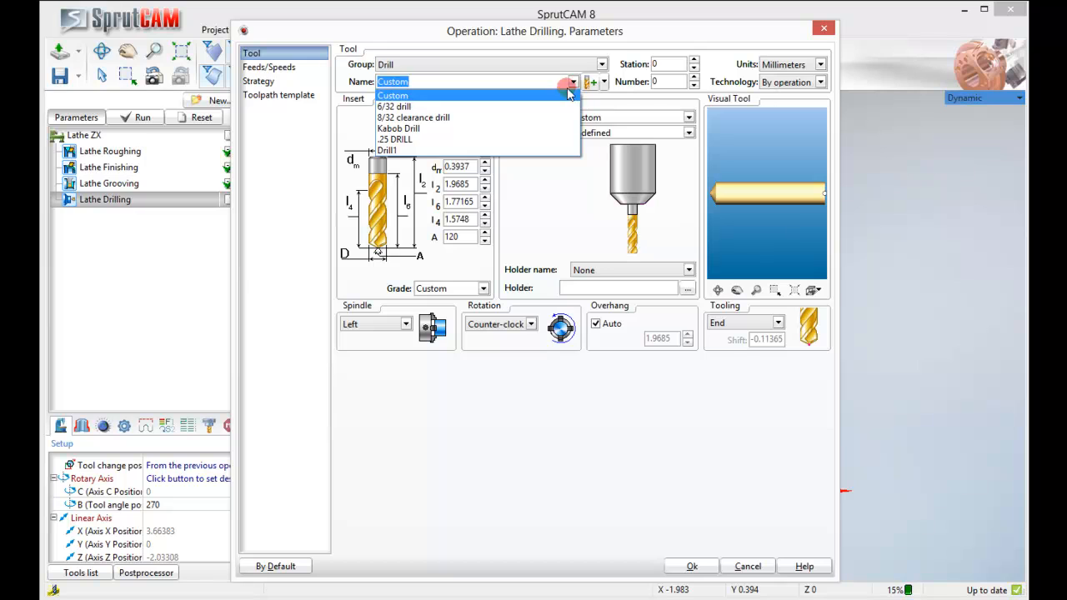
{"action": "left_click", "coordinate": [400, 138]}
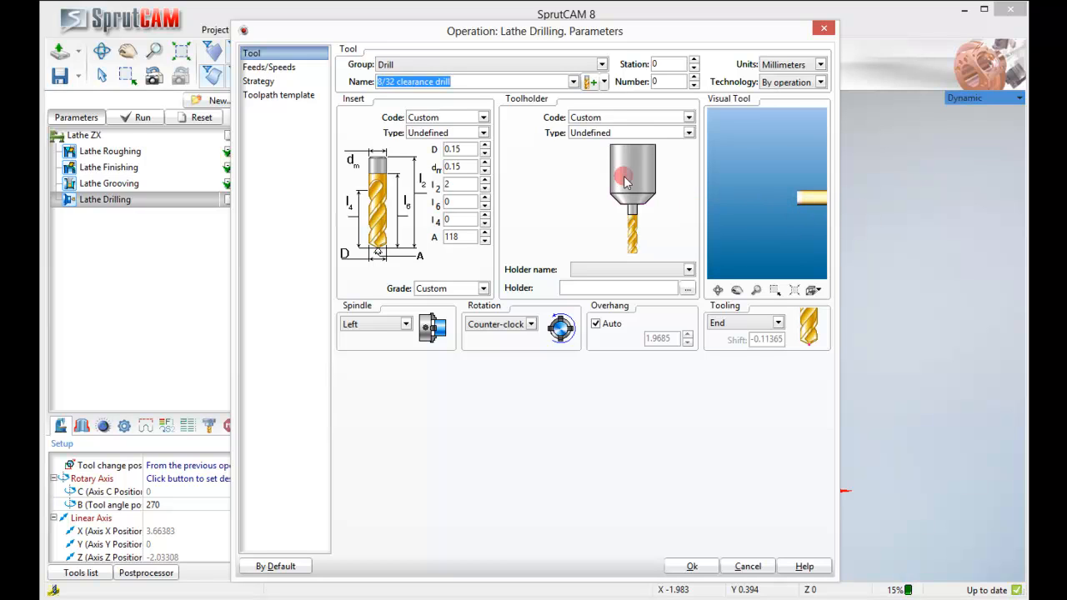
{"action": "left_click", "coordinate": [574, 80]}
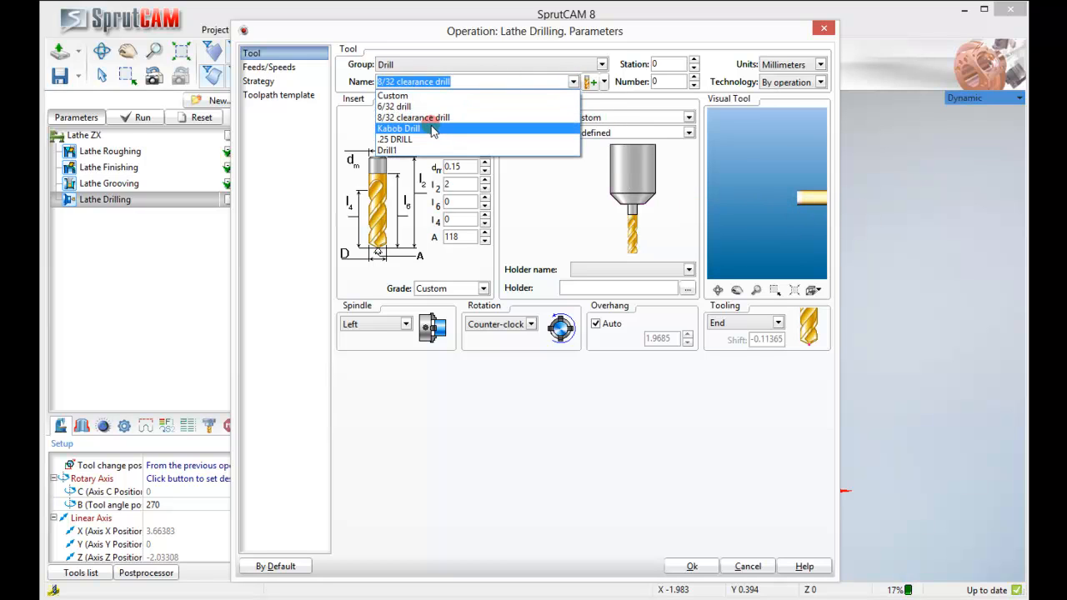
{"action": "mouse_move", "coordinate": [390, 150]}
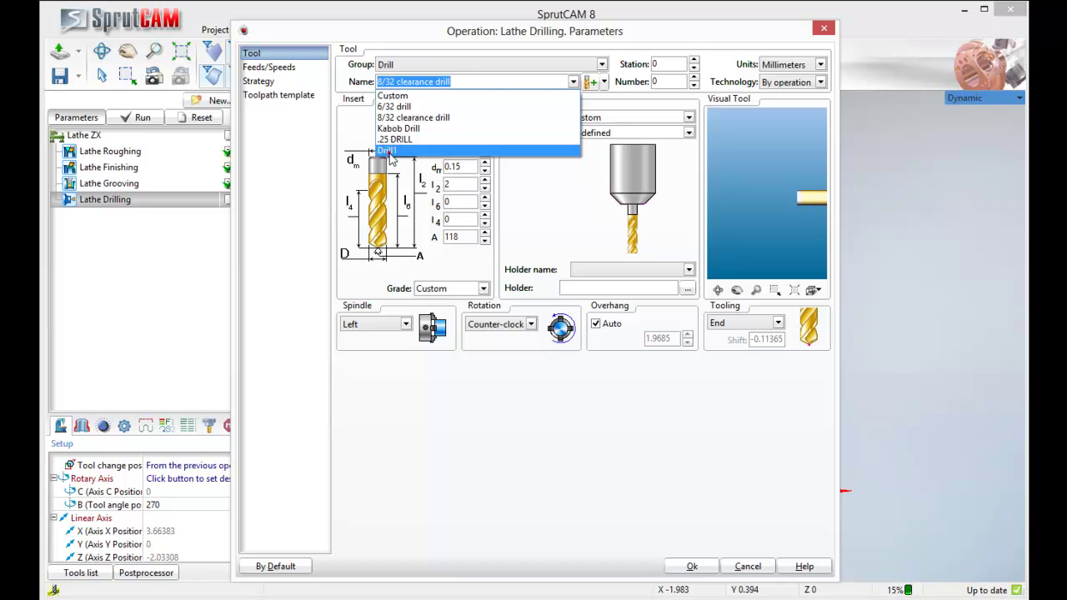
{"action": "left_click", "coordinate": [387, 150]}
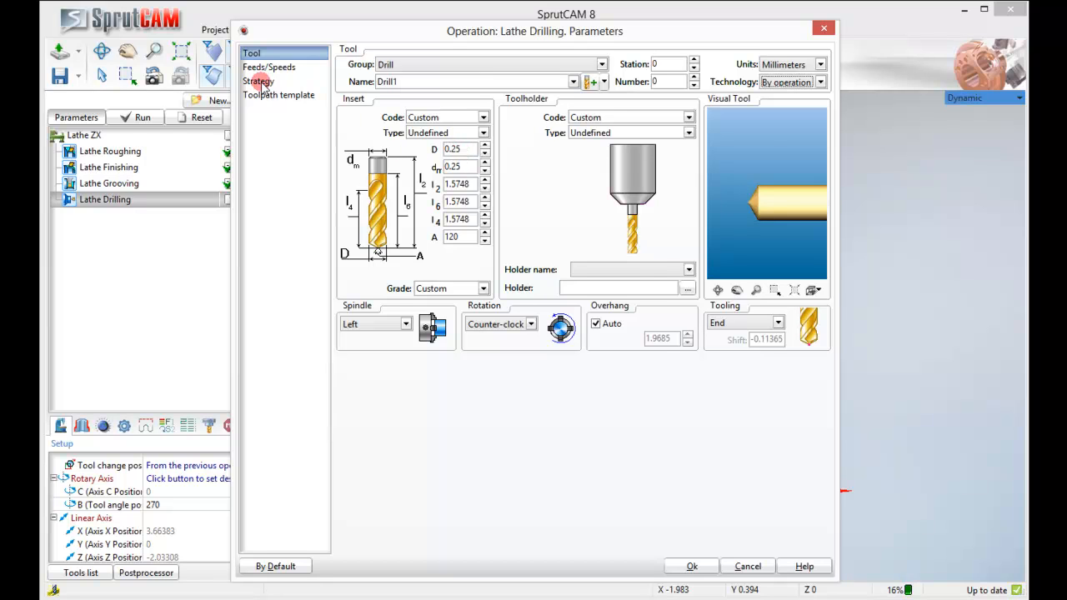
- Resolve the tool-number conflict as tool 3, check the Simple cycle strategy and accept the parameters
{"action": "left_click", "coordinate": [257, 80]}
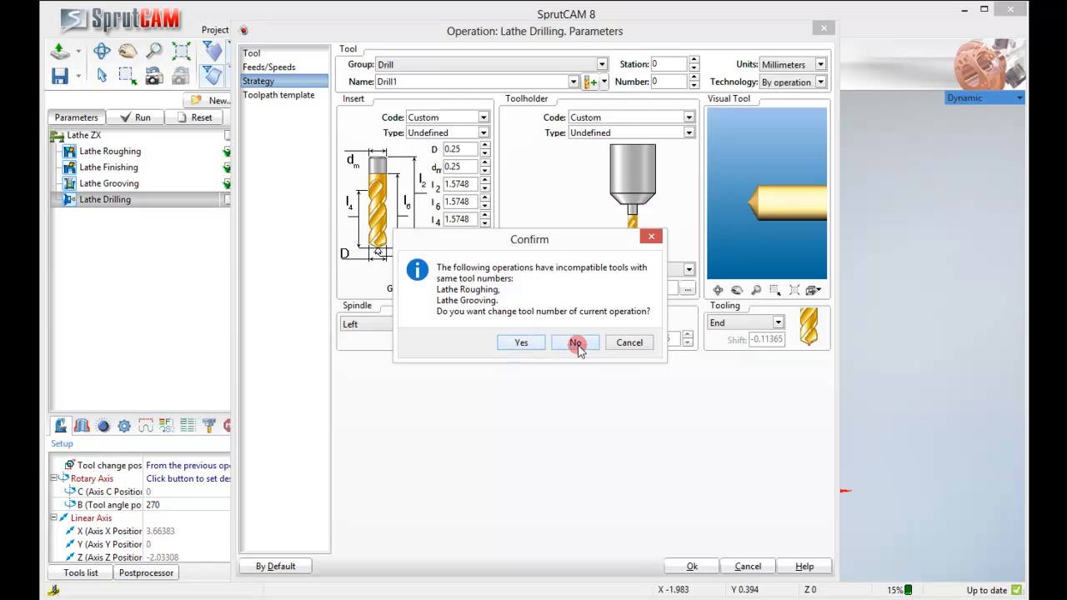
{"action": "left_click", "coordinate": [573, 342]}
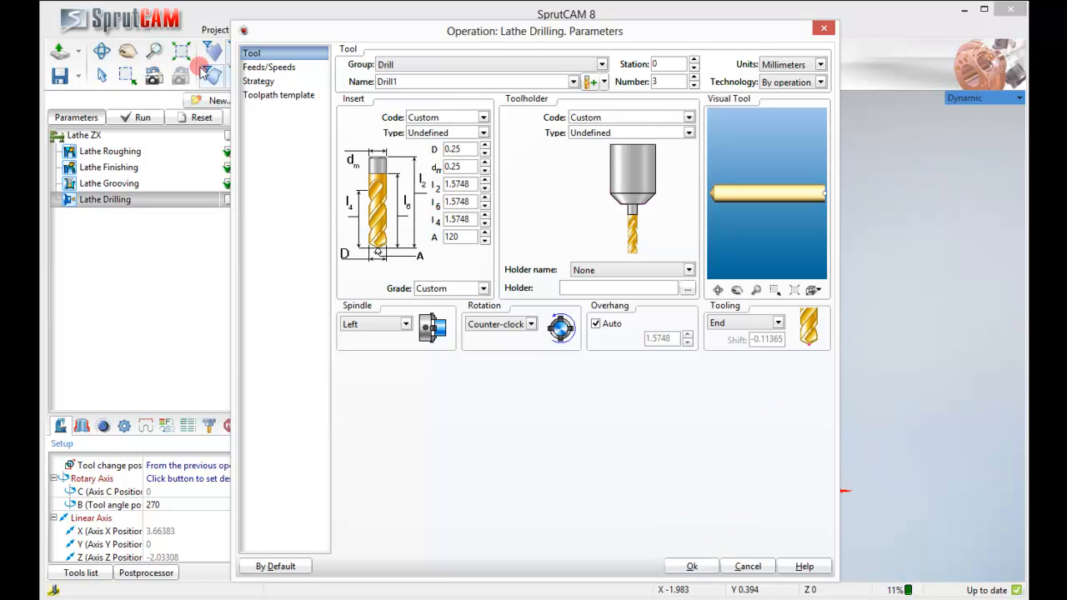
{"action": "left_click", "coordinate": [258, 80]}
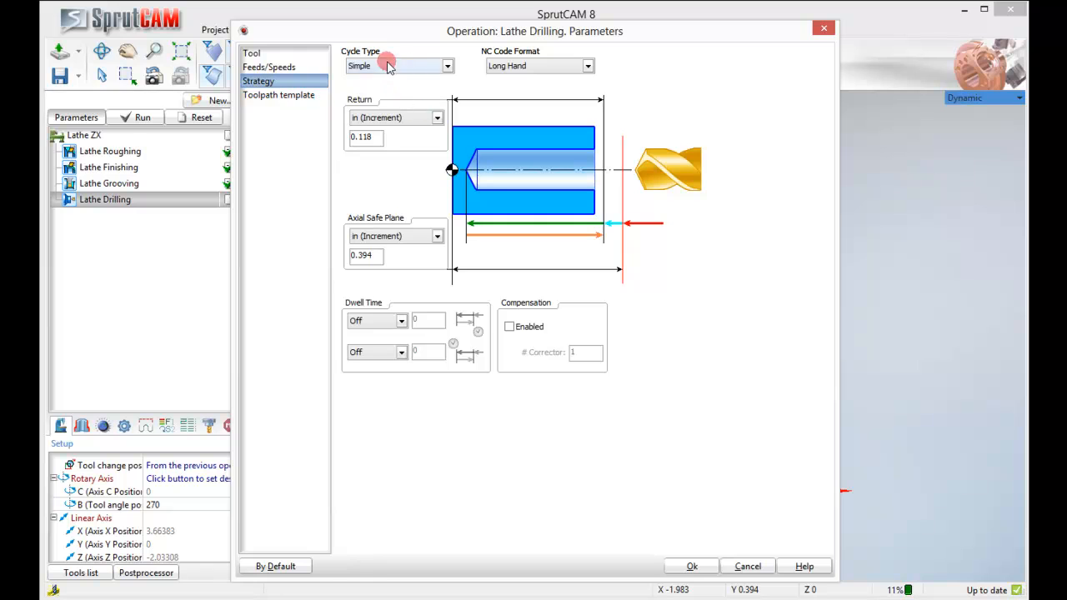
{"action": "left_click", "coordinate": [693, 567]}
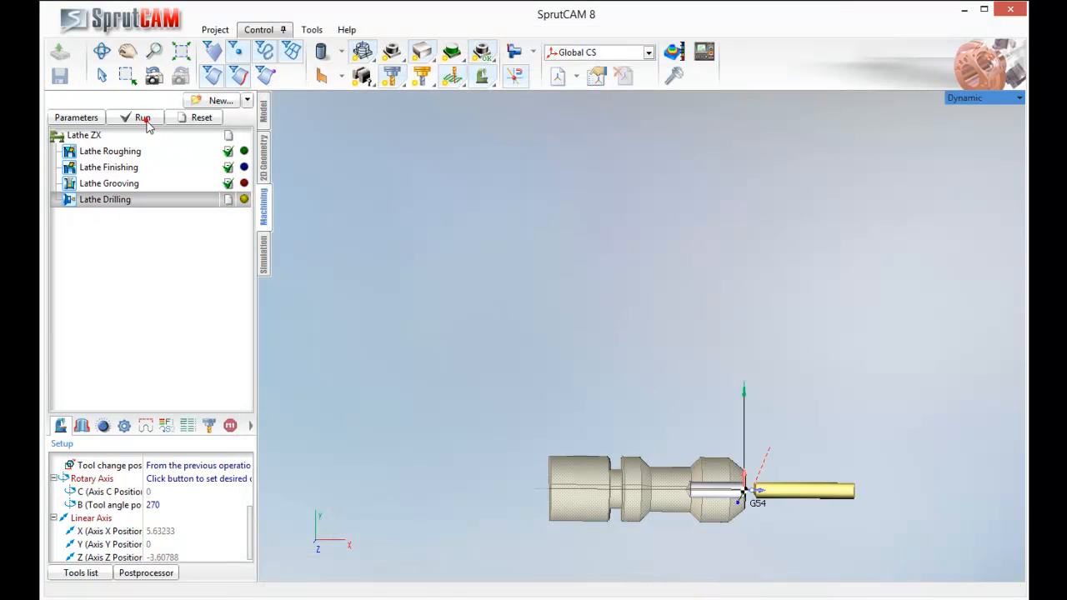
- Calculate the Lathe Drilling toolpath and simulate the drill boring the centre hole
{"action": "left_click", "coordinate": [142, 117]}
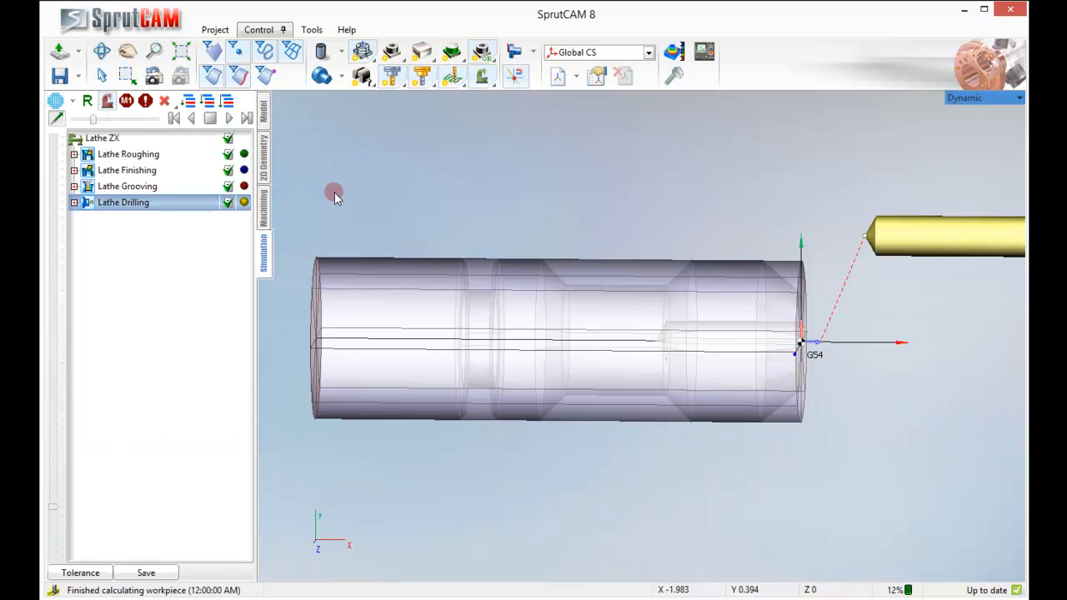
{"action": "left_click", "coordinate": [102, 138]}
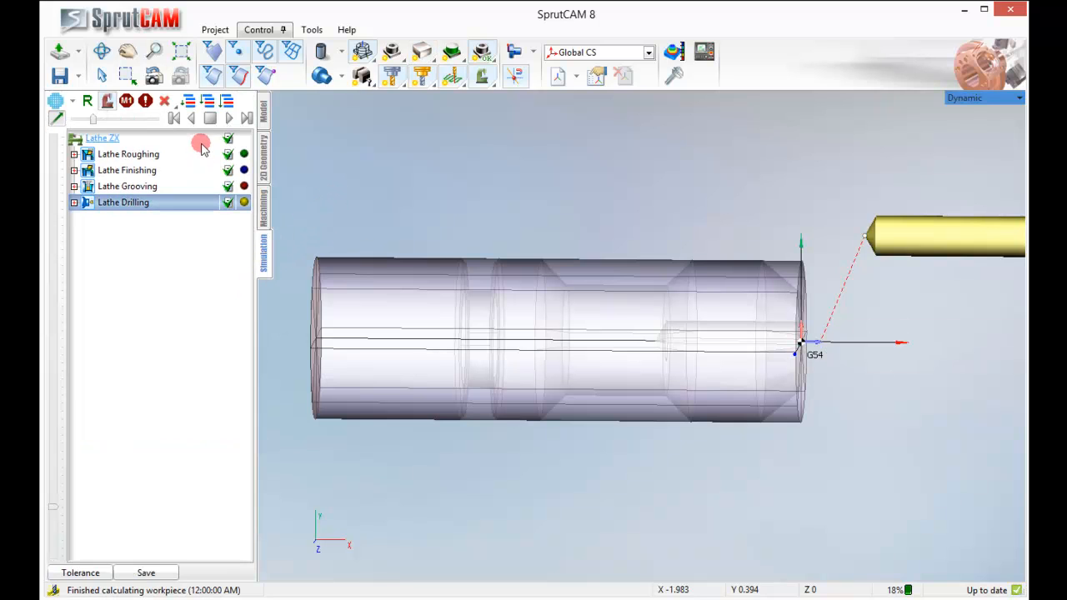
{"action": "left_click", "coordinate": [227, 117]}
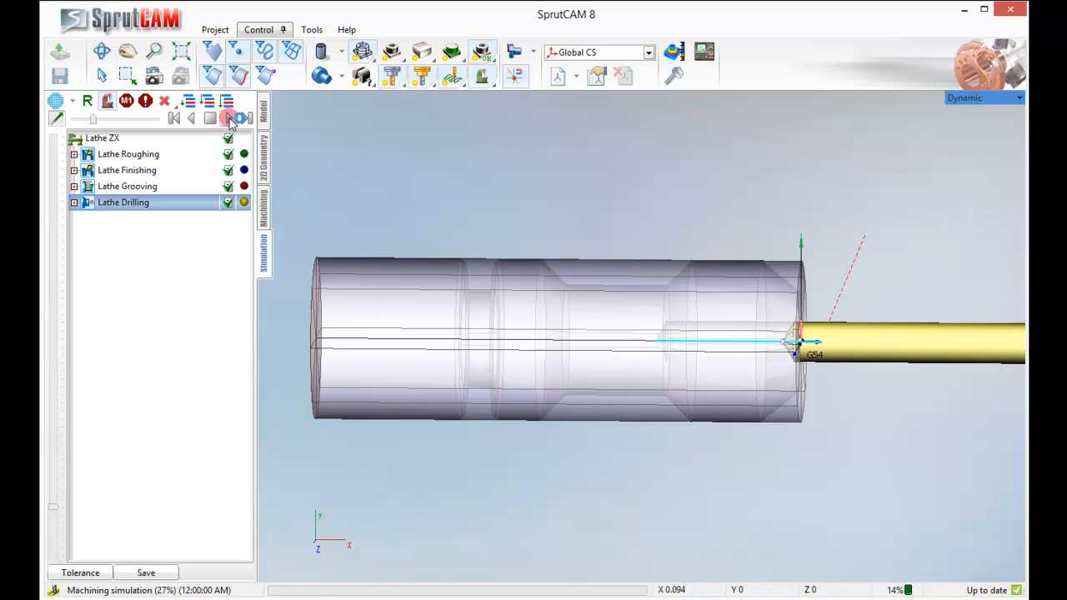
{"action": "left_click", "coordinate": [228, 119]}
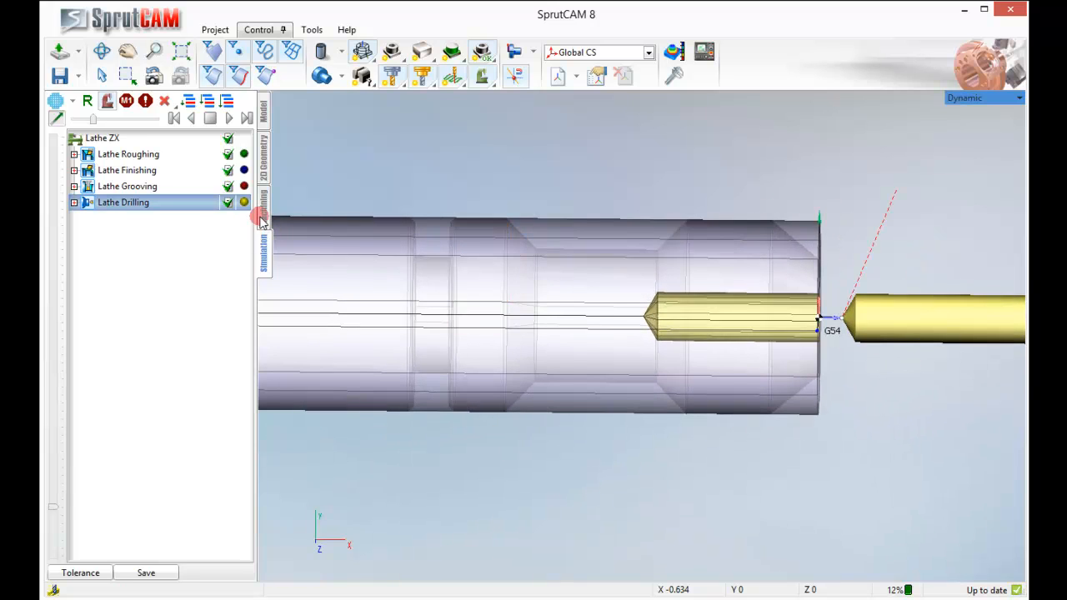
- Switch the drilling cycle to Chip Removing with a 0.075 in peck step and accept it
{"action": "double_click", "coordinate": [123, 202]}
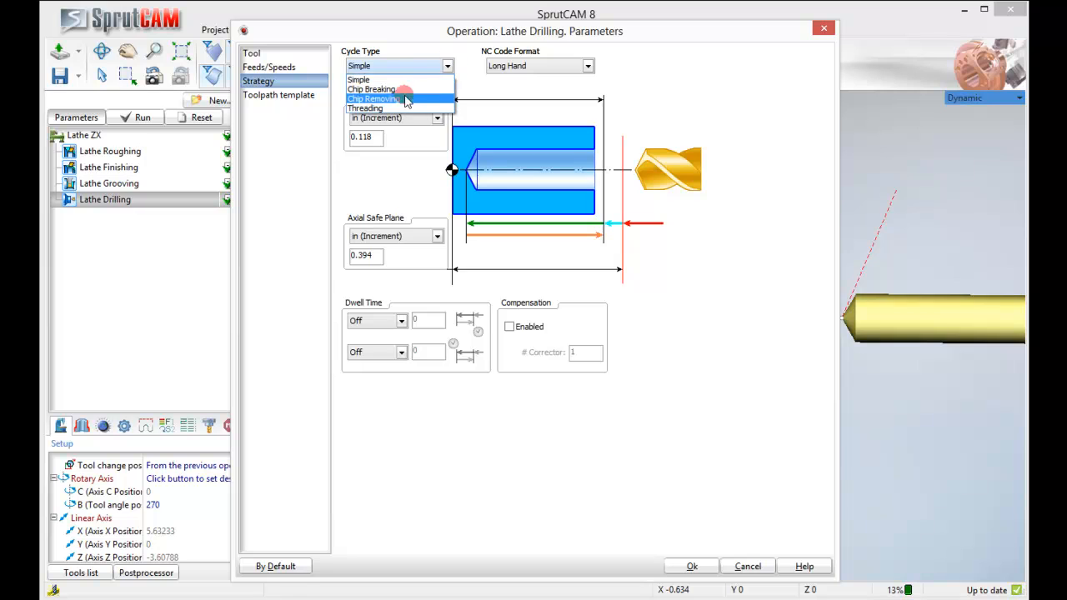
{"action": "left_click", "coordinate": [373, 98]}
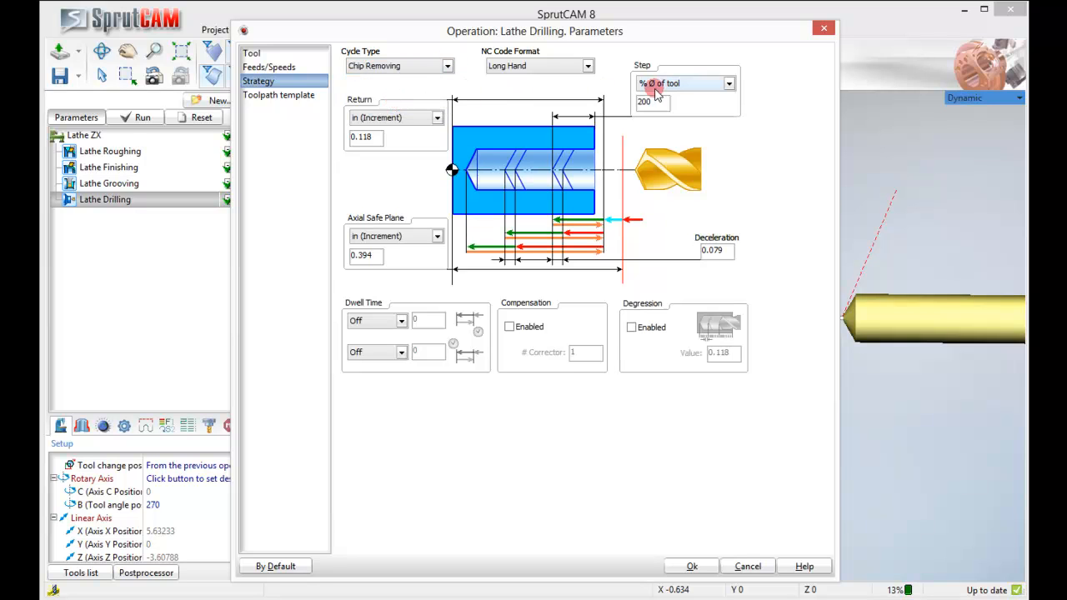
{"action": "left_click", "coordinate": [727, 84]}
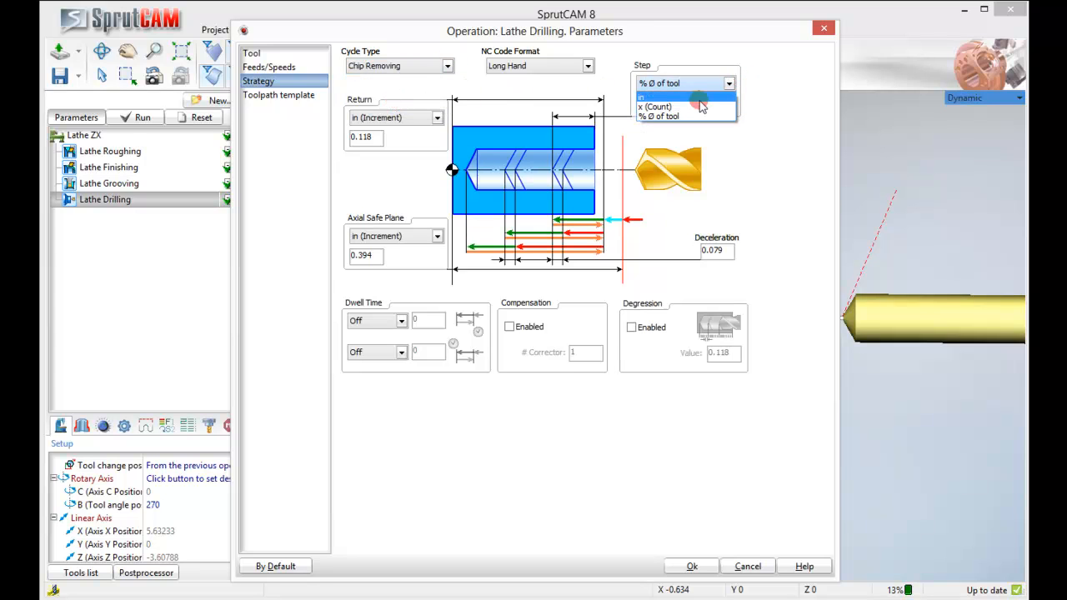
{"action": "left_click", "coordinate": [649, 97]}
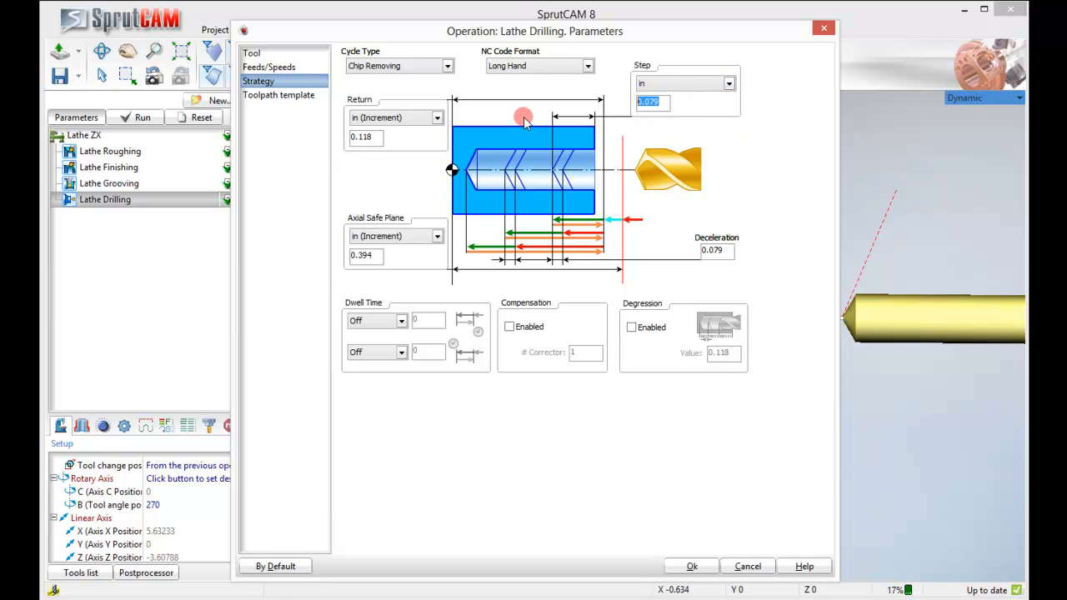
{"action": "type", "text": ".075"}
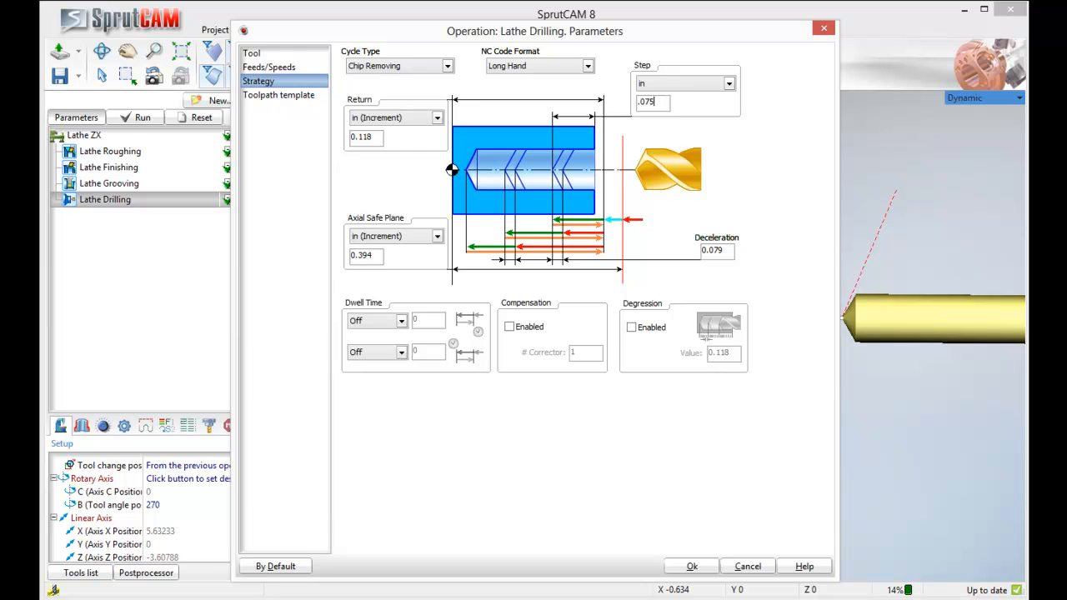
{"action": "left_click", "coordinate": [692, 565]}
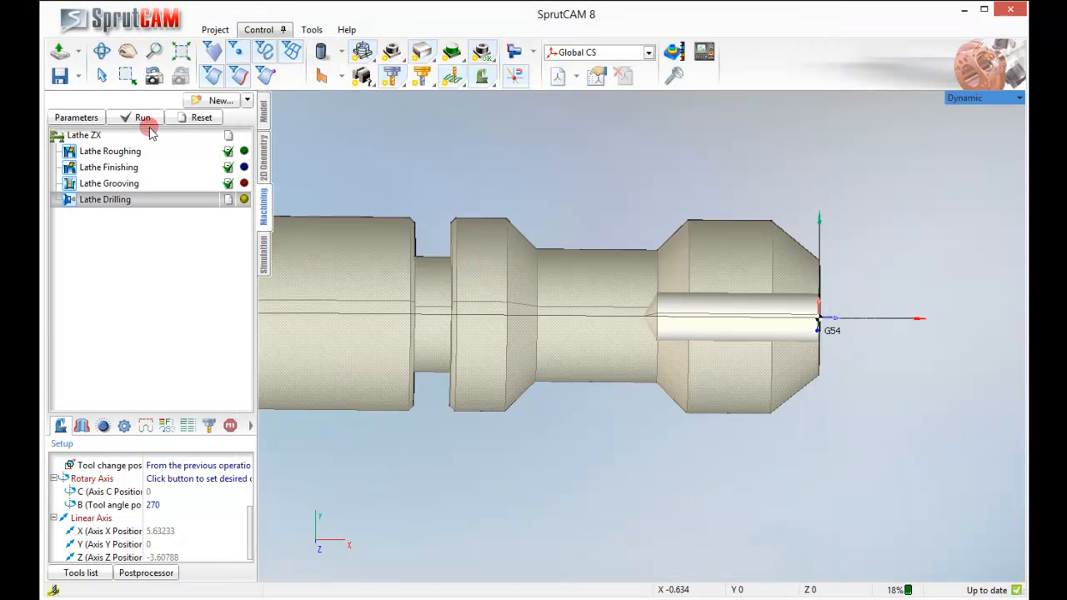
- Recalculate the Lathe Drilling toolpath and run its simulation to the end, showing the drilled centre hole
{"action": "left_click", "coordinate": [144, 116]}
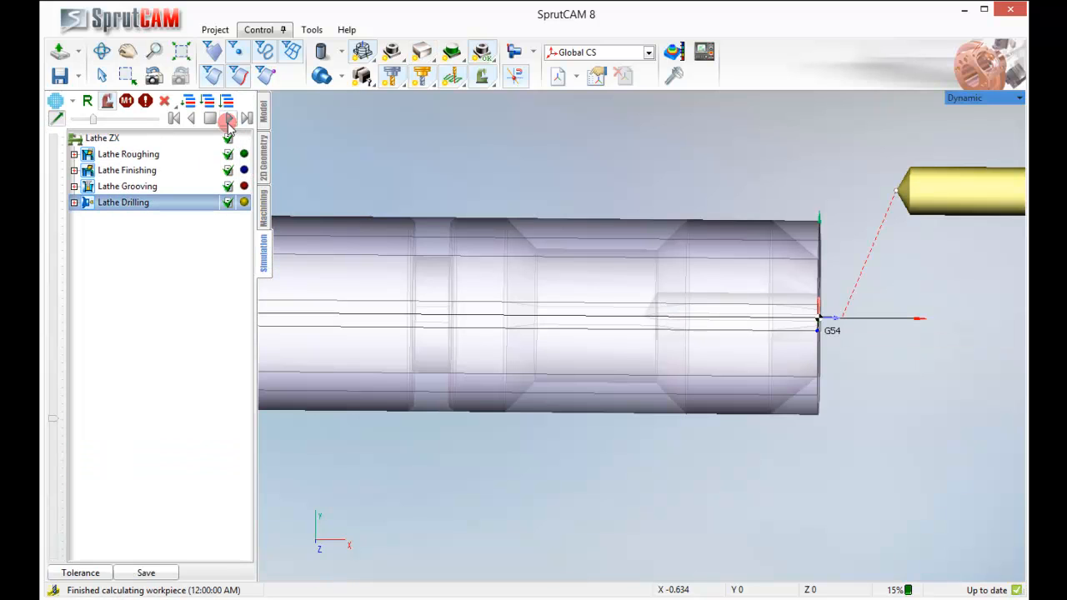
{"action": "left_click", "coordinate": [228, 118]}
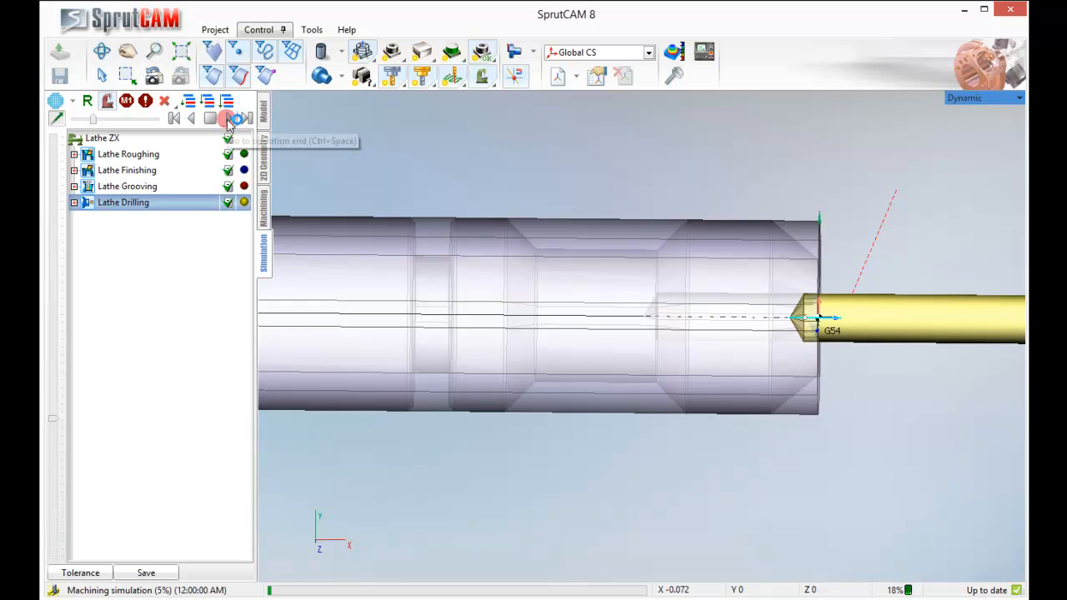
{"action": "left_click", "coordinate": [227, 117]}
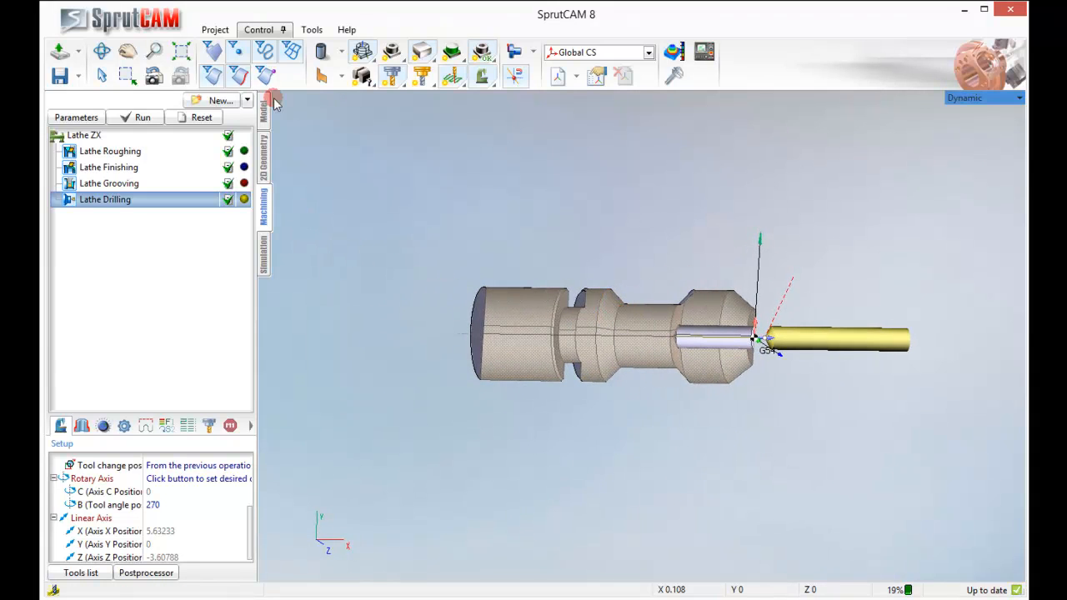
- Insert a Lathe Part-off operation after the drilling and begin editing its setup tool angle
{"action": "left_click", "coordinate": [246, 100]}
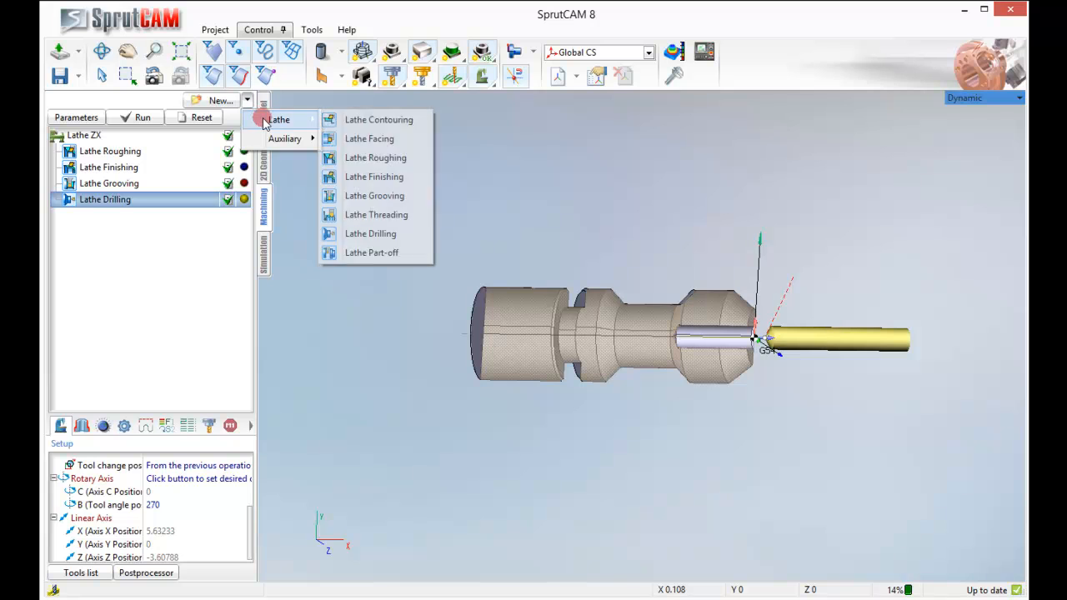
{"action": "left_click", "coordinate": [372, 254]}
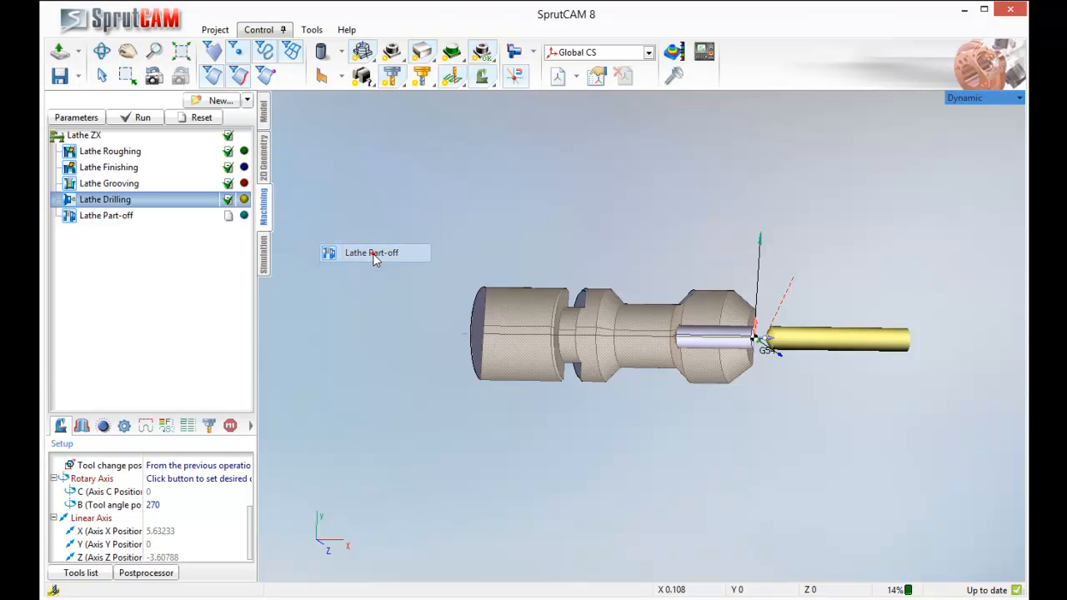
{"action": "left_click", "coordinate": [107, 215]}
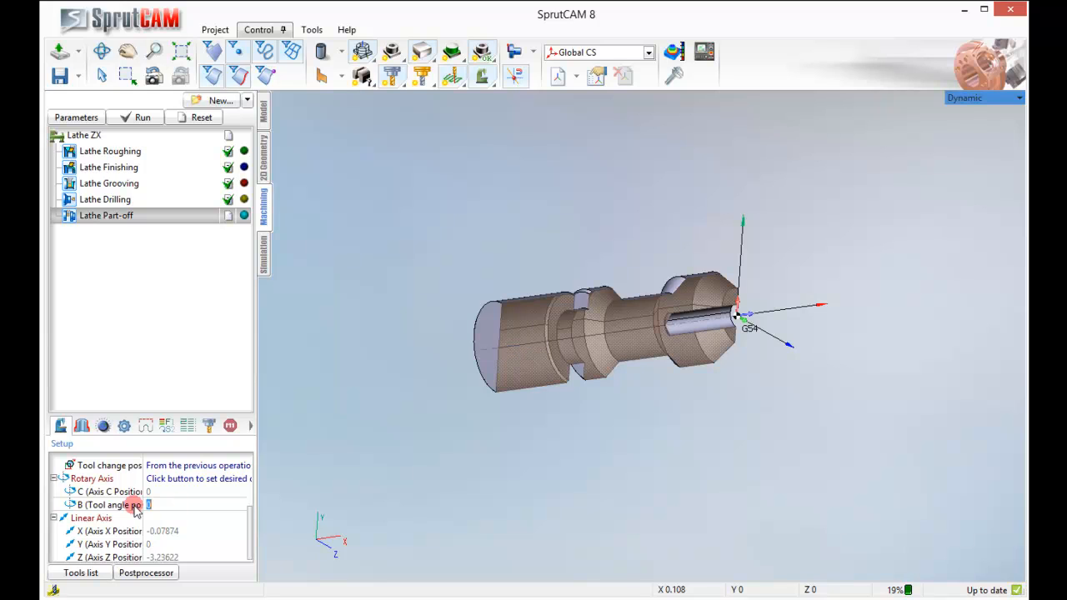
{"action": "left_click", "coordinate": [144, 117]}
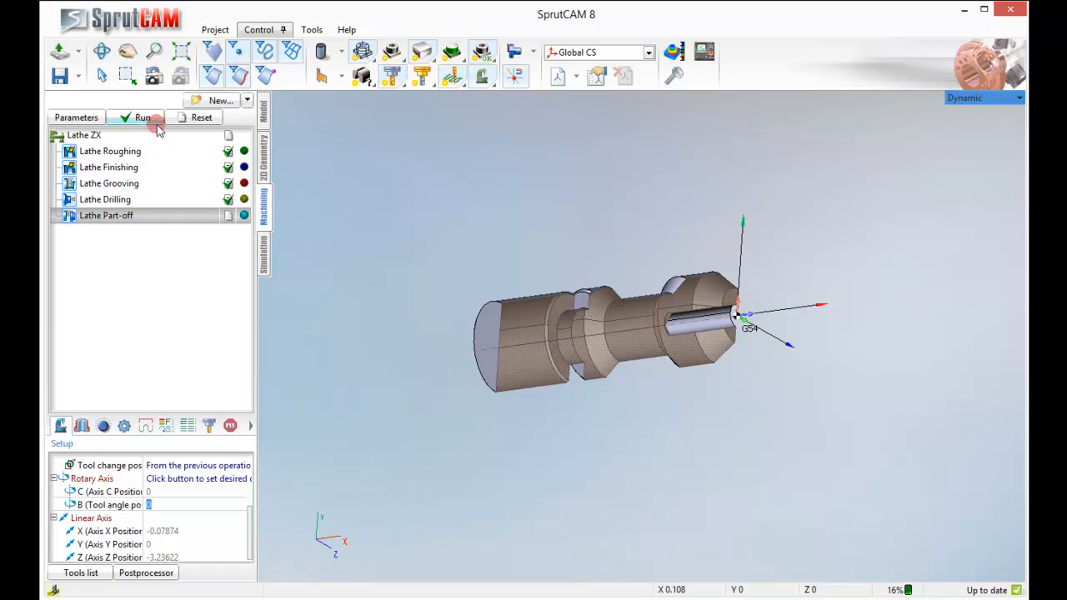
- Calculate the Lathe Part-off toolpath, simulate it and return to the operations overview
{"action": "left_click", "coordinate": [143, 117]}
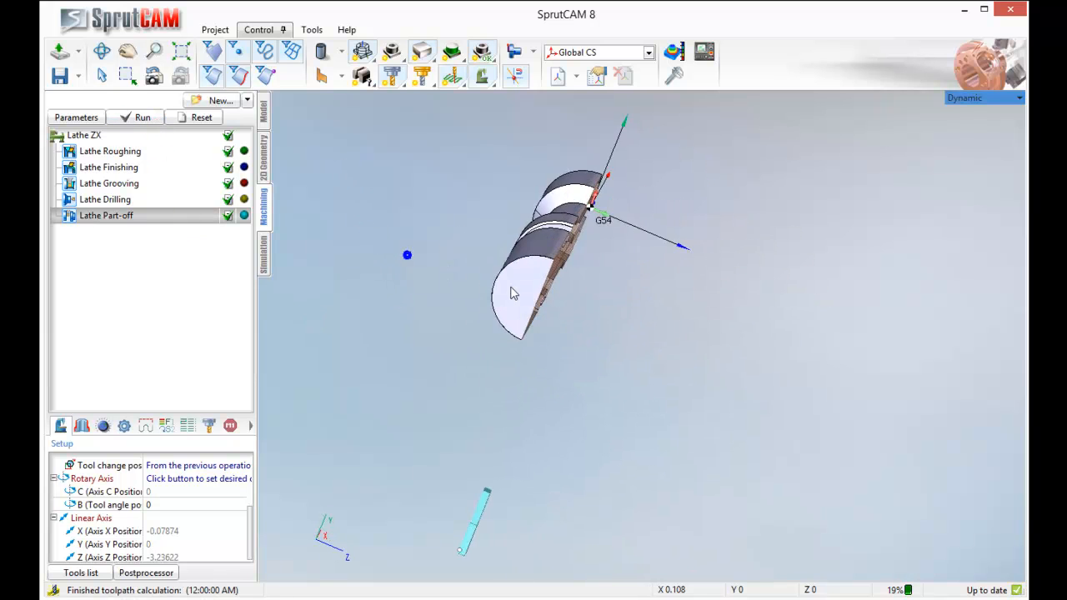
{"action": "left_click_drag", "start_coordinate": [514, 292], "coordinate": [373, 400]}
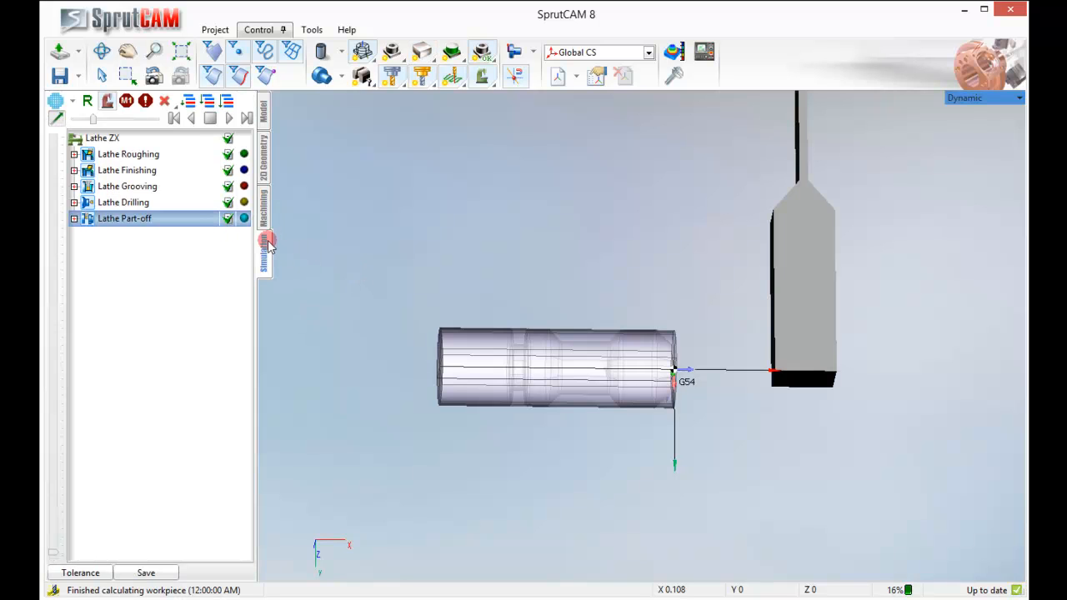
{"action": "left_click", "coordinate": [245, 117]}
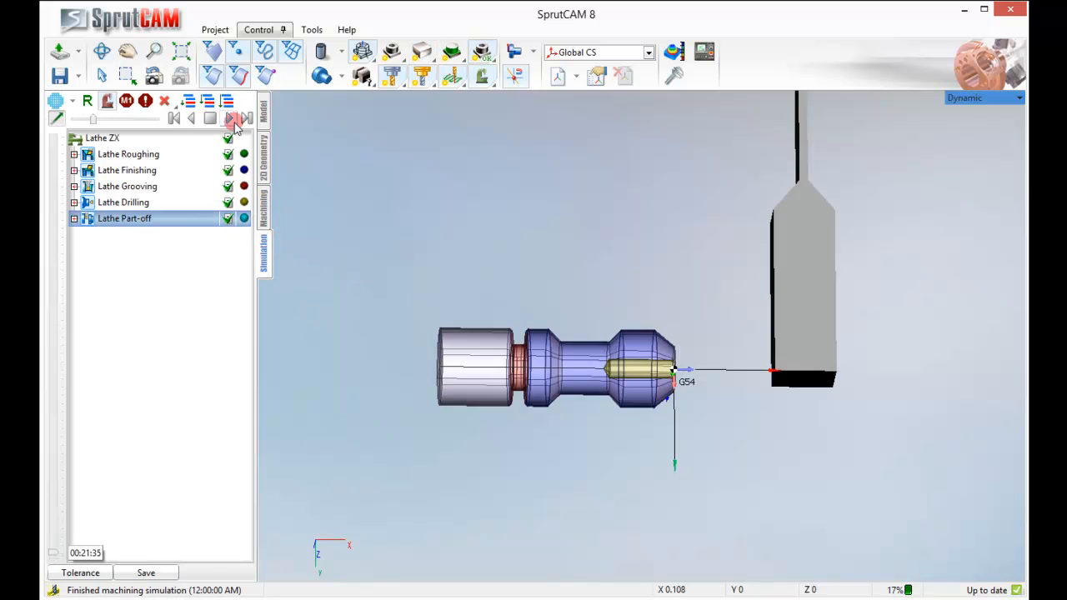
{"action": "left_click", "coordinate": [237, 118]}
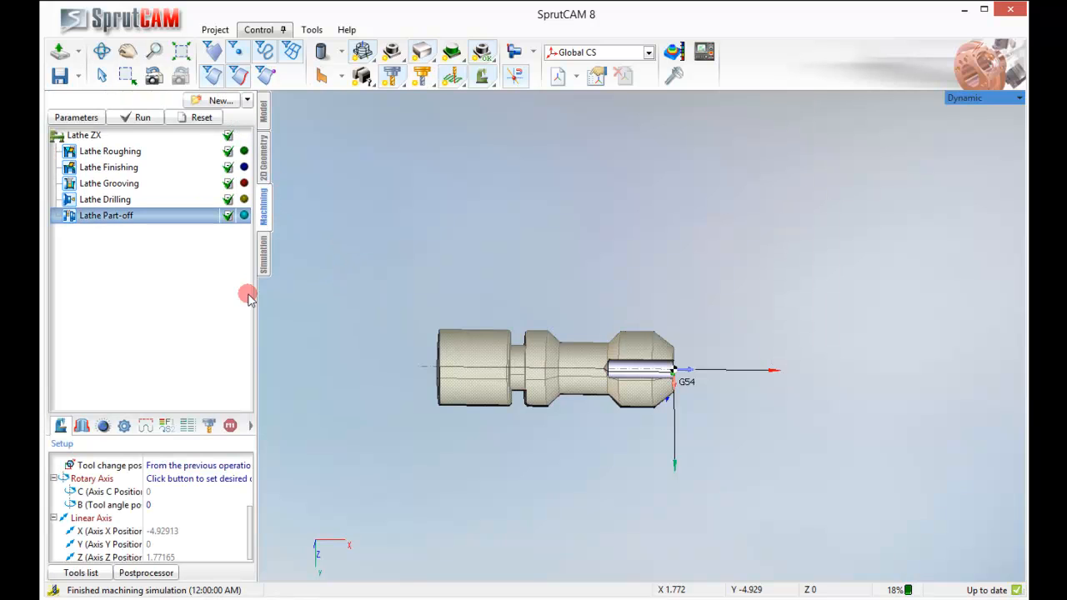
- Assign the current part in the Lathe Part-off job assignment and switch to simulation
{"action": "left_click", "coordinate": [82, 425]}
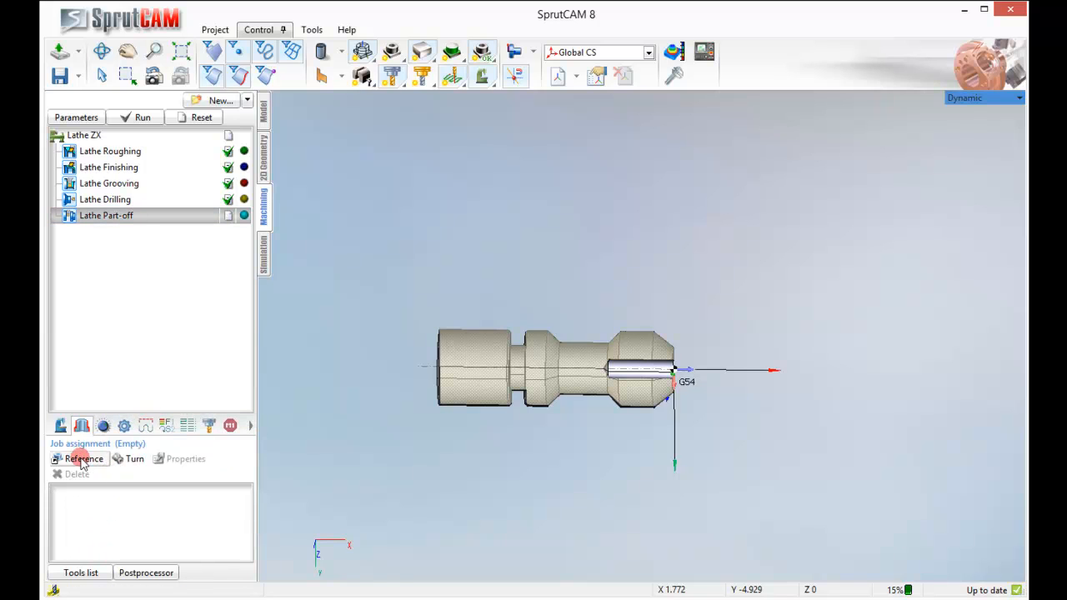
{"action": "left_click", "coordinate": [84, 459]}
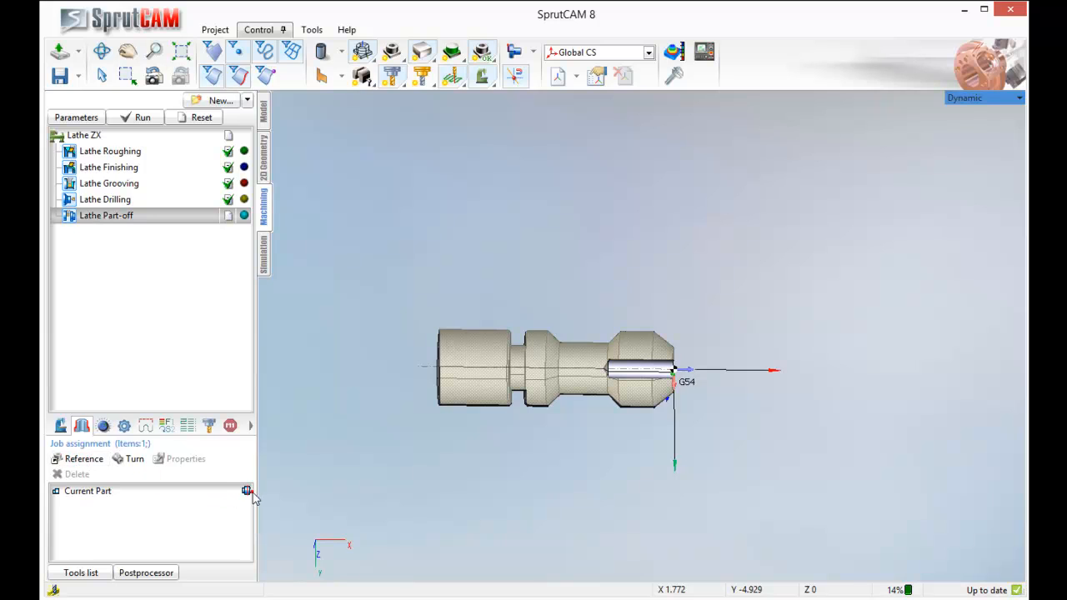
{"action": "left_click", "coordinate": [245, 490]}
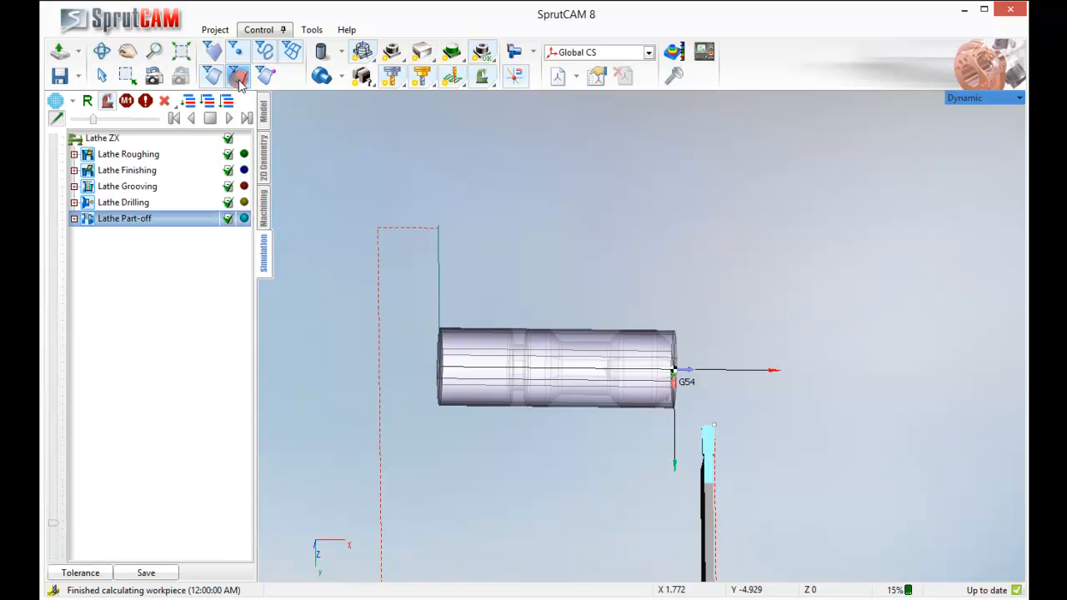
- Run the machining simulation through to the end of the part-off
{"action": "left_click", "coordinate": [228, 119]}
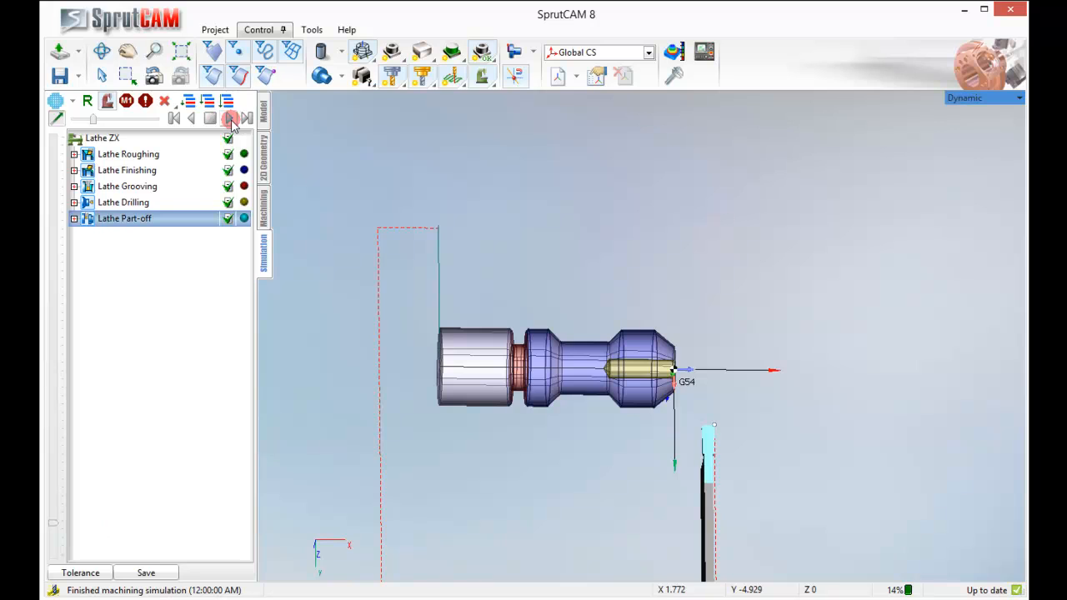
{"action": "left_click", "coordinate": [232, 119]}
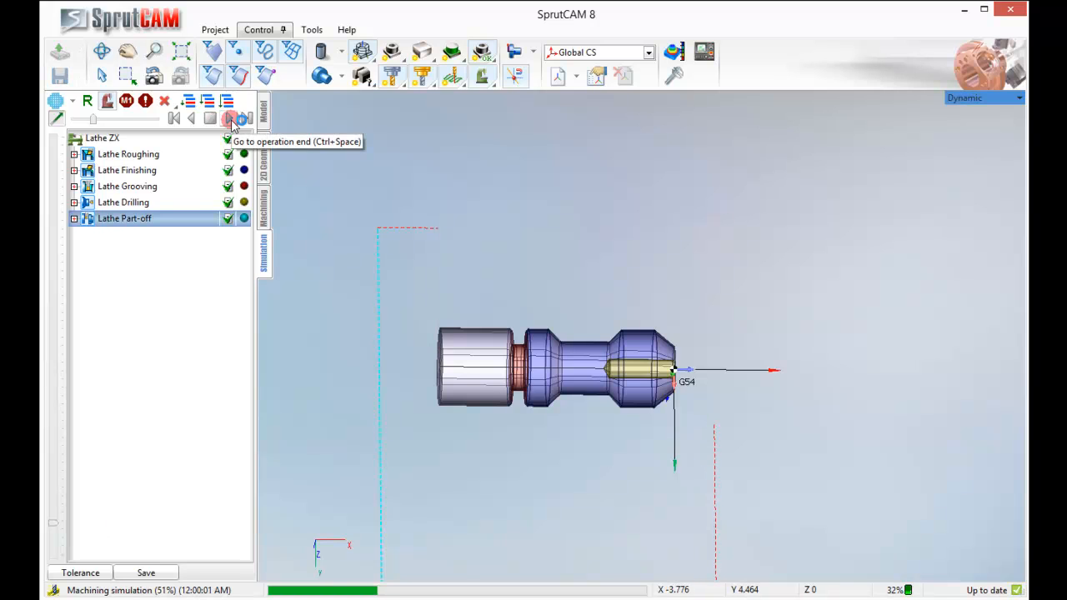
{"action": "left_click", "coordinate": [230, 117]}
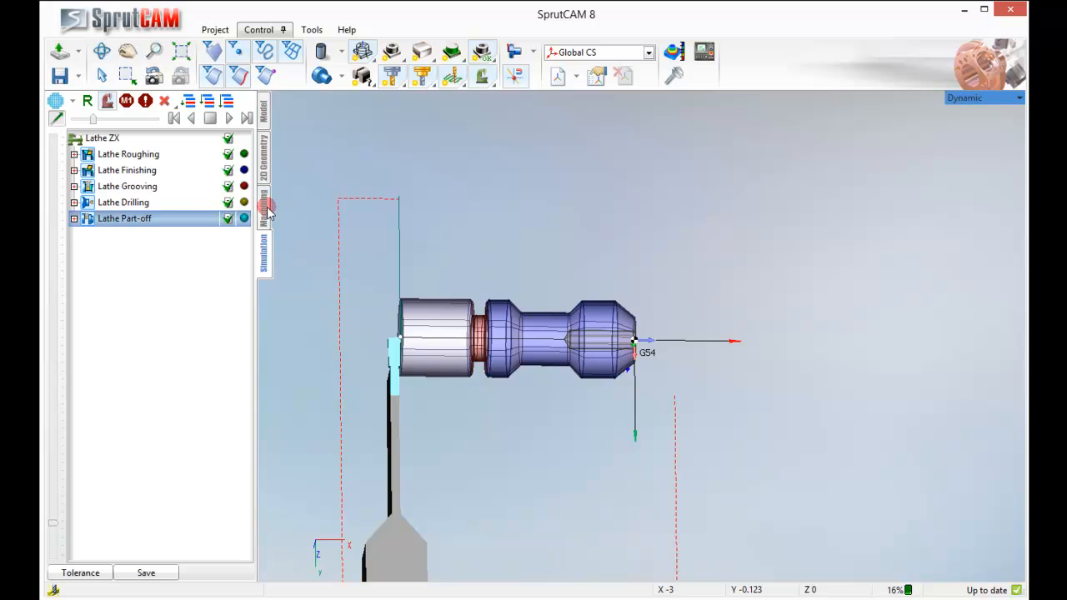
- Reset to fresh stock, zoom in and rerun the simulation to the end of all operations
{"action": "left_click", "coordinate": [128, 153]}
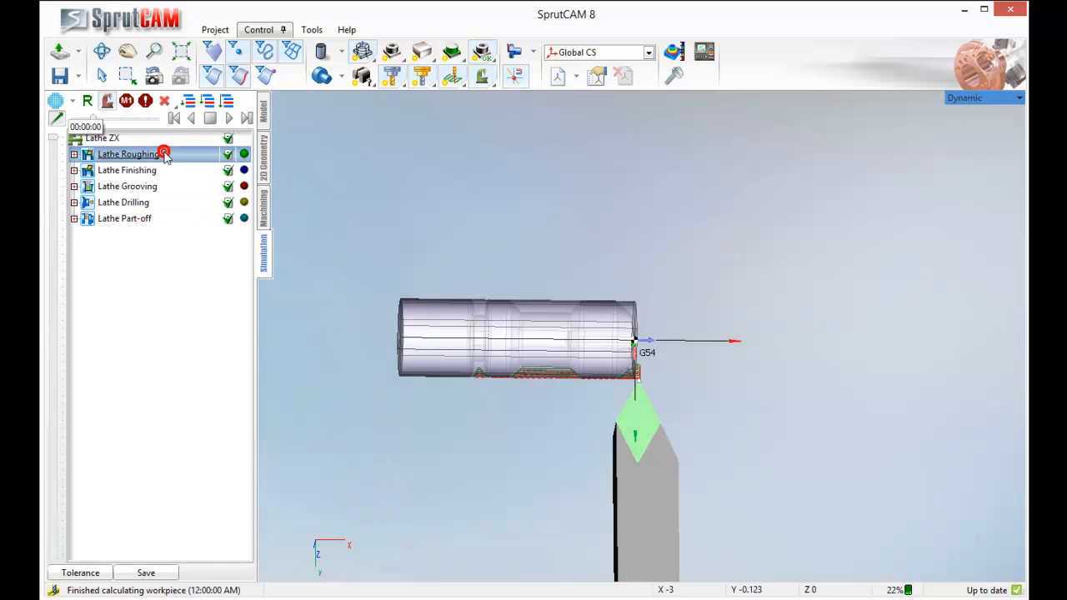
{"action": "left_click_drag", "start_coordinate": [517, 350], "coordinate": [571, 230]}
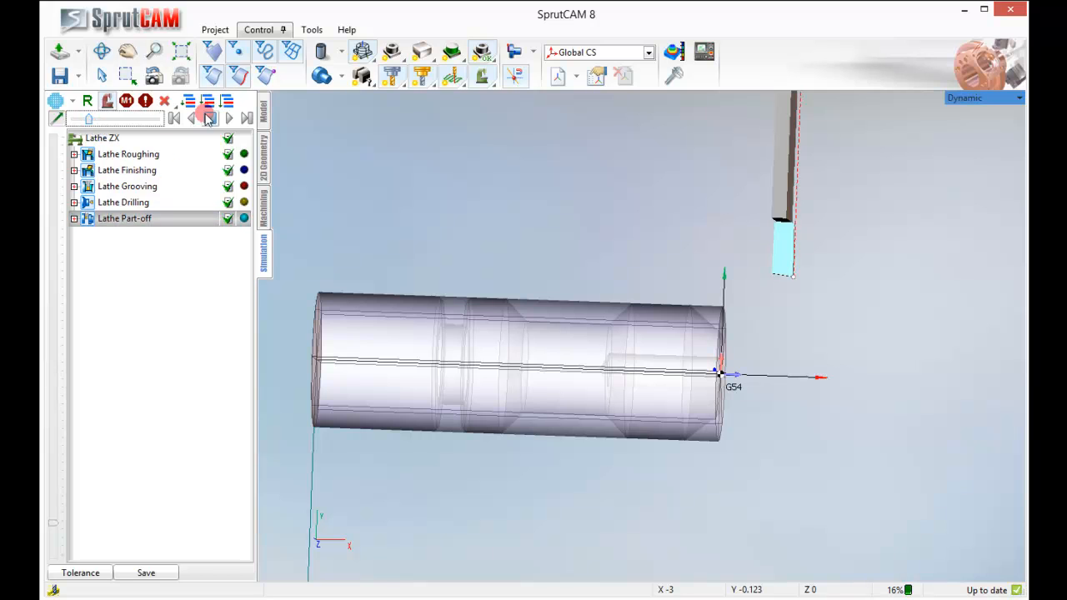
{"action": "left_click", "coordinate": [234, 116]}
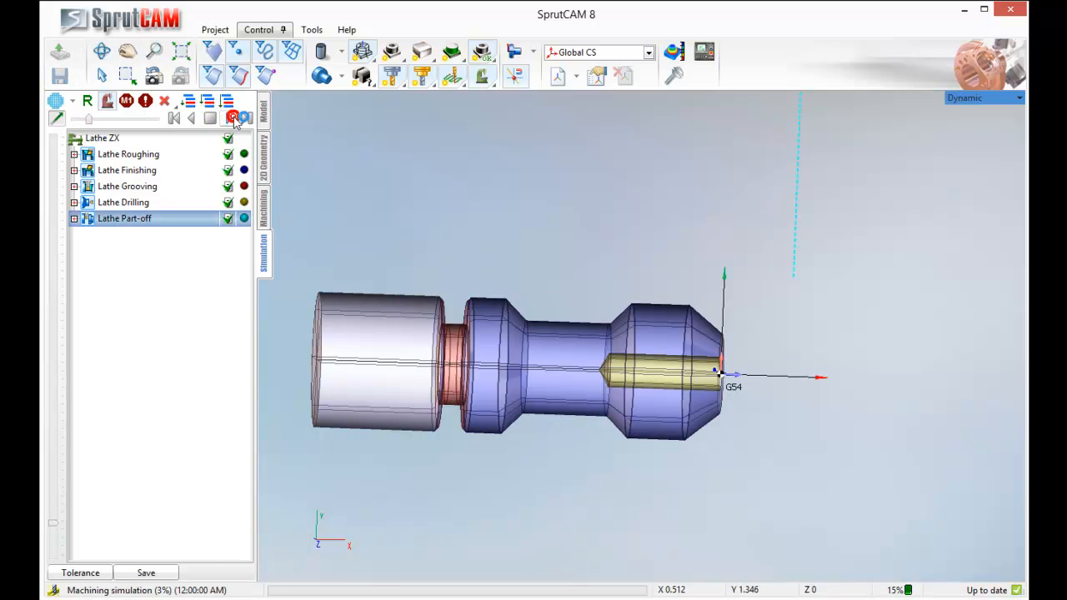
{"action": "left_click", "coordinate": [233, 117]}
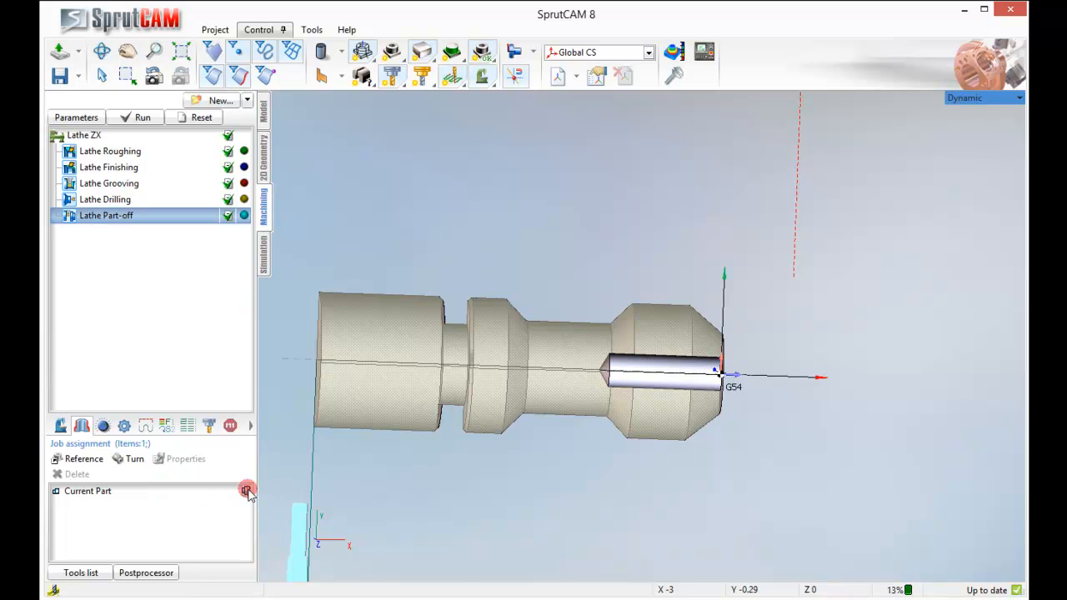
- Pick the part's left end edge as the part-off geometry and recalculate the toolpath
{"action": "left_click", "coordinate": [87, 491]}
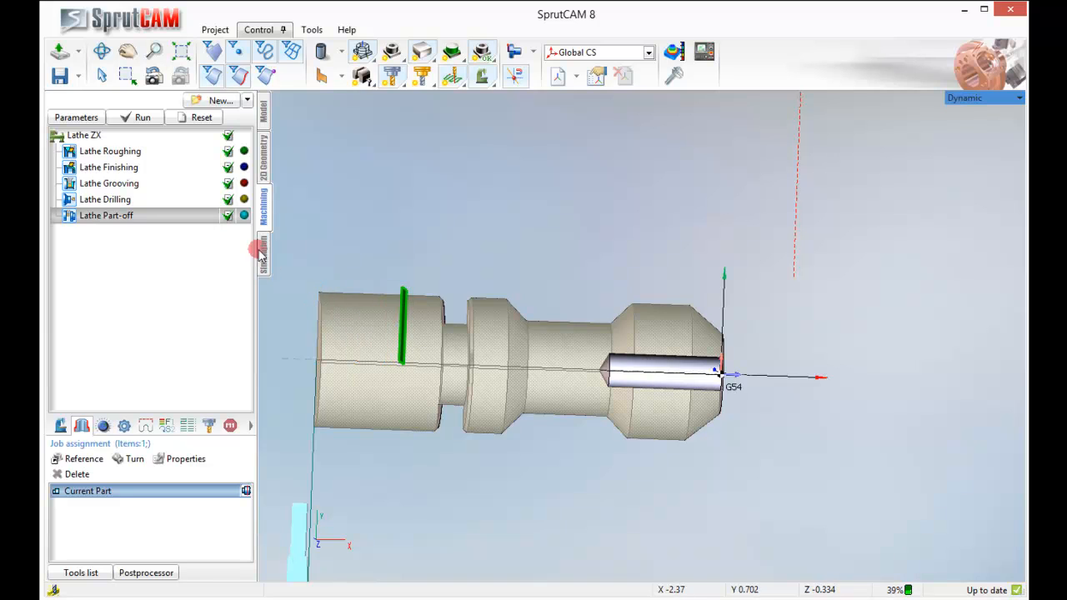
{"action": "left_click", "coordinate": [142, 117]}
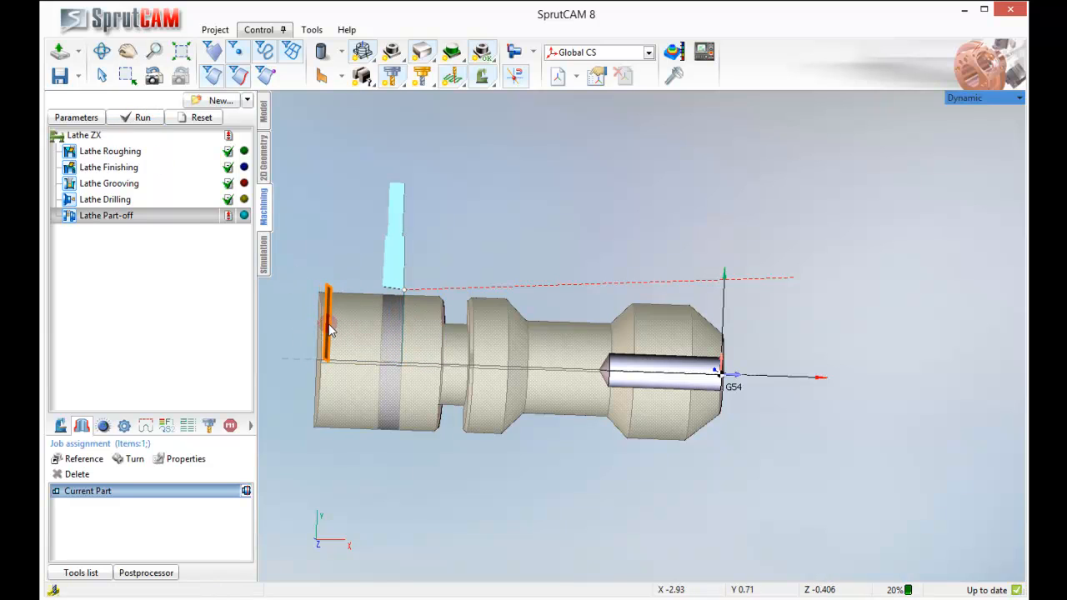
{"action": "left_click", "coordinate": [139, 117]}
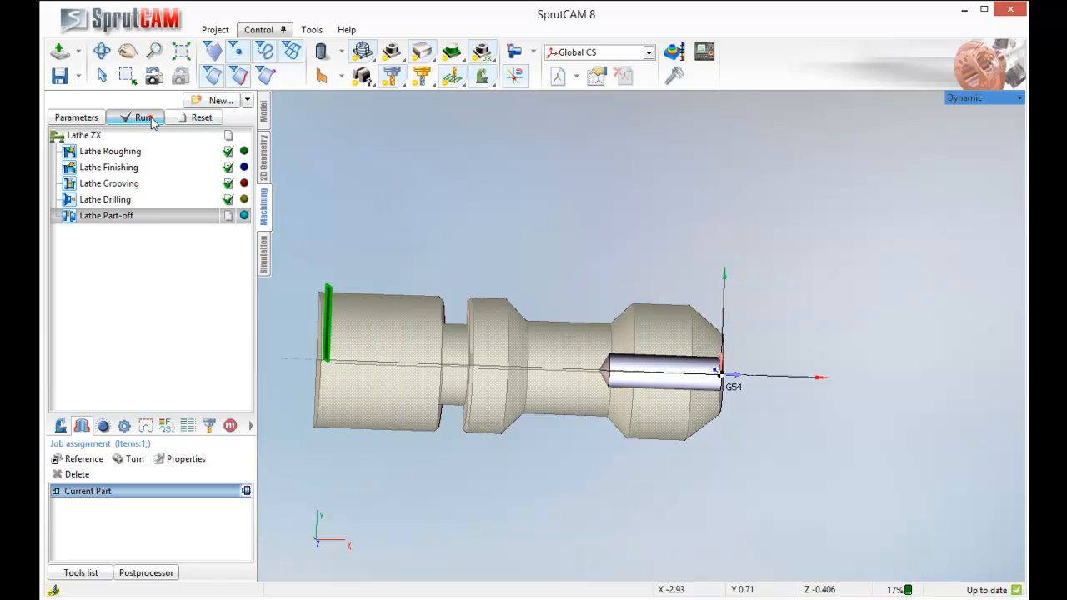
{"action": "left_click", "coordinate": [139, 117]}
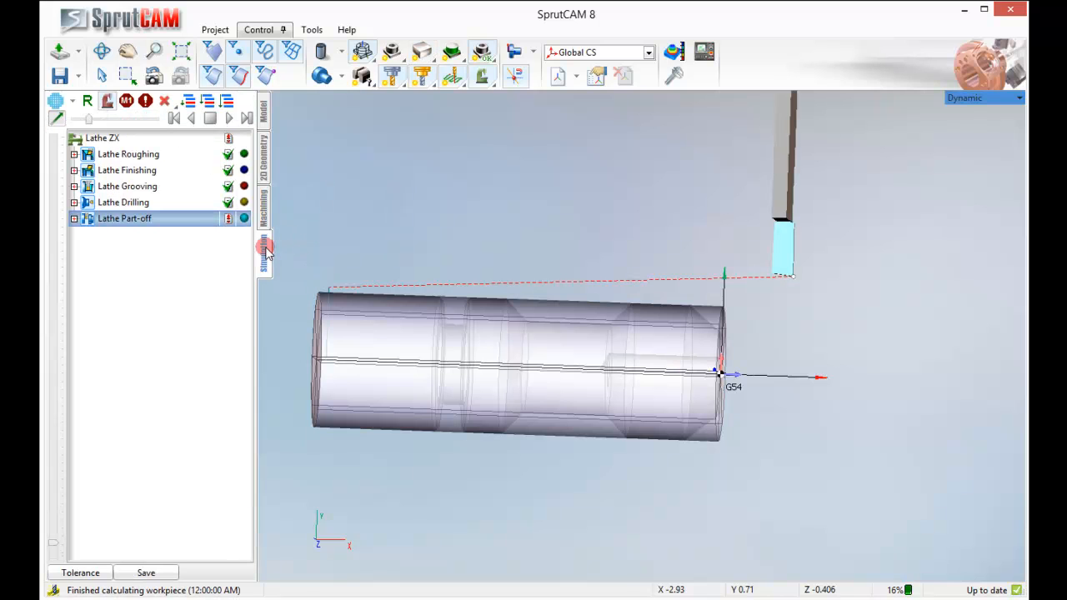
- Simulate the machining through to the end of the relocated part-off
{"action": "left_click", "coordinate": [228, 119]}
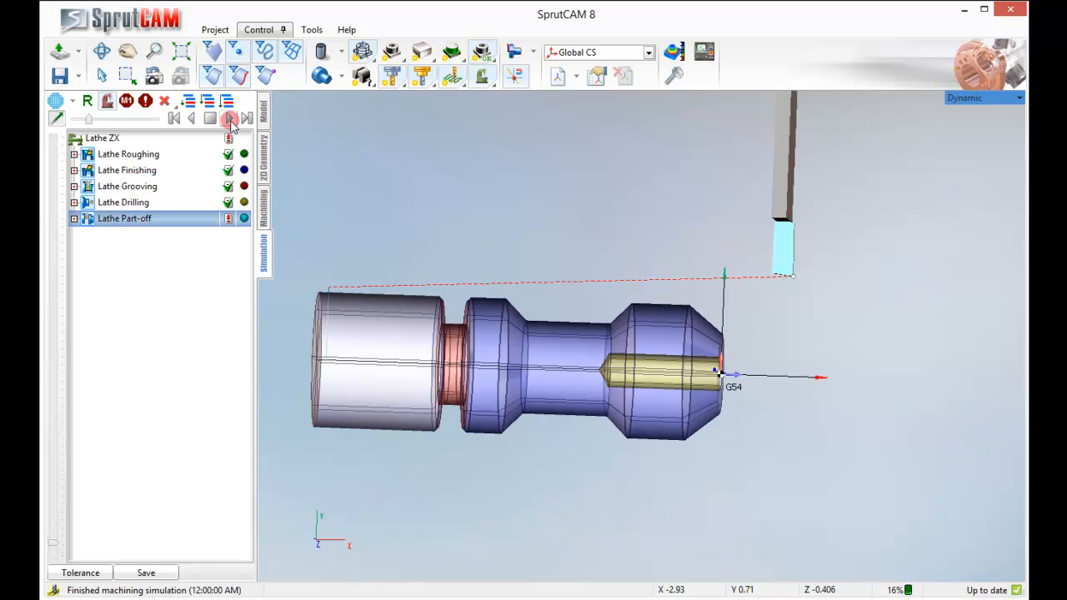
{"action": "left_click", "coordinate": [230, 118]}
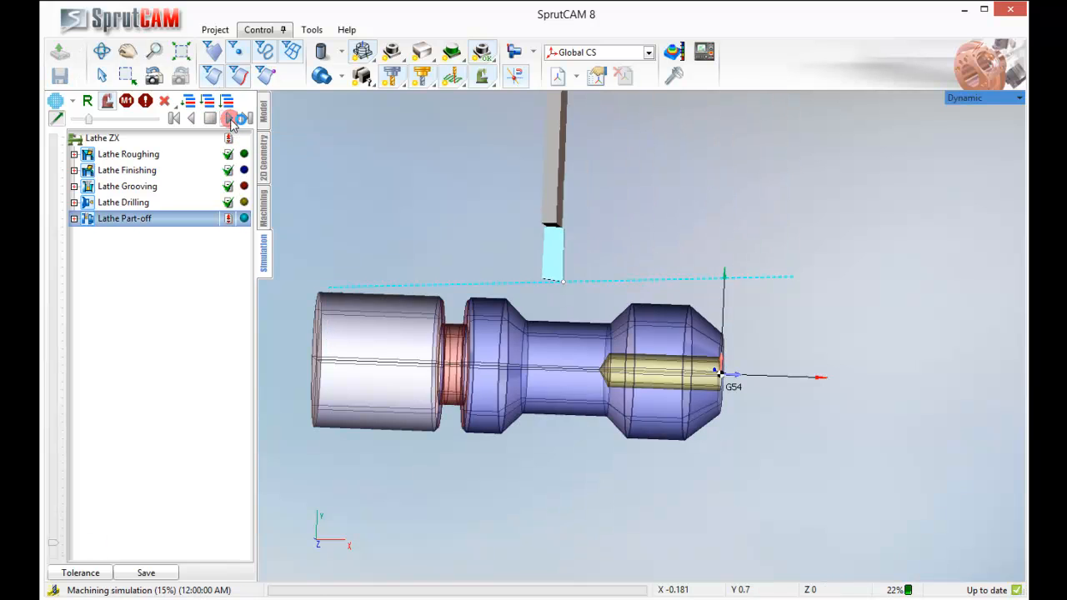
{"action": "left_click", "coordinate": [230, 120]}
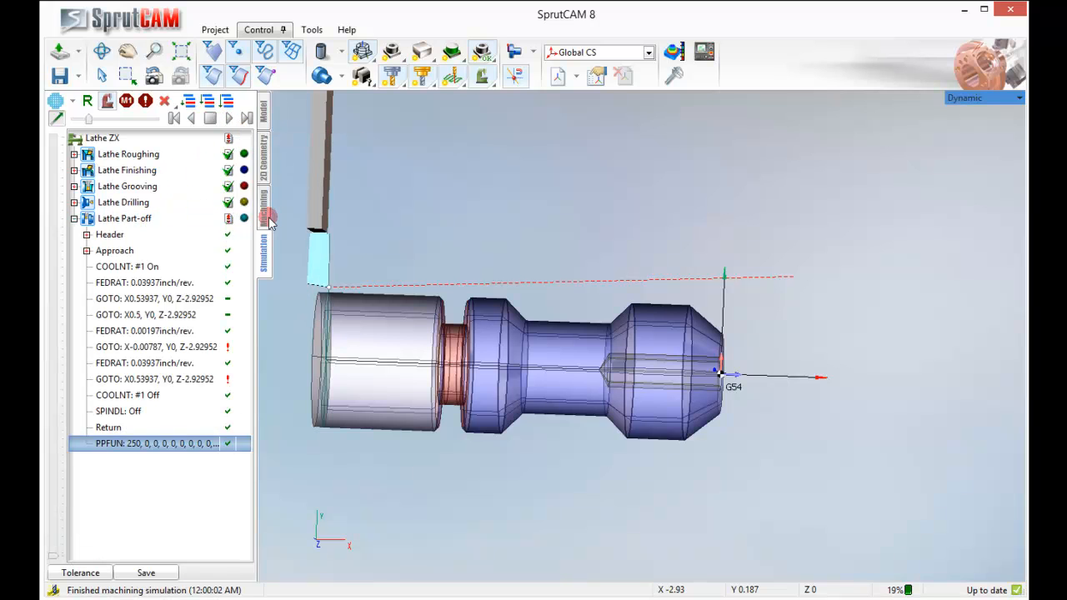
- Set Lathe Part-off chip breaking in Strategy to Depth with a .02 step
{"action": "double_click", "coordinate": [125, 218]}
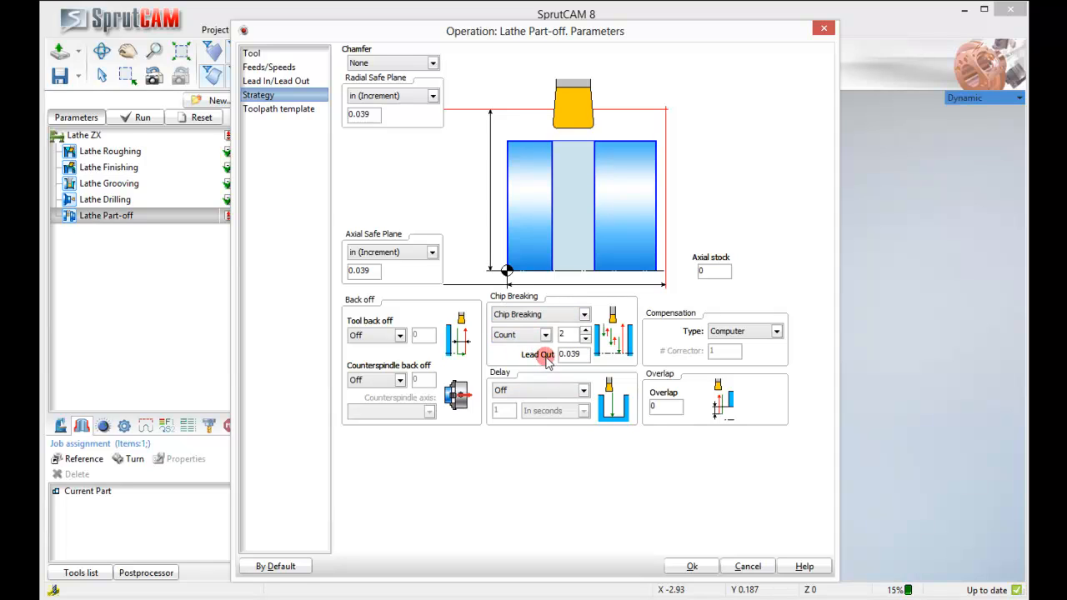
{"action": "left_click", "coordinate": [544, 334]}
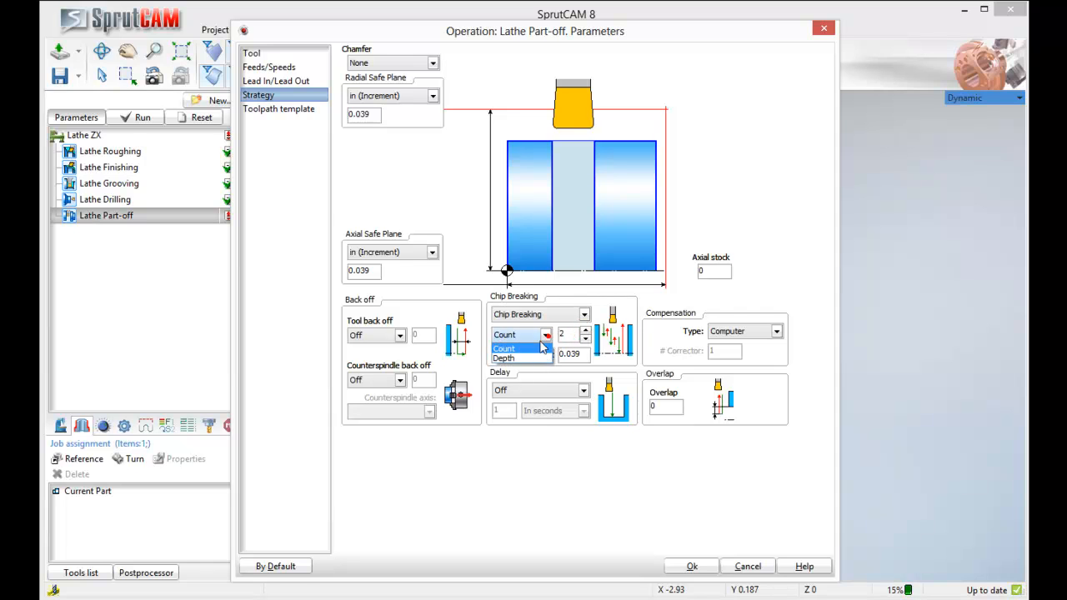
{"action": "left_click", "coordinate": [505, 358]}
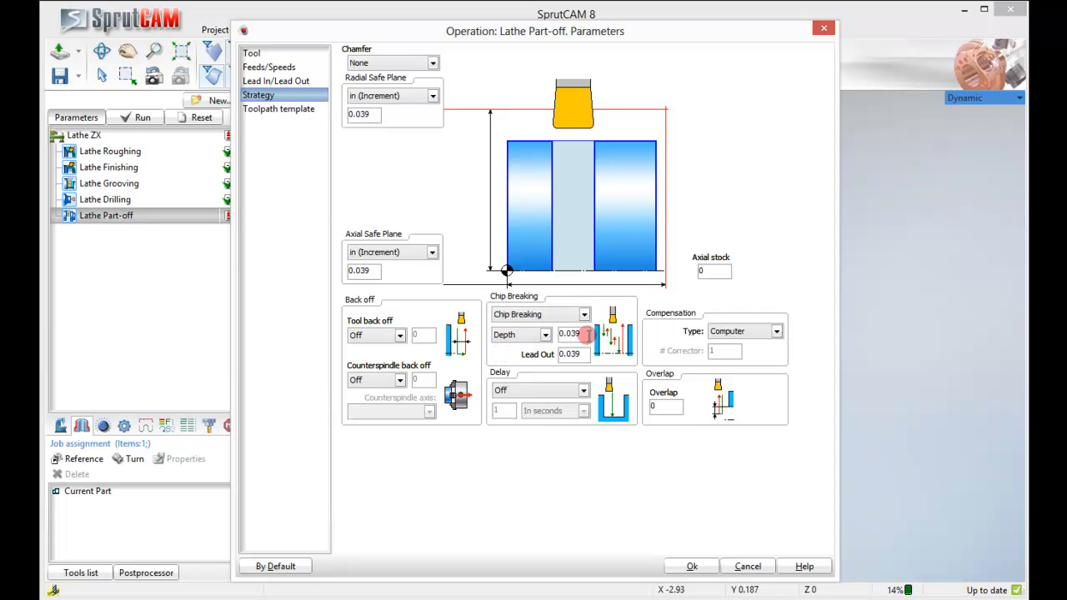
{"action": "type", "text": ".02"}
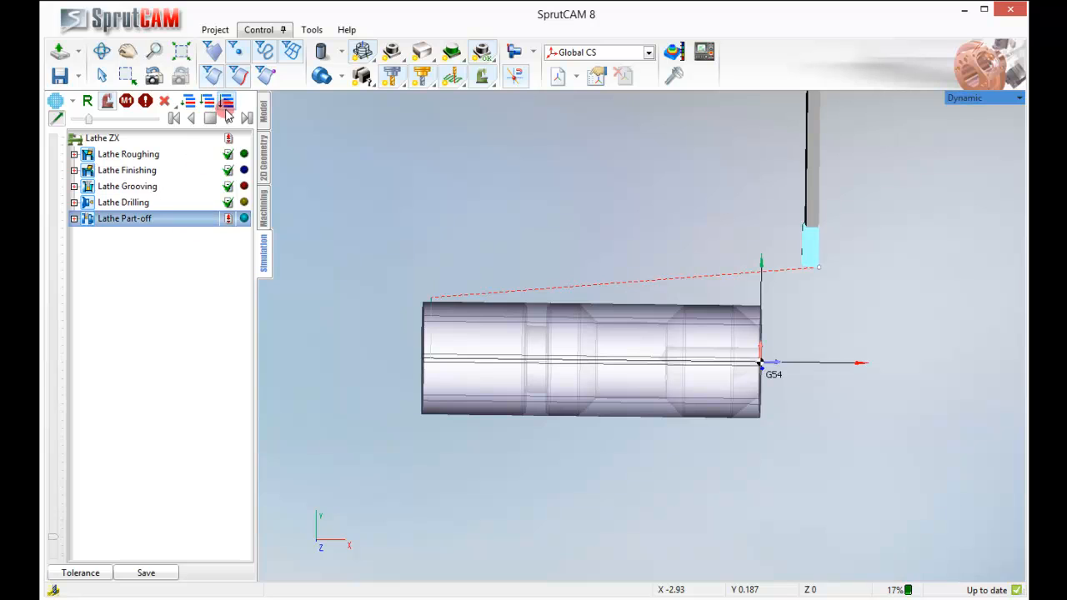
- Run the simulation to the end of the revised part-off, showing the turned and drilled part
{"action": "left_click", "coordinate": [234, 117]}
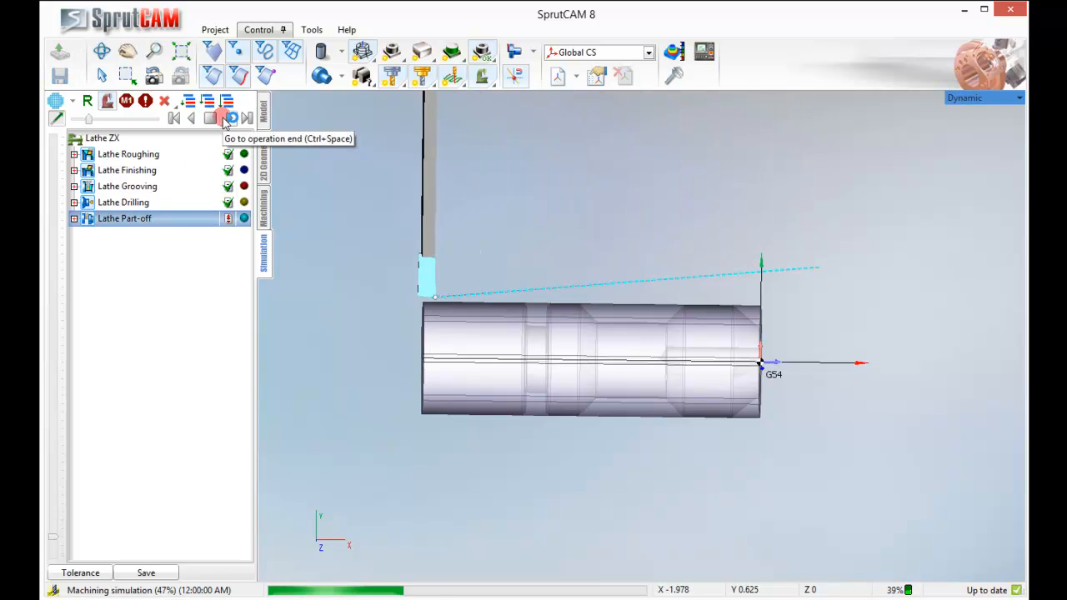
{"action": "left_click", "coordinate": [232, 116]}
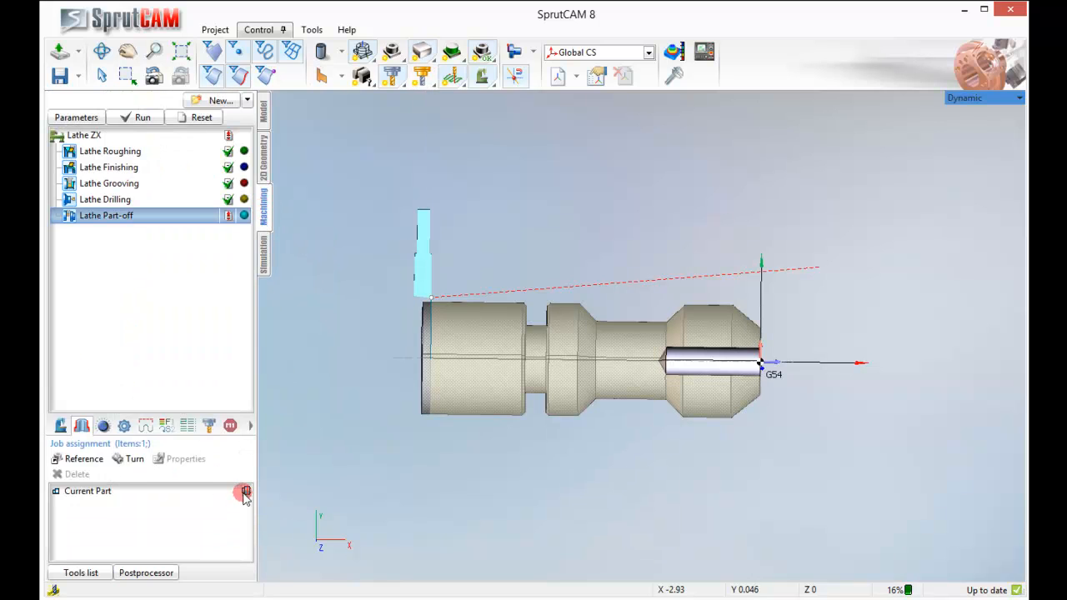
- View the part-off edge in Turn Front view and reset the simulation to uncut stock
{"action": "left_click", "coordinate": [244, 490]}
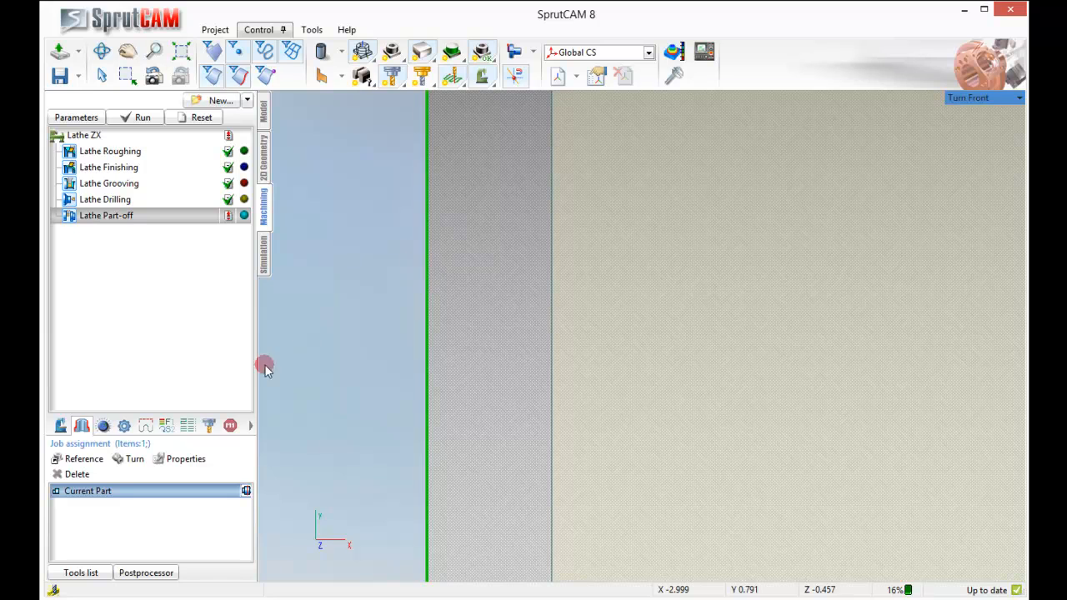
{"action": "left_click", "coordinate": [137, 117]}
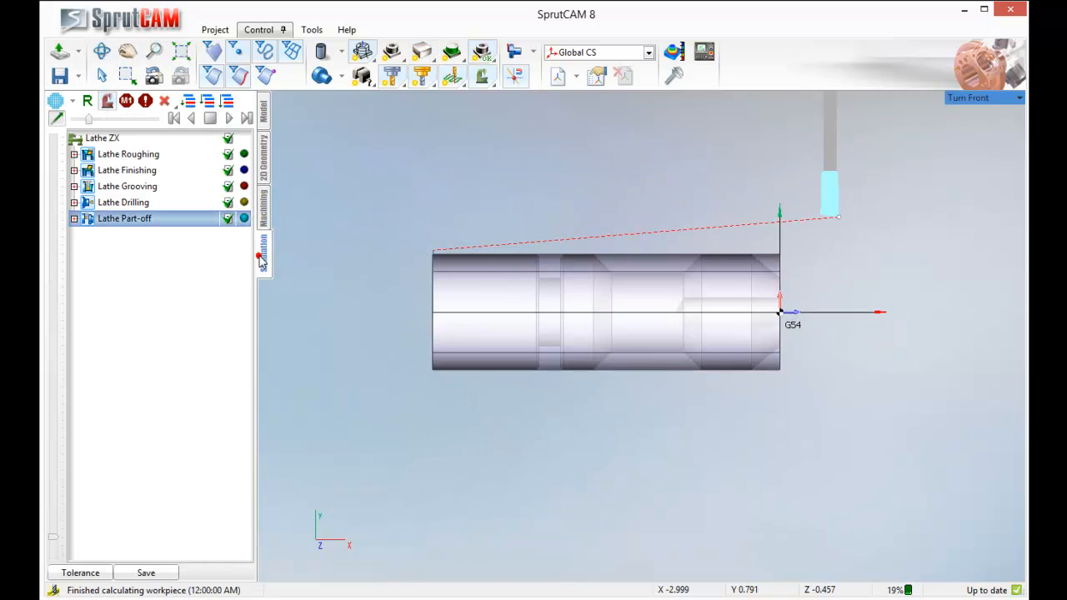
- Simulate all operations to the chip-breaking part-off and inspect the parted-off left end
{"action": "left_click", "coordinate": [230, 116]}
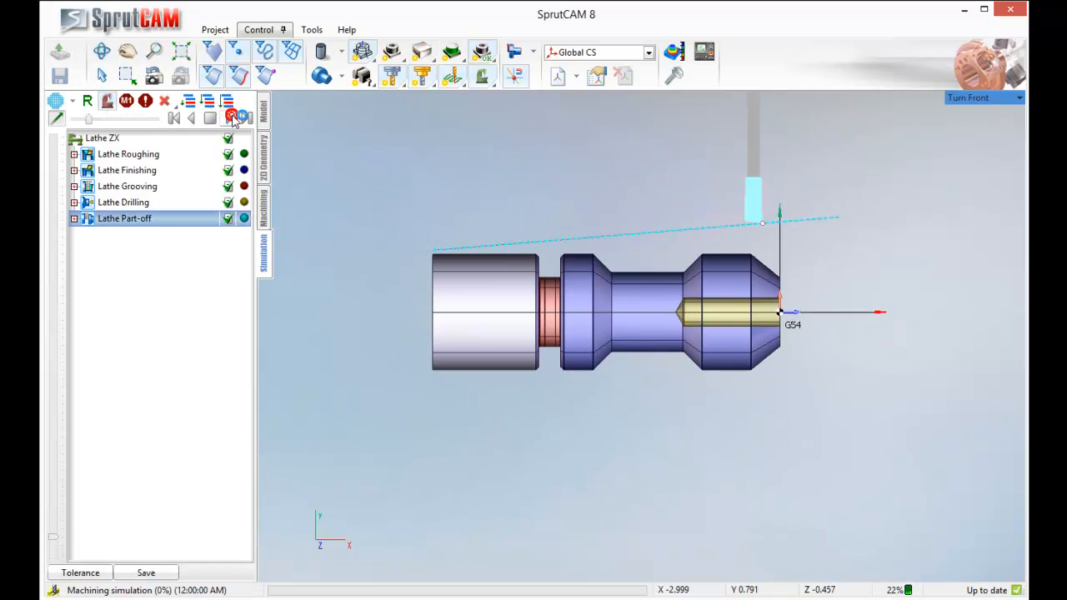
{"action": "left_click", "coordinate": [230, 117]}
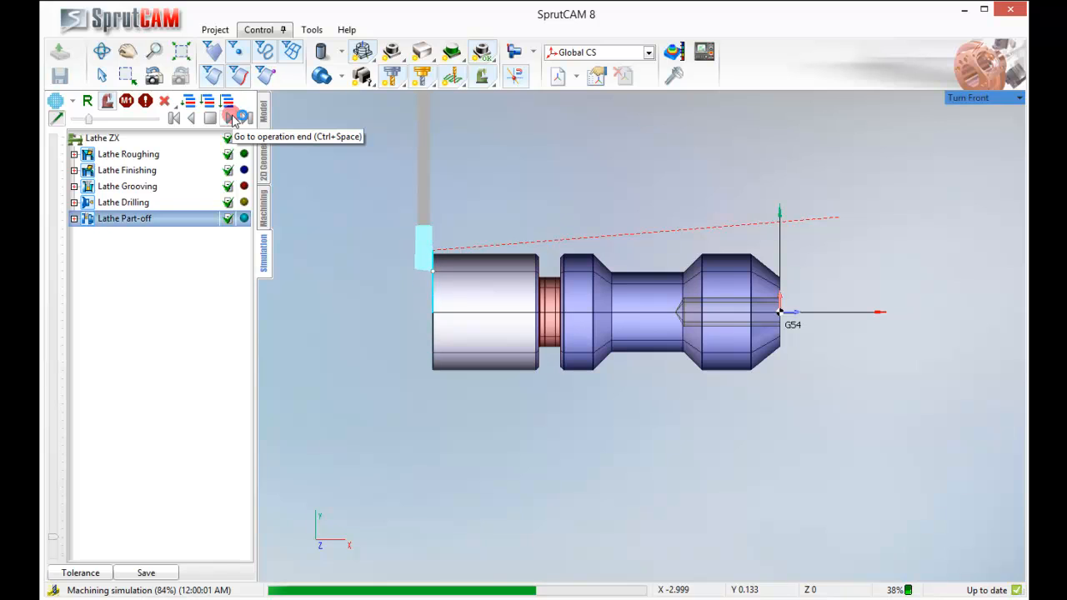
{"action": "left_click", "coordinate": [240, 117]}
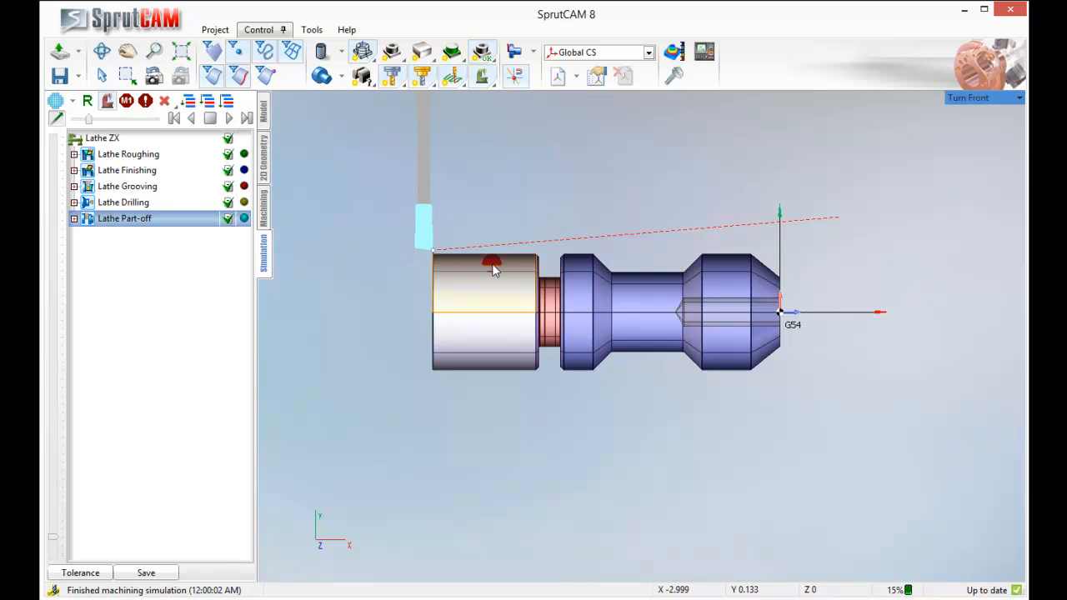